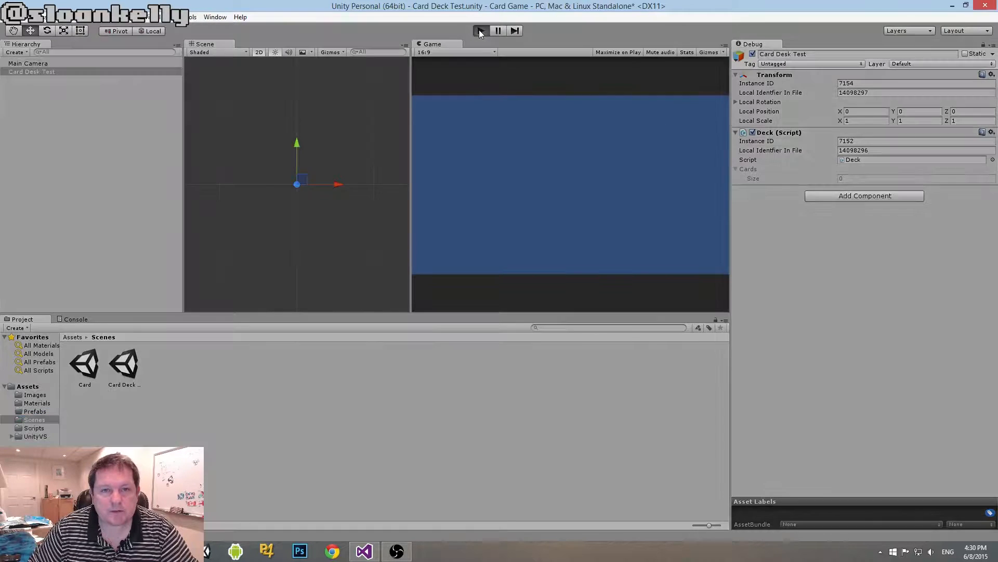
Stop play mode, widen the Game view leftward, and browse the Prefabs and Scenes folders.
click(480, 31)
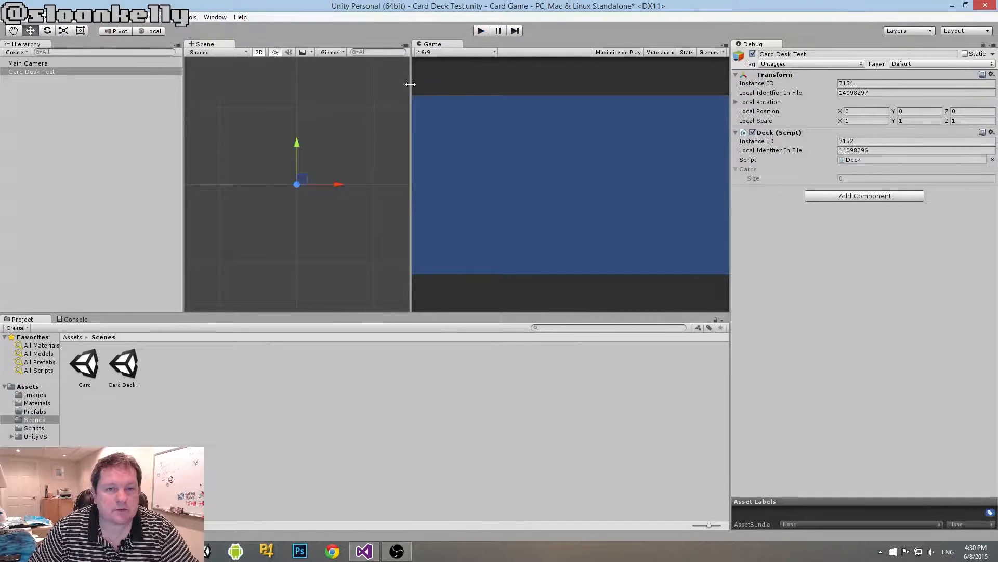
drag(411, 84, 386, 84)
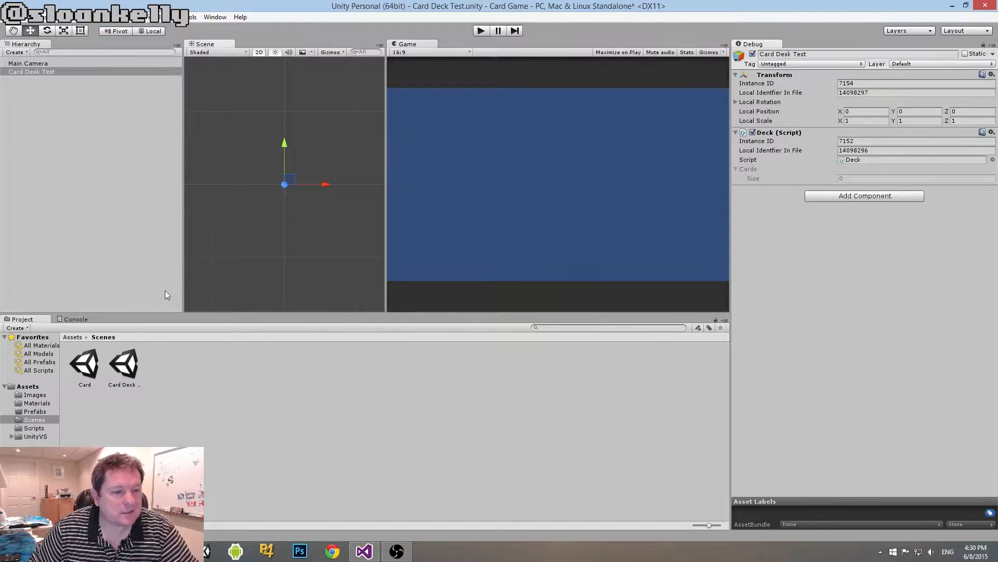
click(35, 411)
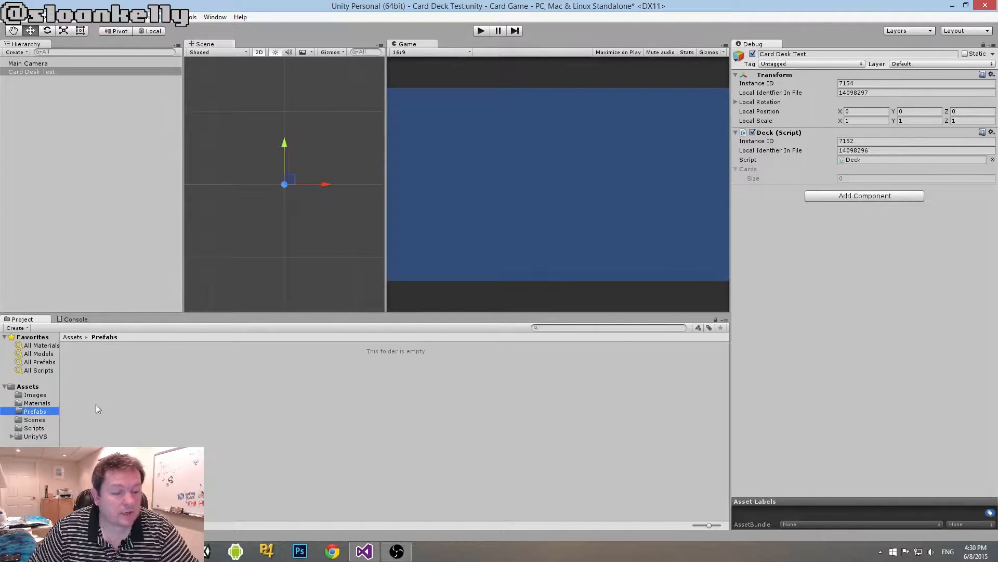
mouse_move(43, 423)
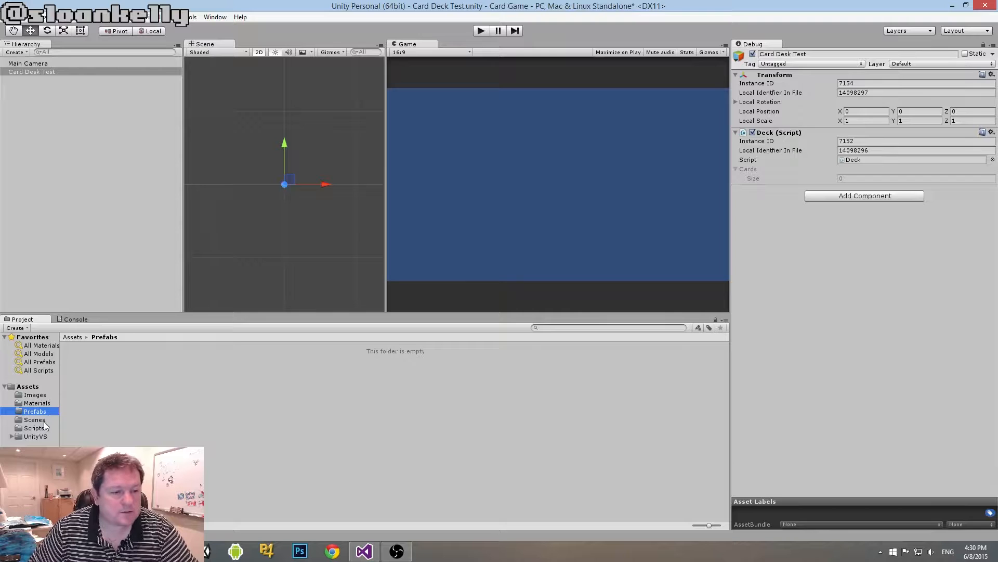
click(34, 419)
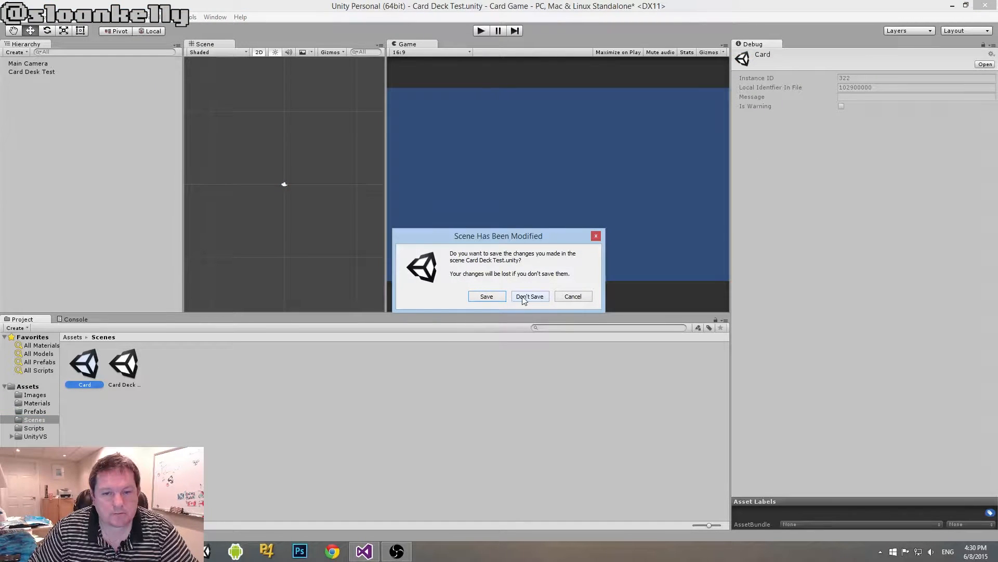
Discard the deck test changes, open the Card scene, and save Card into Assets/Prefabs.
click(529, 296)
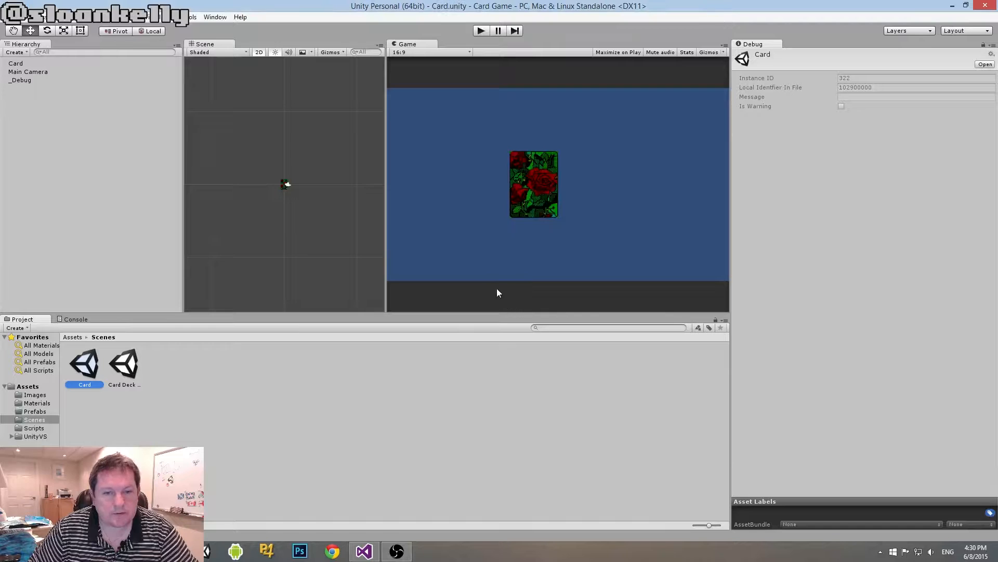
click(15, 63)
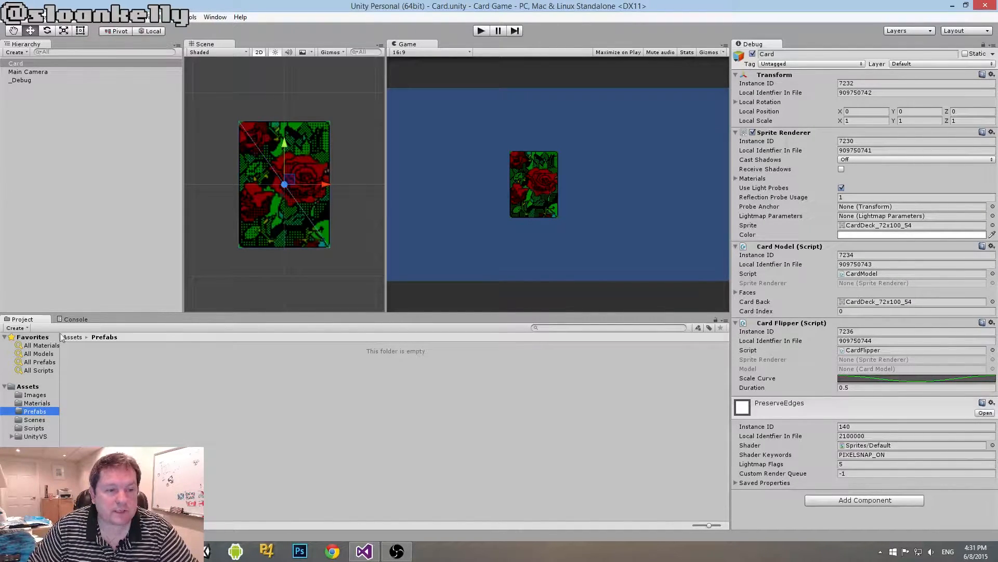
click(16, 63)
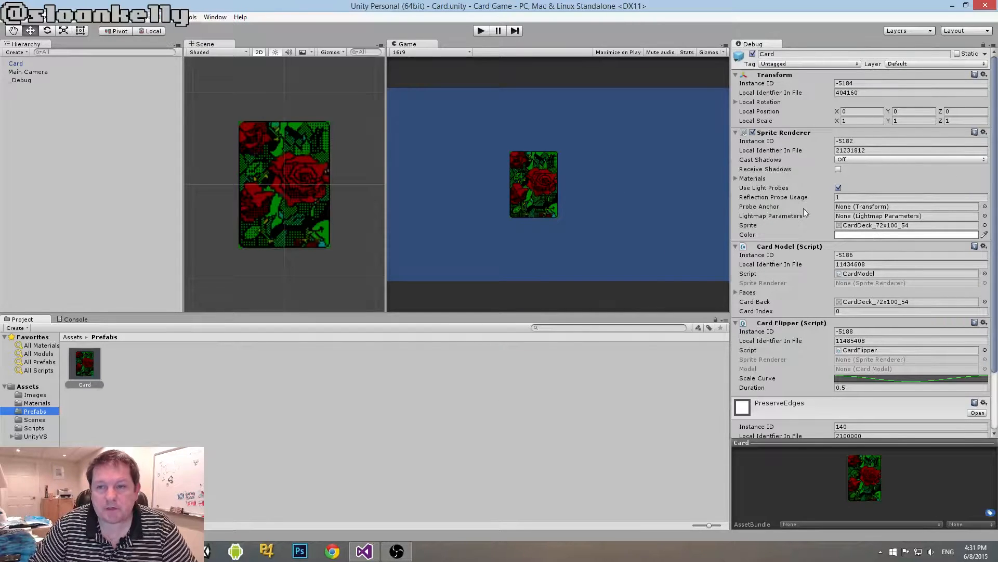
scroll(down, 3)
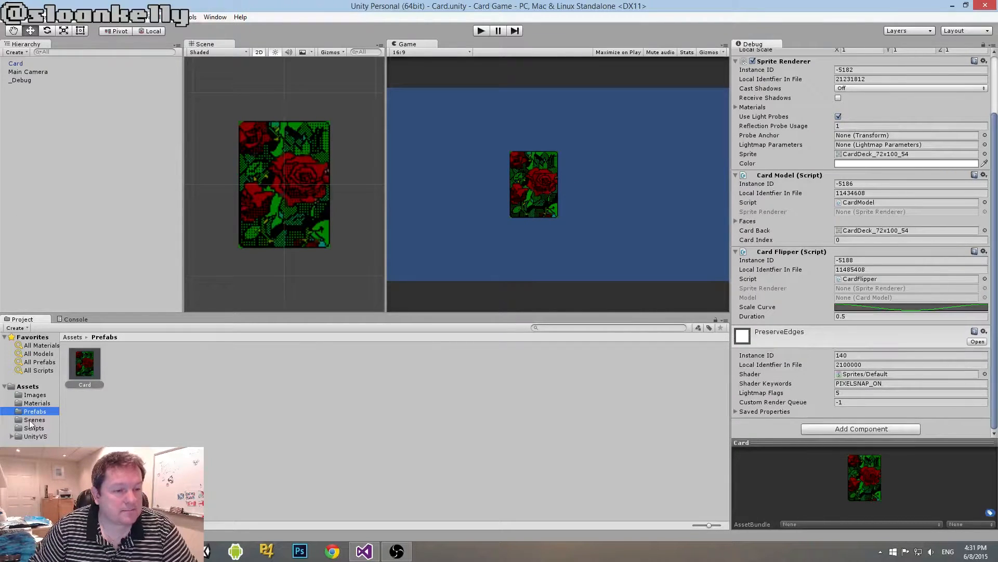
Open the Card Deck Test scene from Scenes and select its Card Deck Test object.
click(34, 419)
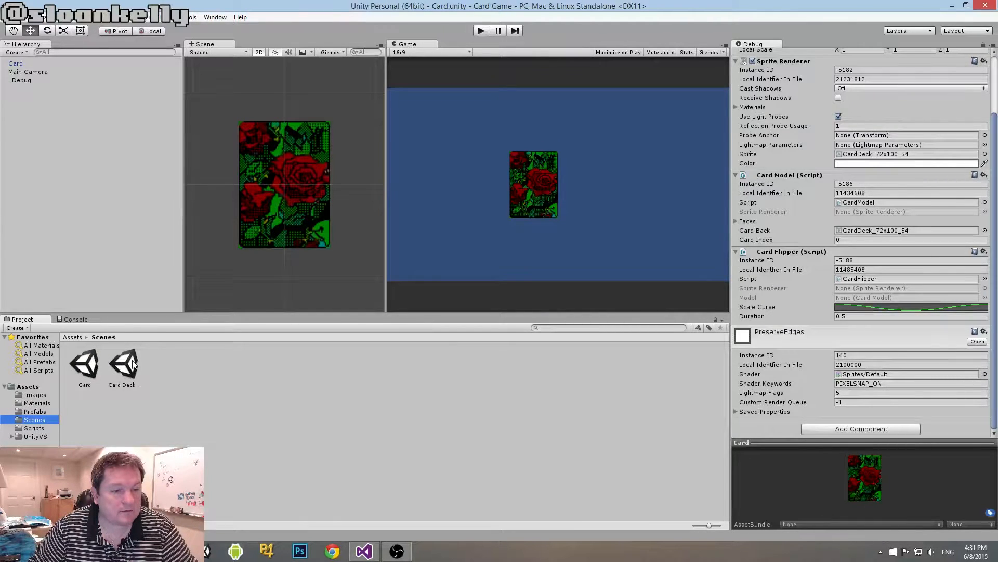
double_click(123, 363)
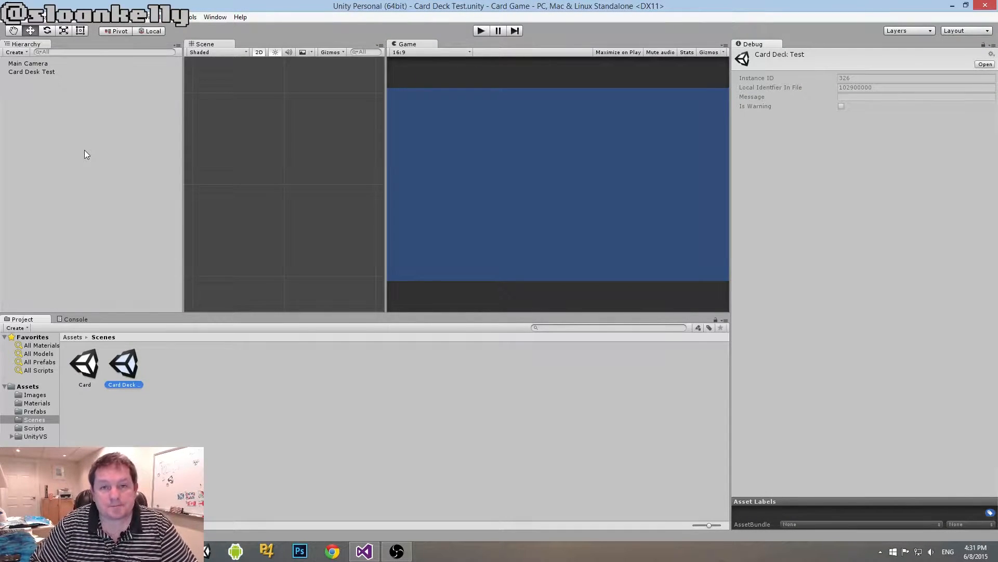
mouse_move(146, 158)
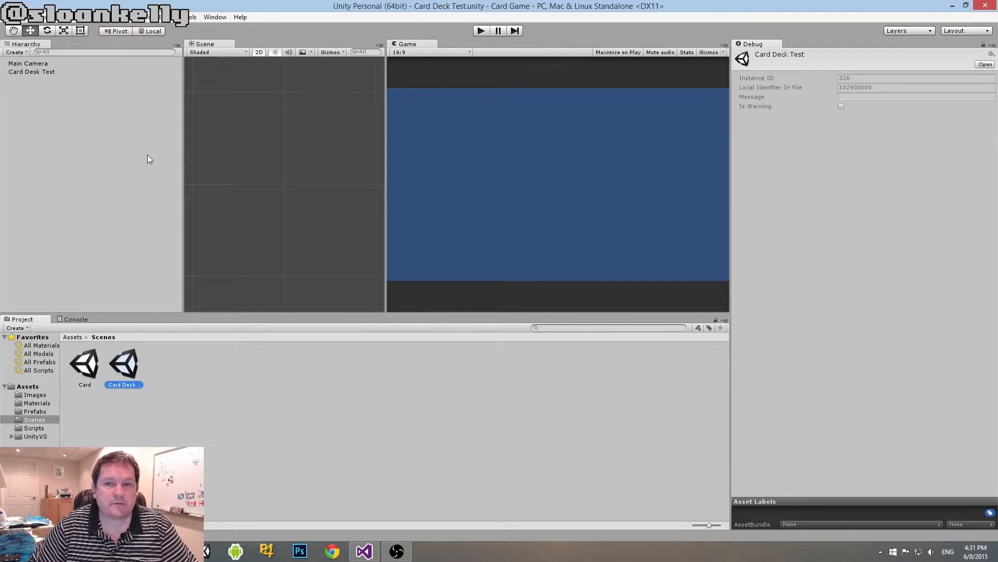
click(31, 71)
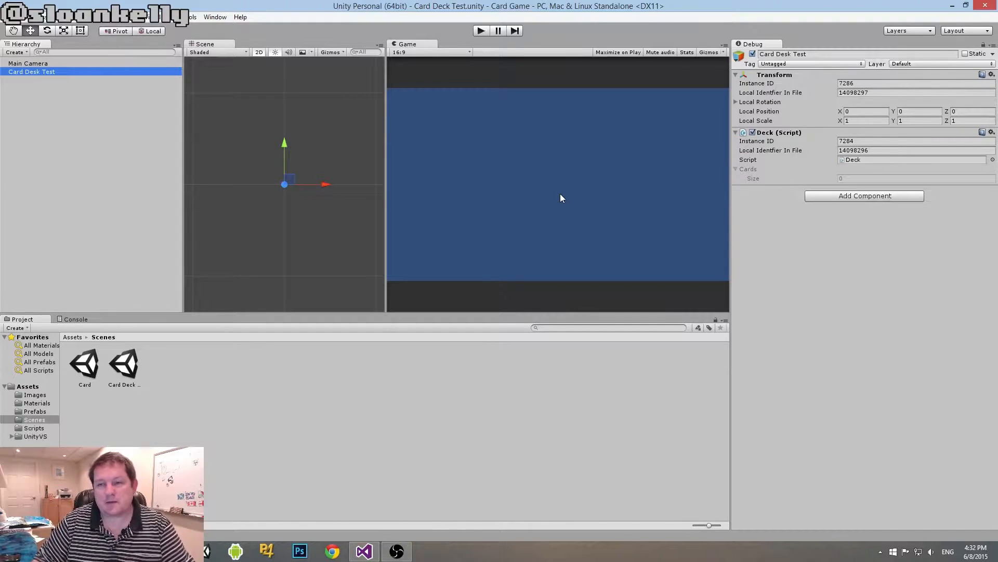
mouse_move(662, 149)
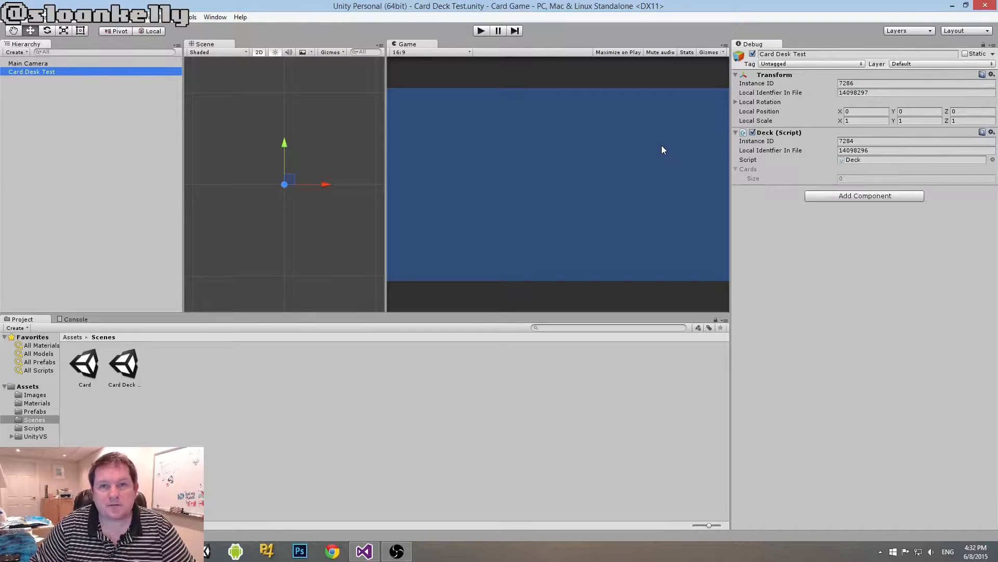
mouse_move(581, 190)
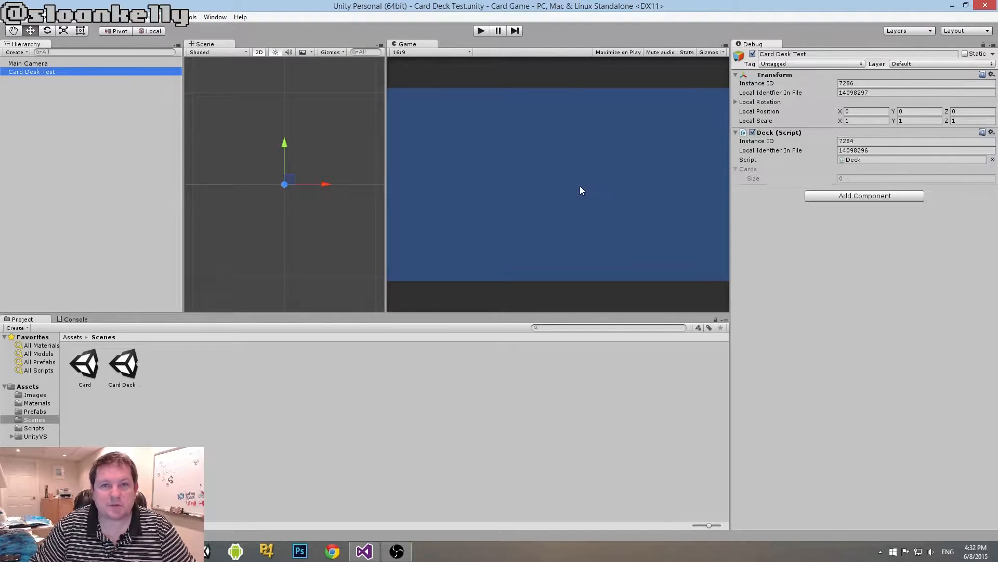
mouse_move(522, 207)
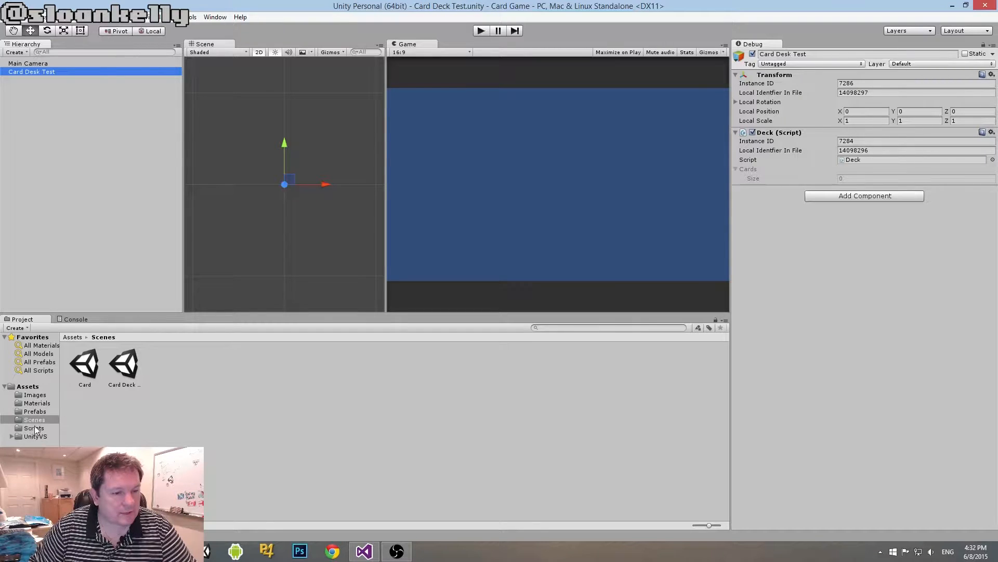
Create a C# script named DeckView in Assets/Scripts and open it in the code editor.
right_click(257, 378)
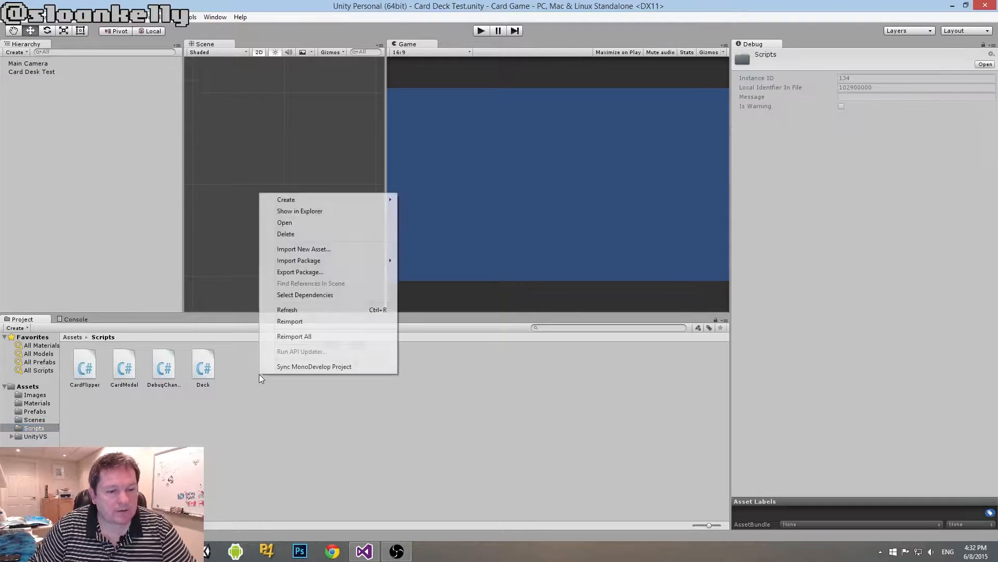
mouse_move(286, 199)
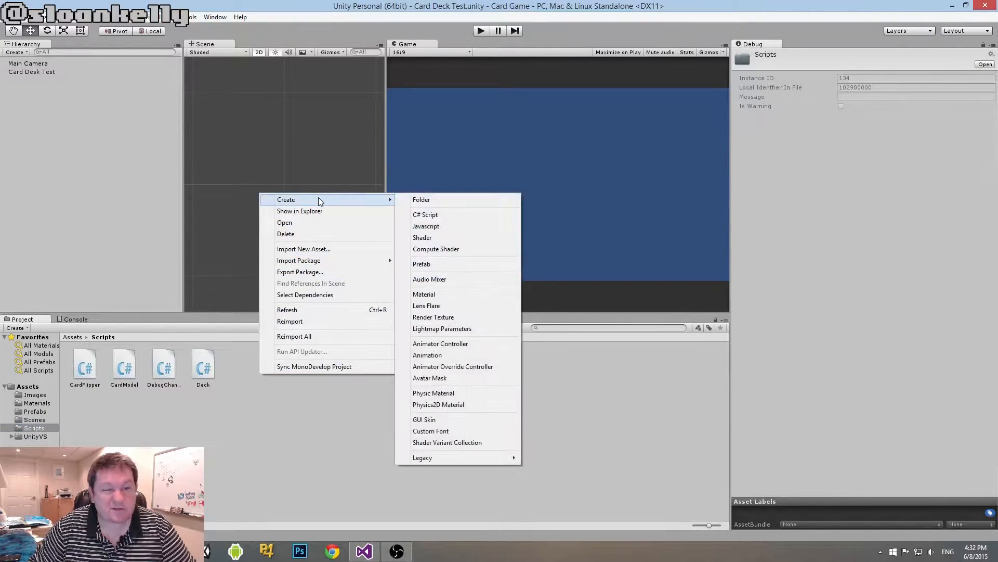
click(425, 215)
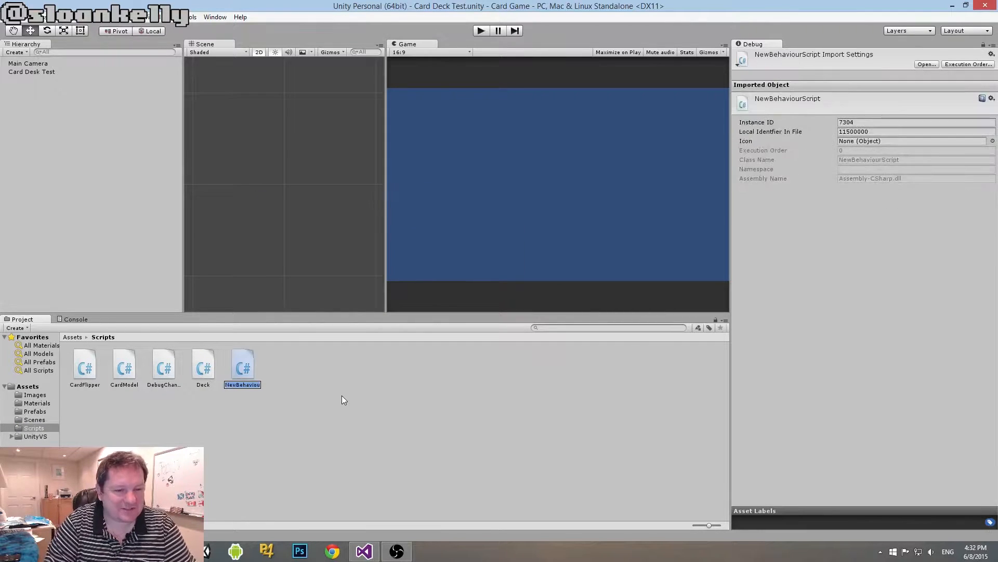
text(DeckView)
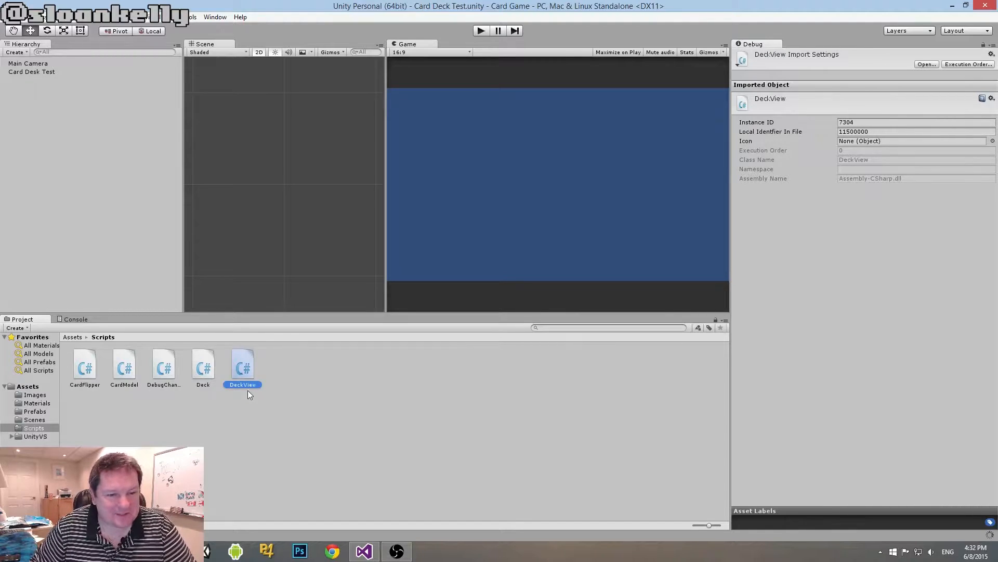
click(363, 551)
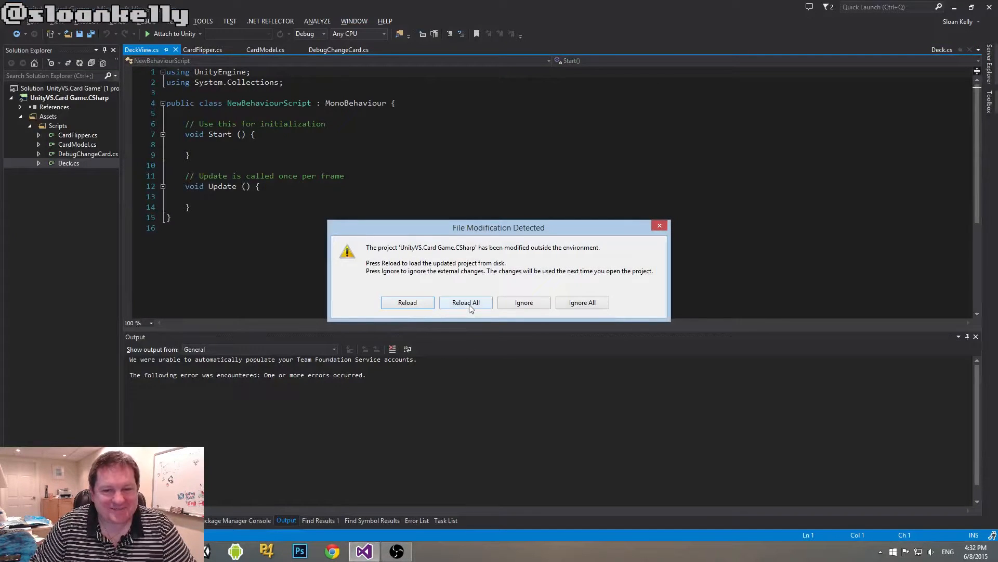
Reload the project, rename NewBehaviourScript to DeckView, and delete the template Start and Update methods.
click(466, 303)
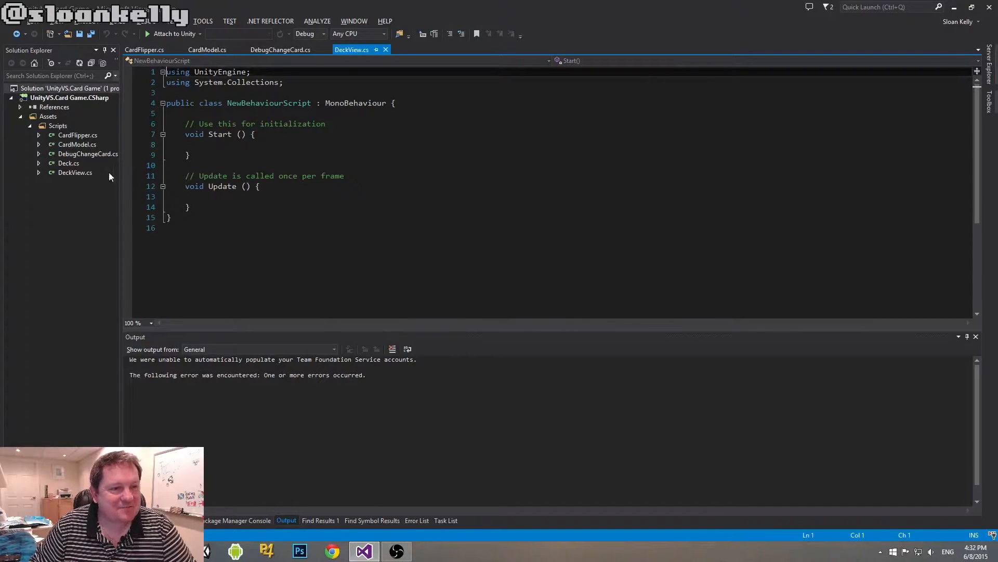
click(75, 172)
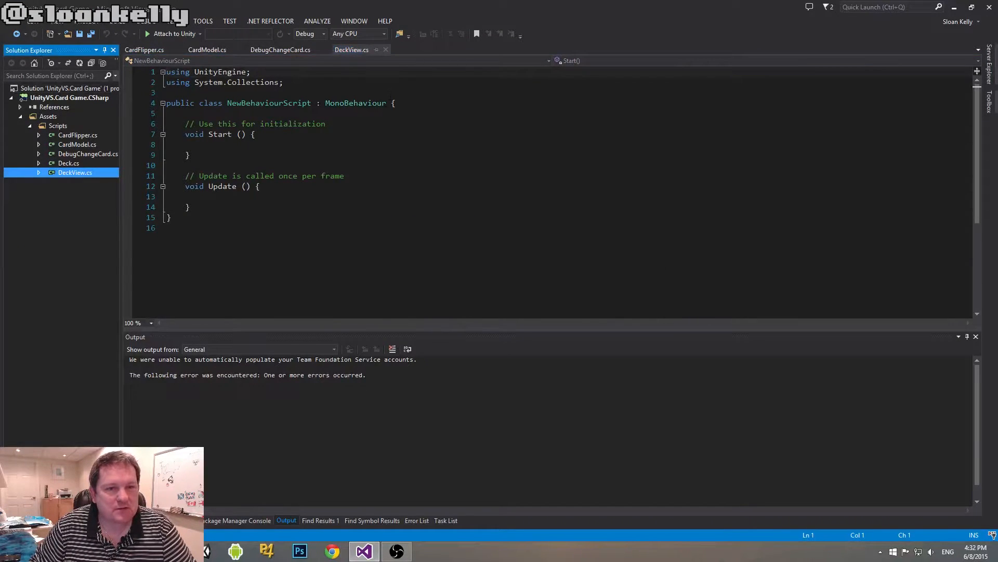
double_click(268, 102)
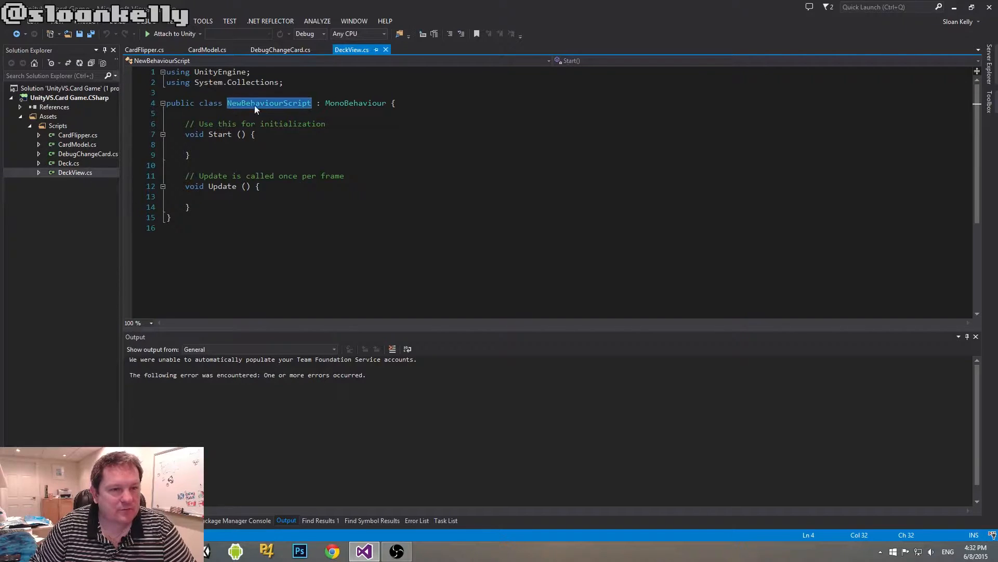
text(DeckVi)
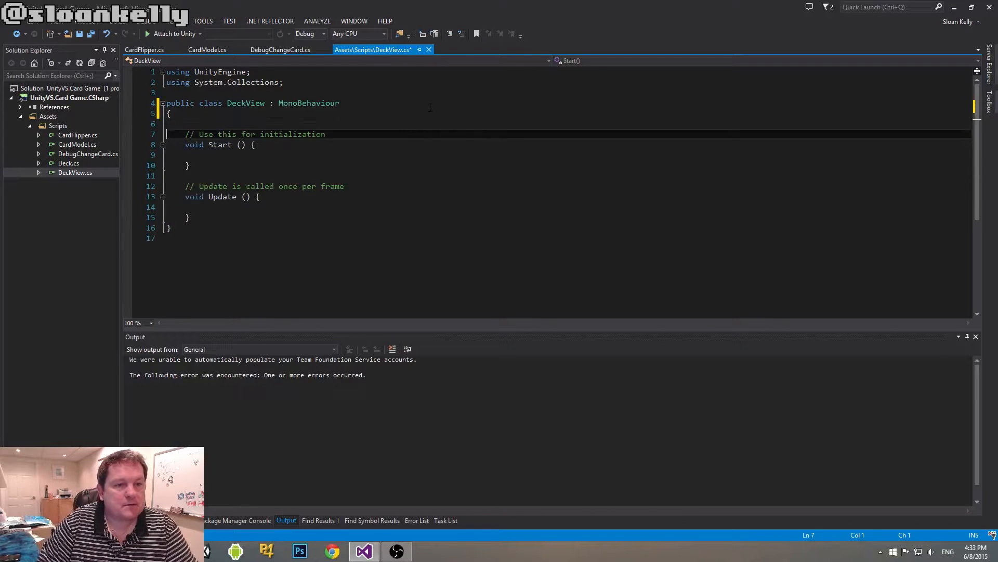
drag(185, 134, 189, 217)
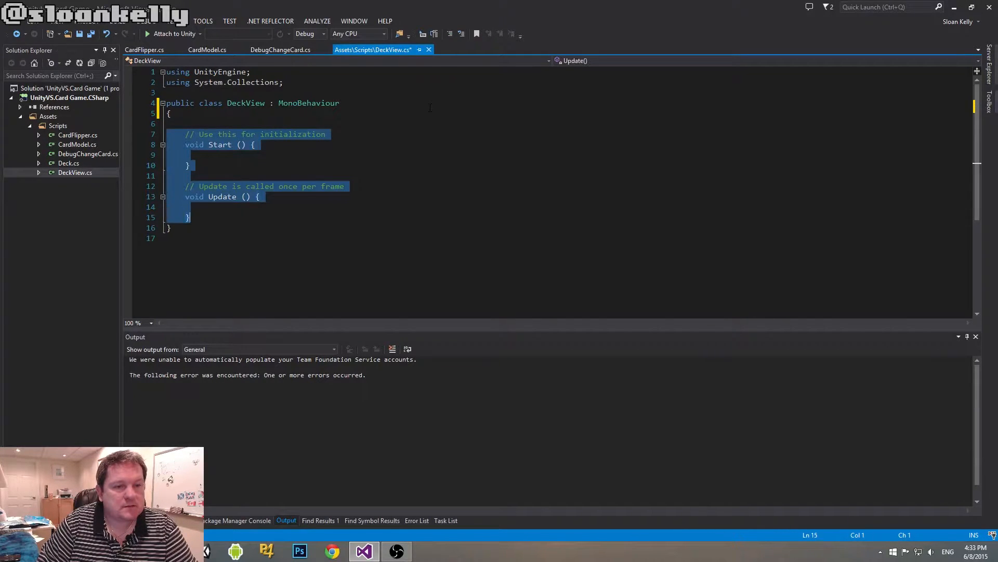
key(Delete)
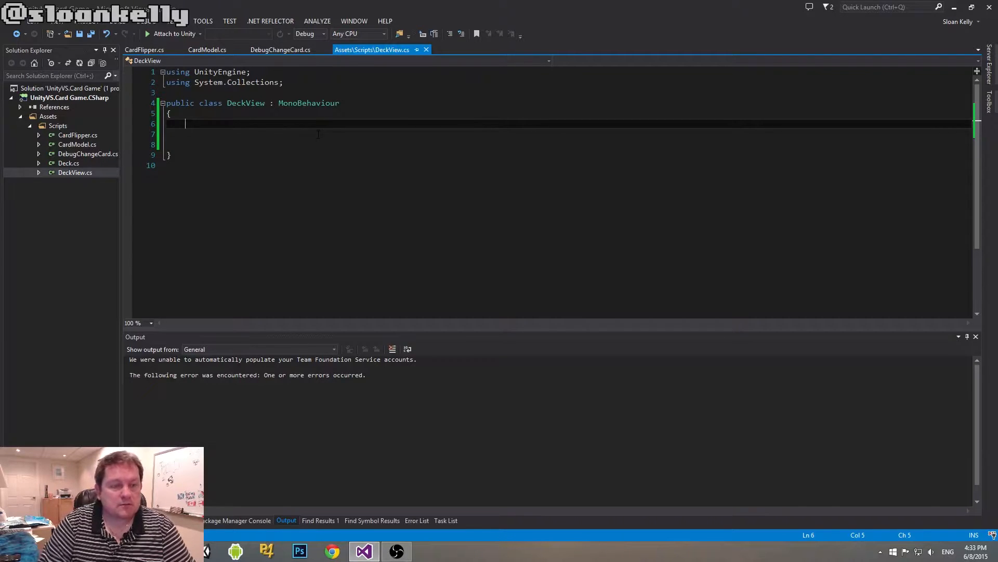
Declare 'public Vector3 start;' and 'public GameObject cardPrefab;' in DeckView, then return to Unity.
text(public)
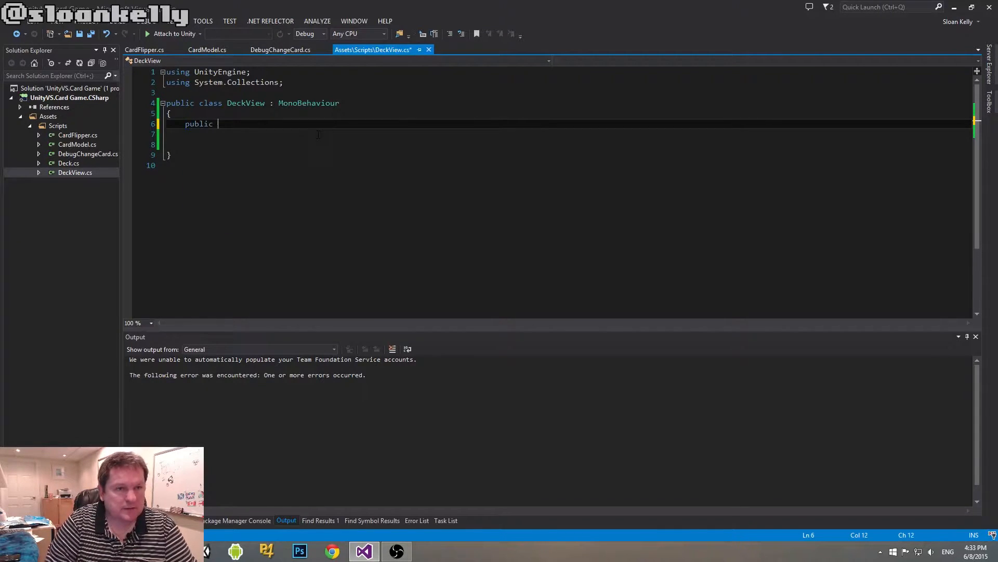
text(Vector3 start)
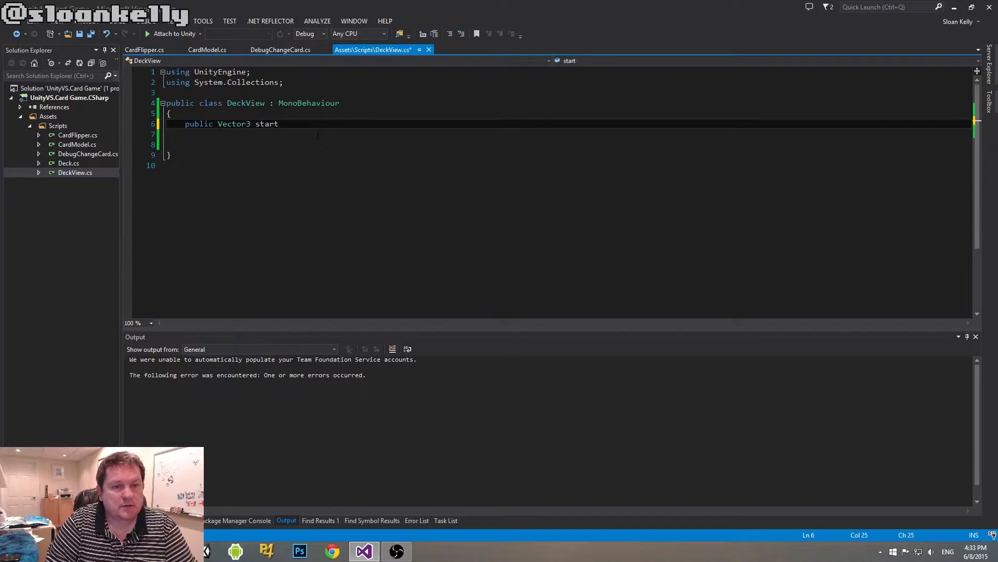
text(;)
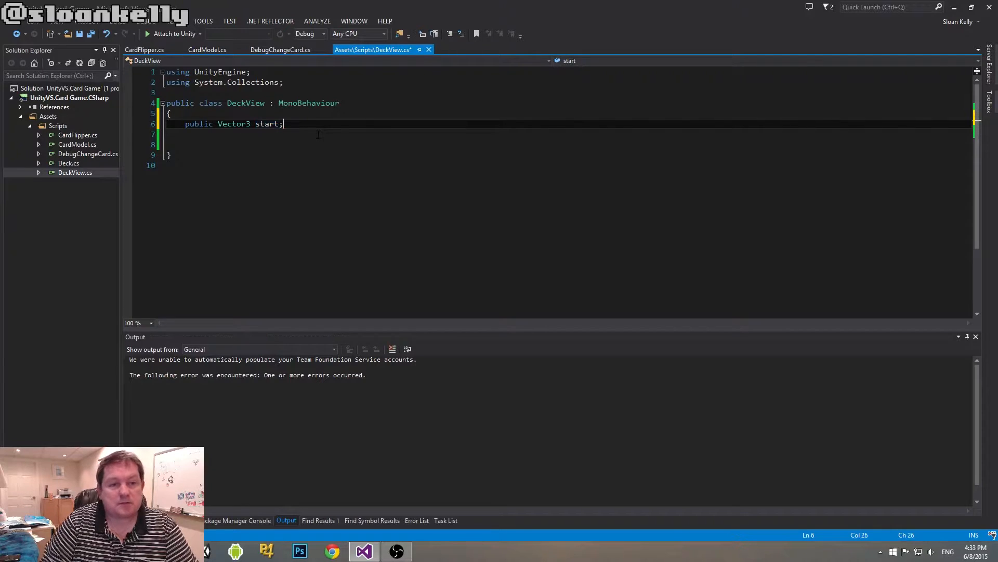
text(public)
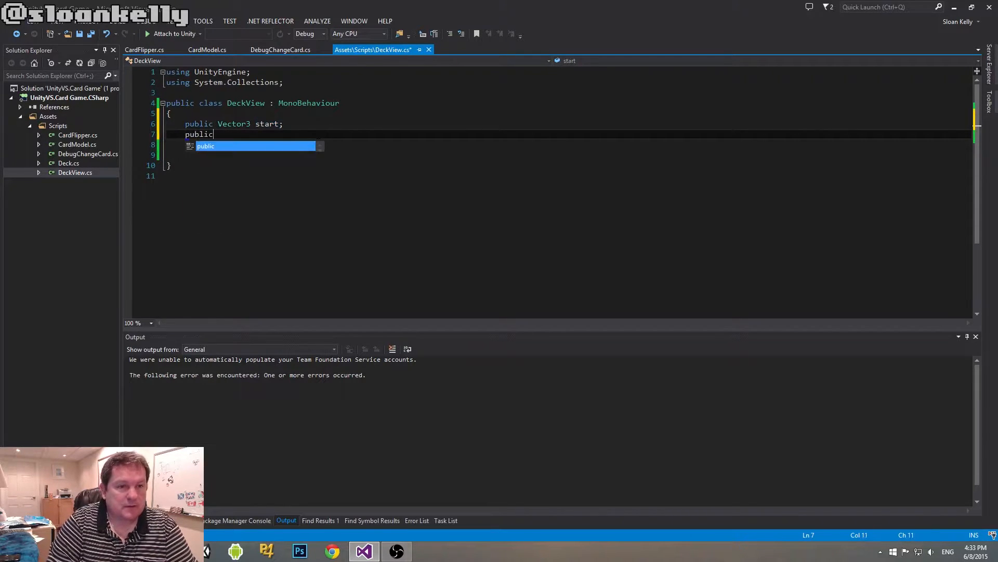
text(GameObject c)
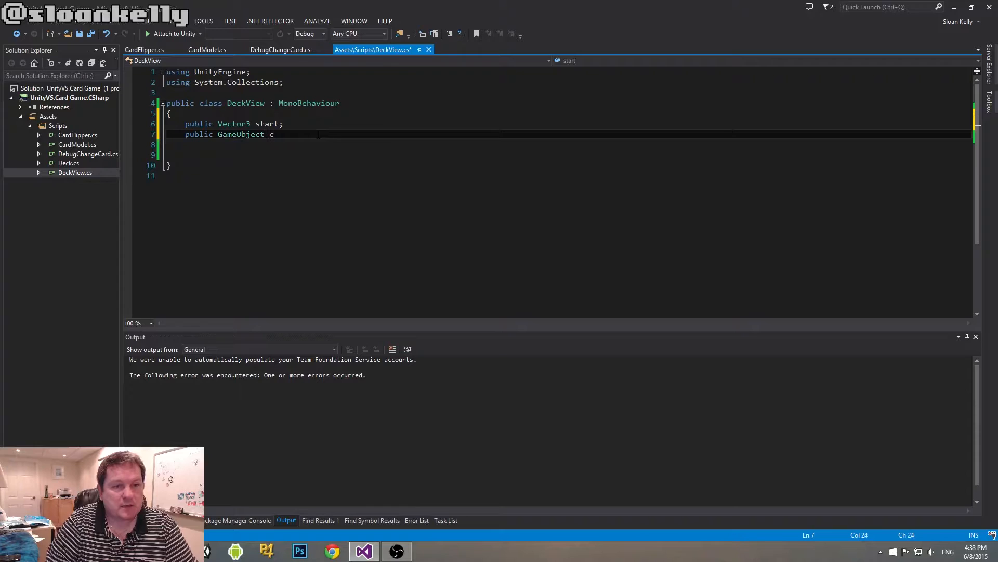
text(ardPref)
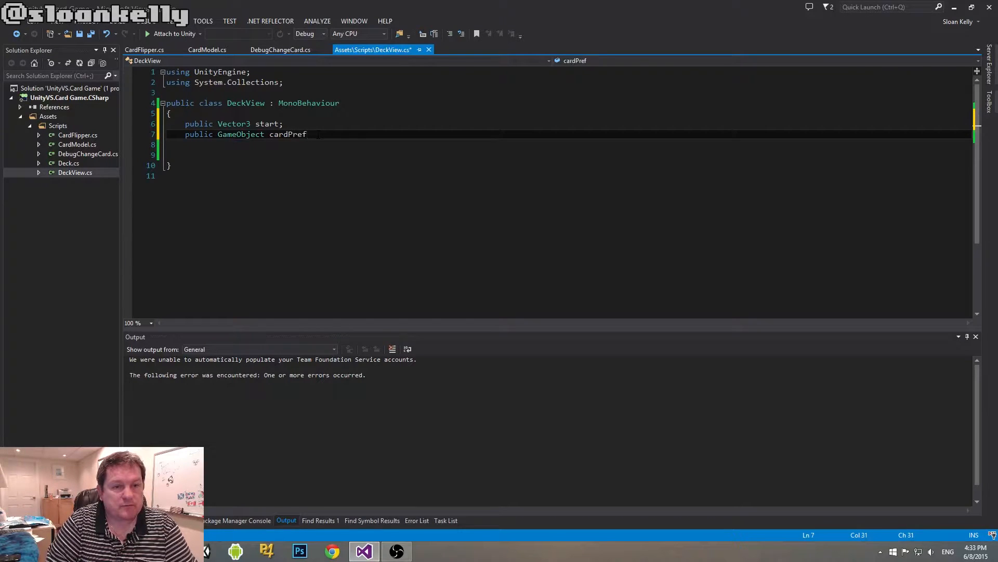
text(ab;)
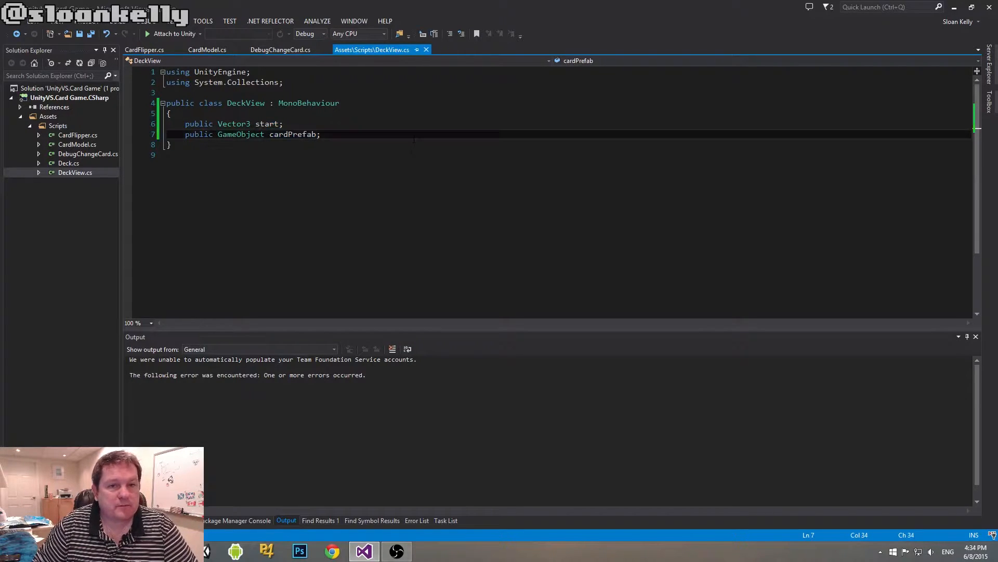
click(267, 124)
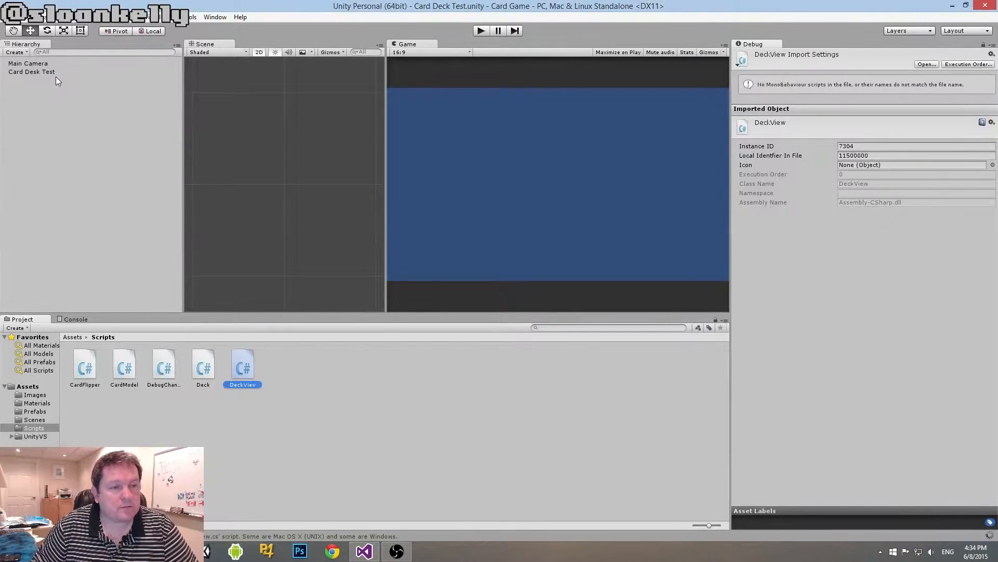
Add the DeckView component to Card Desk Test and switch the Inspector to Normal mode.
click(31, 71)
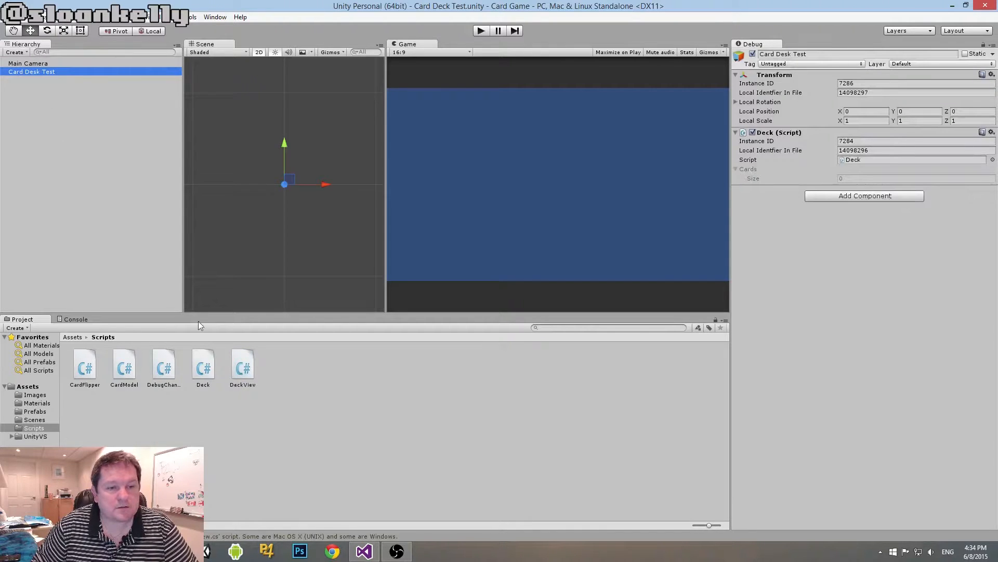
mouse_move(827, 241)
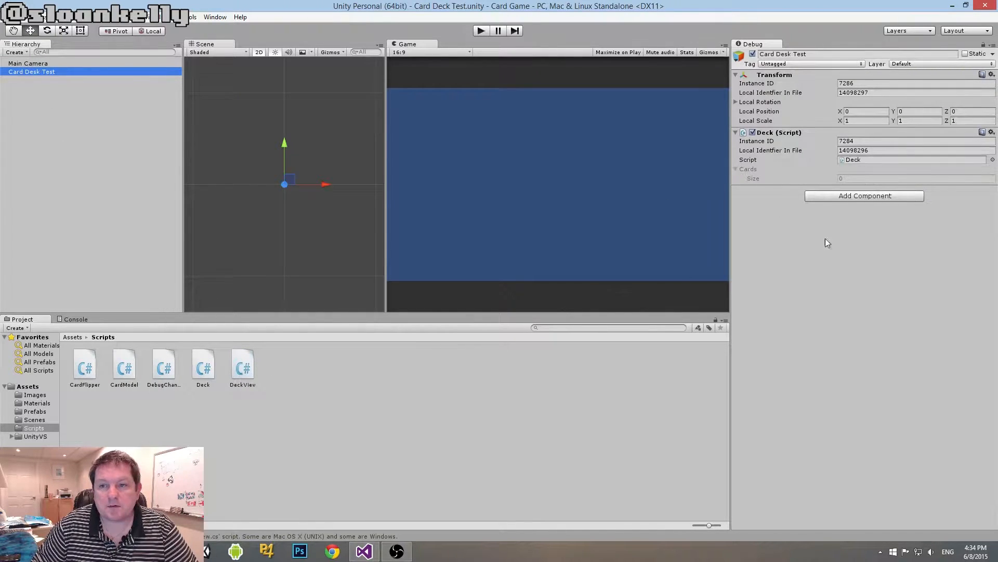
mouse_move(800, 227)
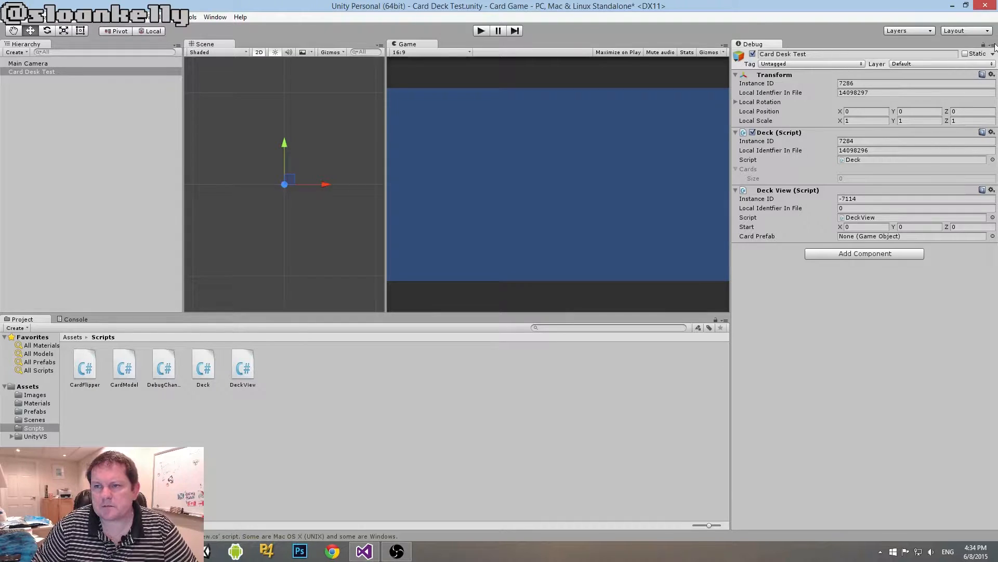
click(991, 44)
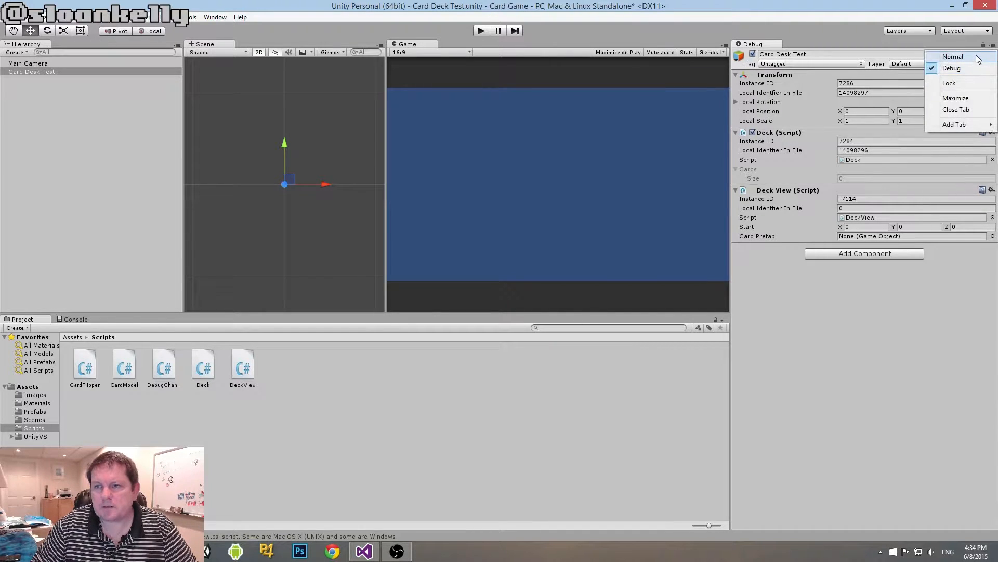
click(952, 56)
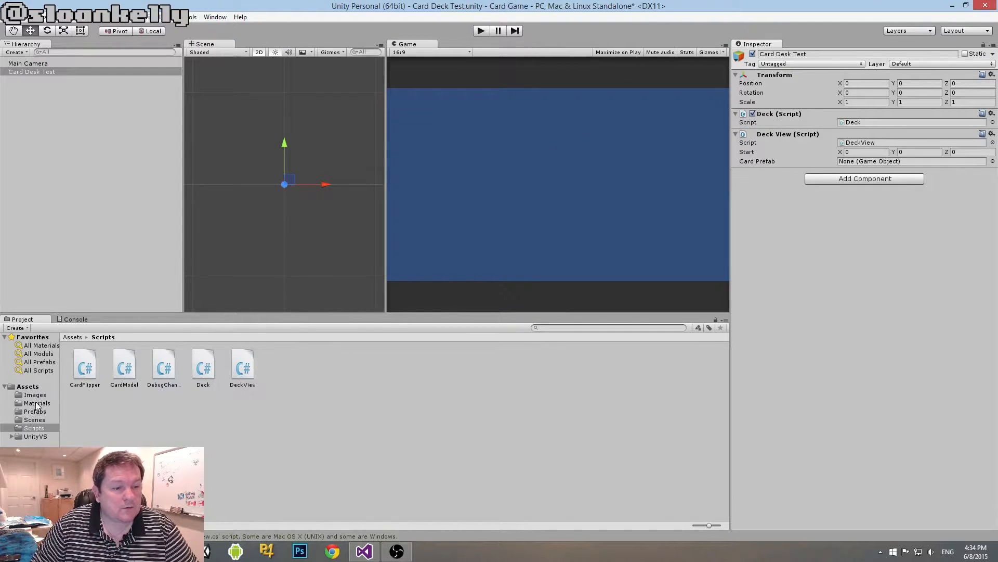
Place a Card prefab instance in the scene and drag it left to X -12.29.
click(35, 411)
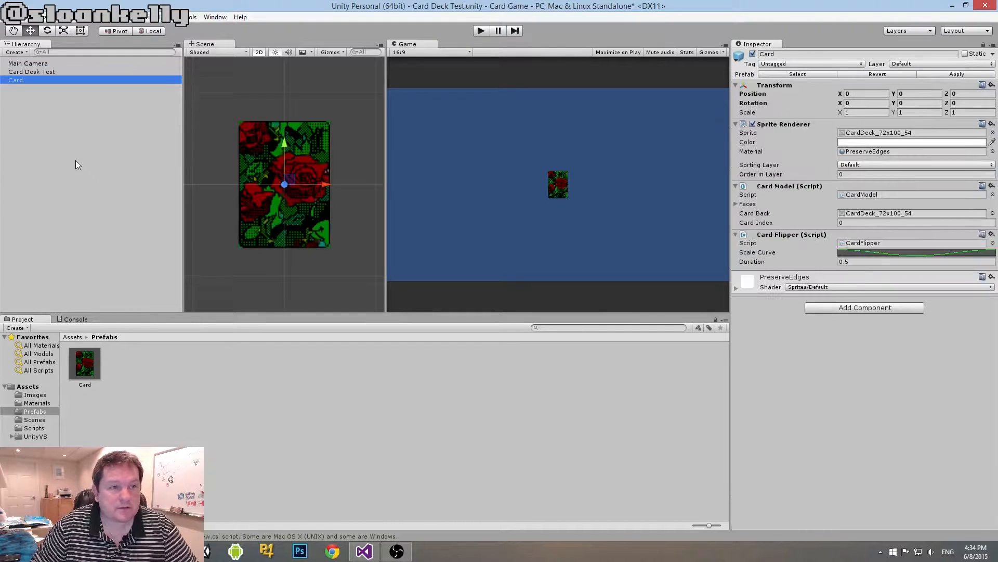
click(919, 93)
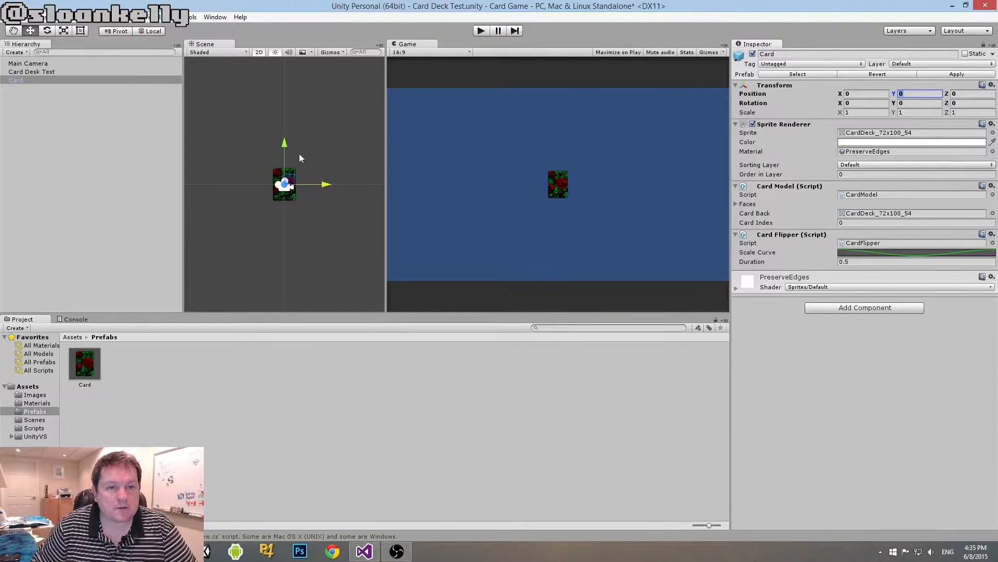
mouse_move(337, 157)
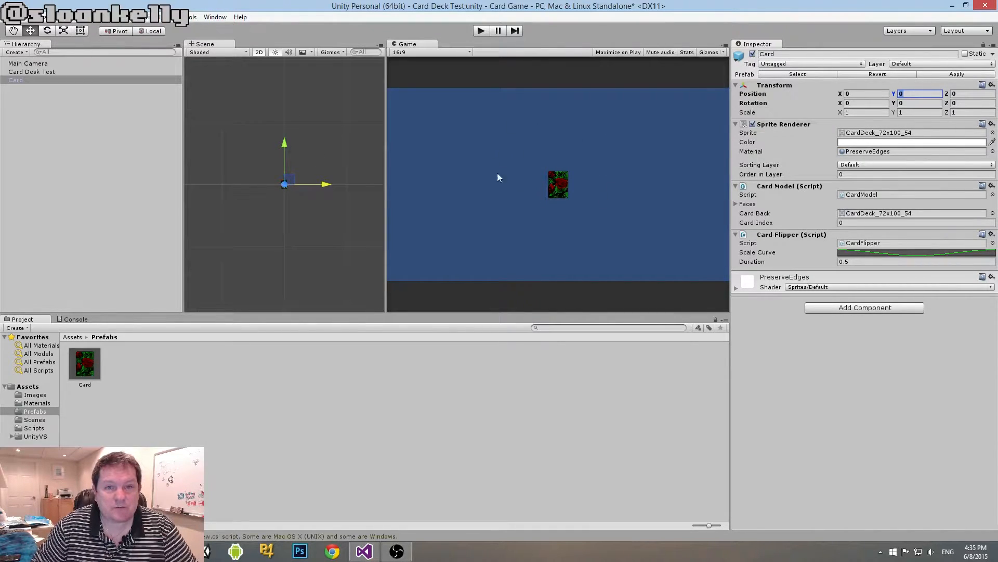
mouse_move(535, 155)
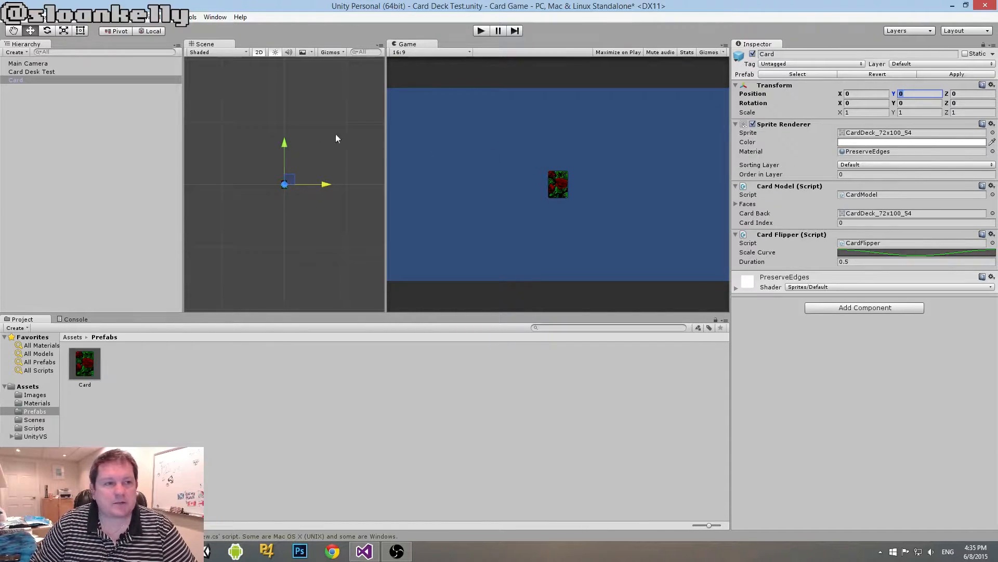
mouse_move(323, 190)
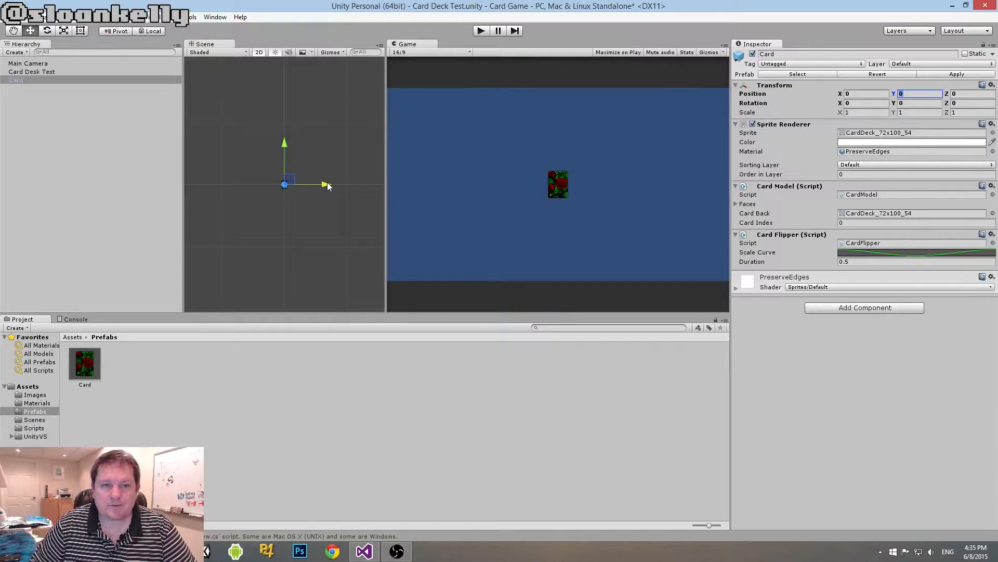
drag(325, 184, 286, 185)
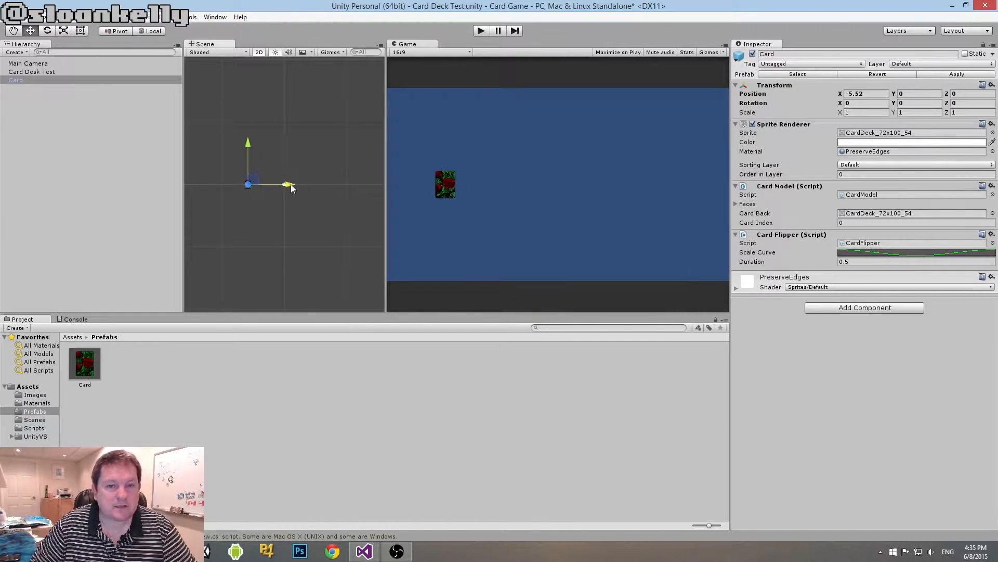
drag(287, 184, 254, 184)
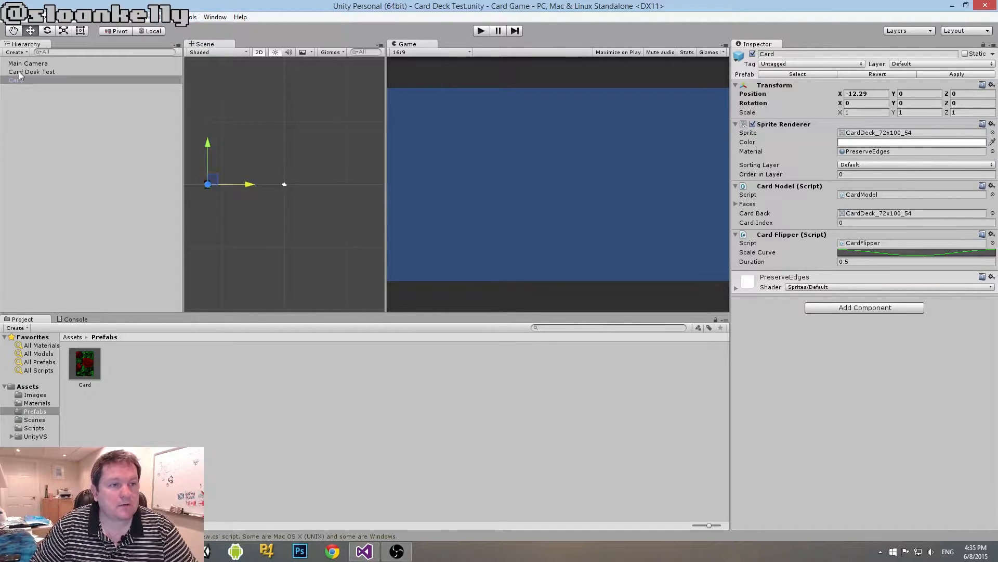
Assign the off-screen Card to Card Desk Test's Deck View Card Prefab slot.
click(32, 71)
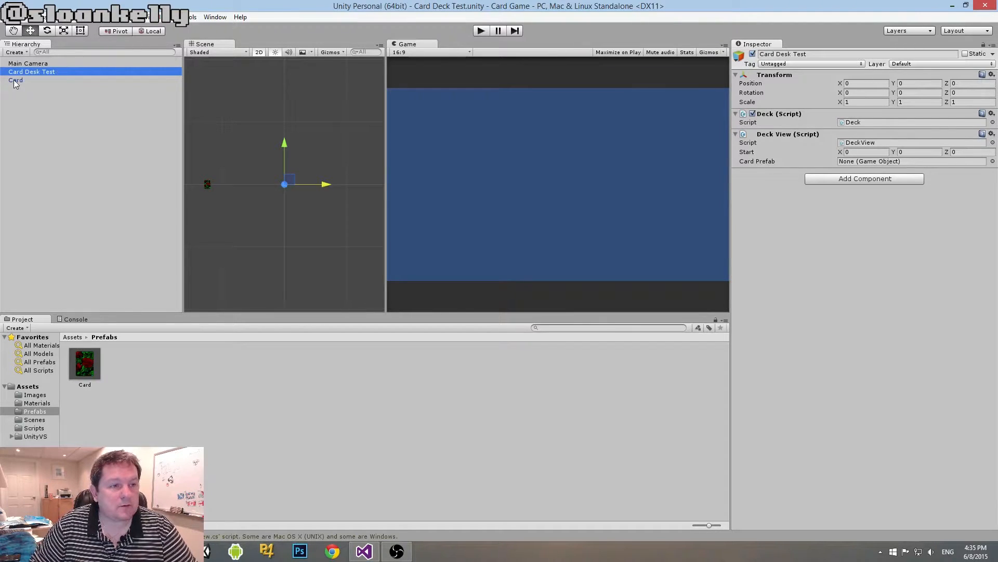
click(911, 161)
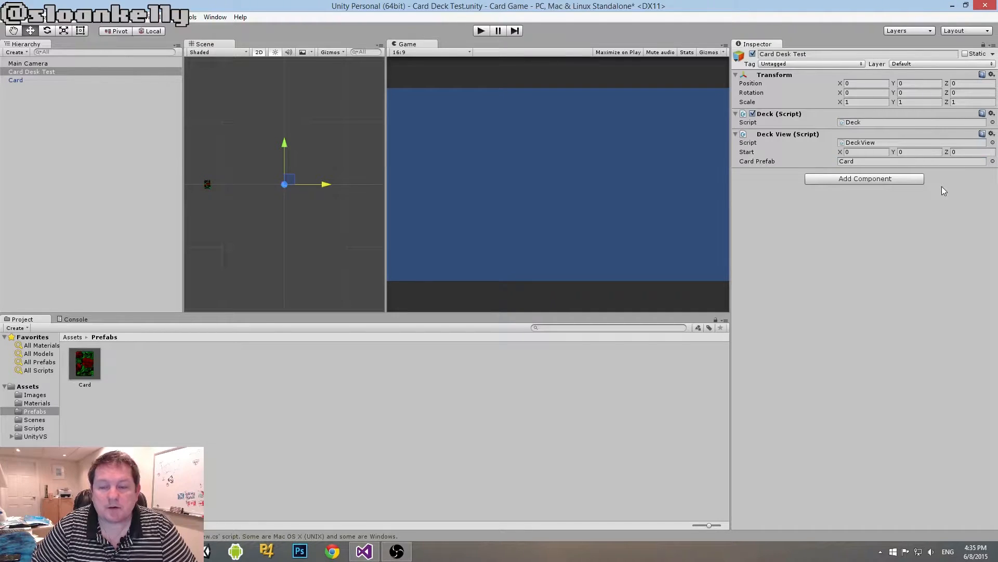
mouse_move(437, 79)
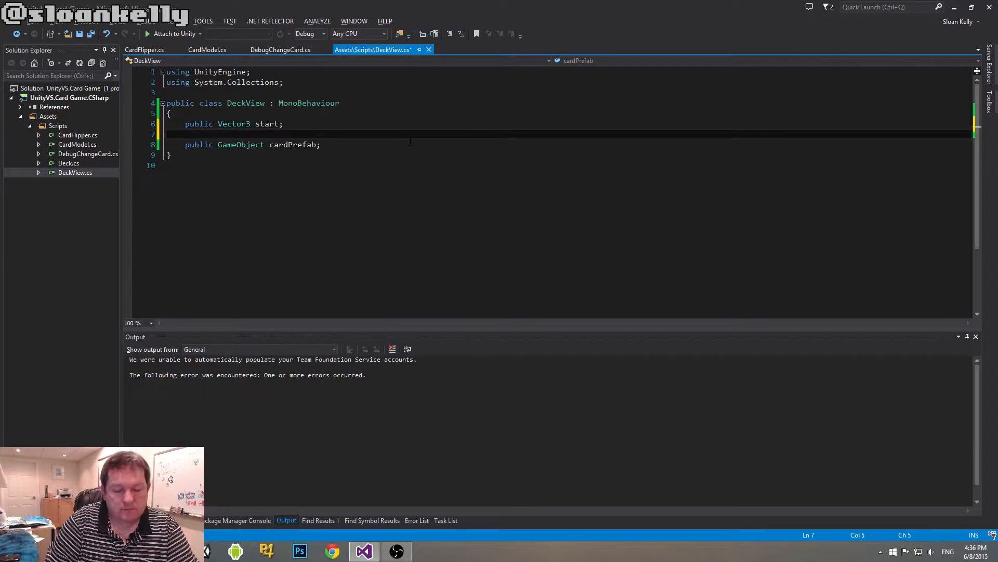
Insert 'public float cardOffset;' after the start field in DeckView and save with Ctrl+S.
text(public float)
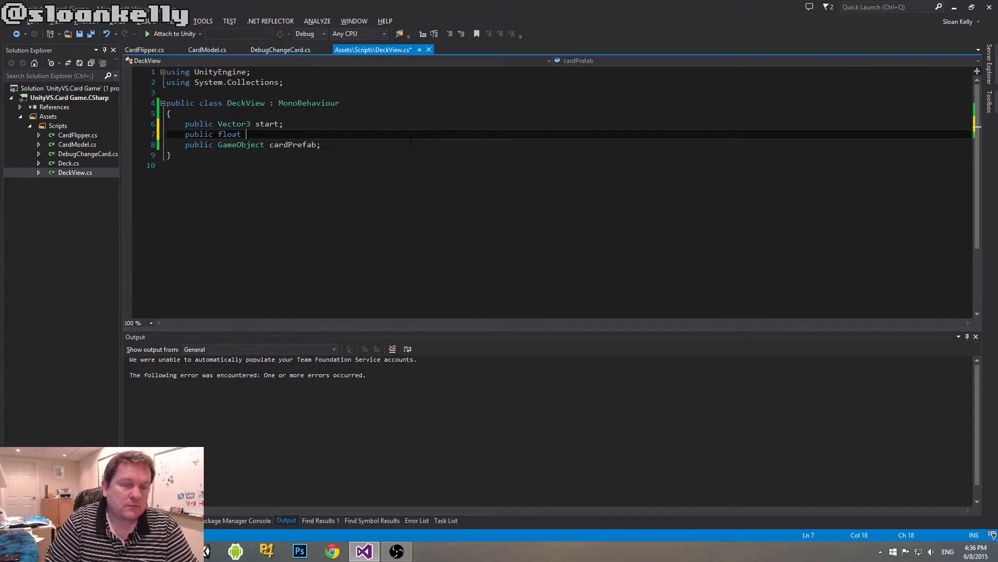
text(cardO)
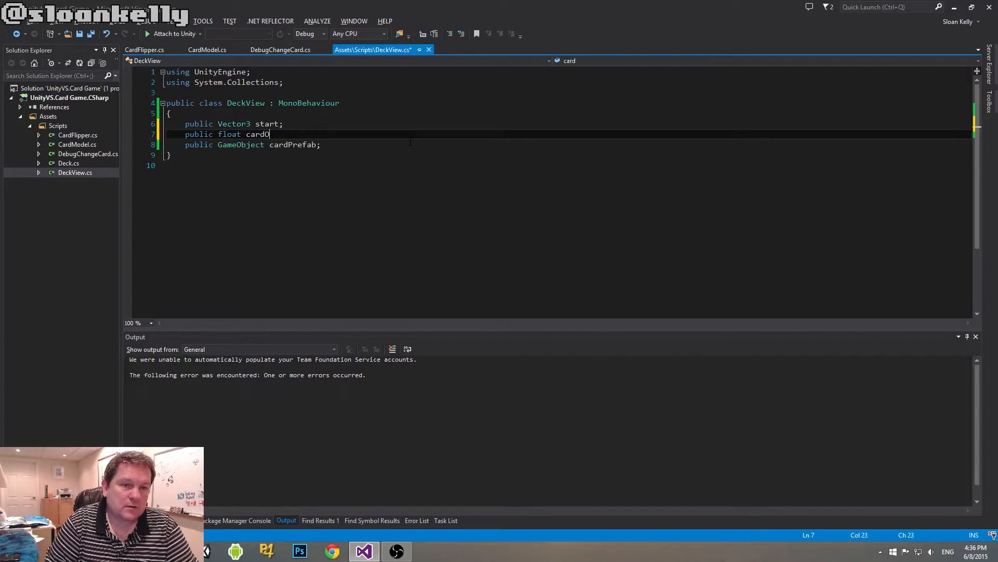
text(ffset;)
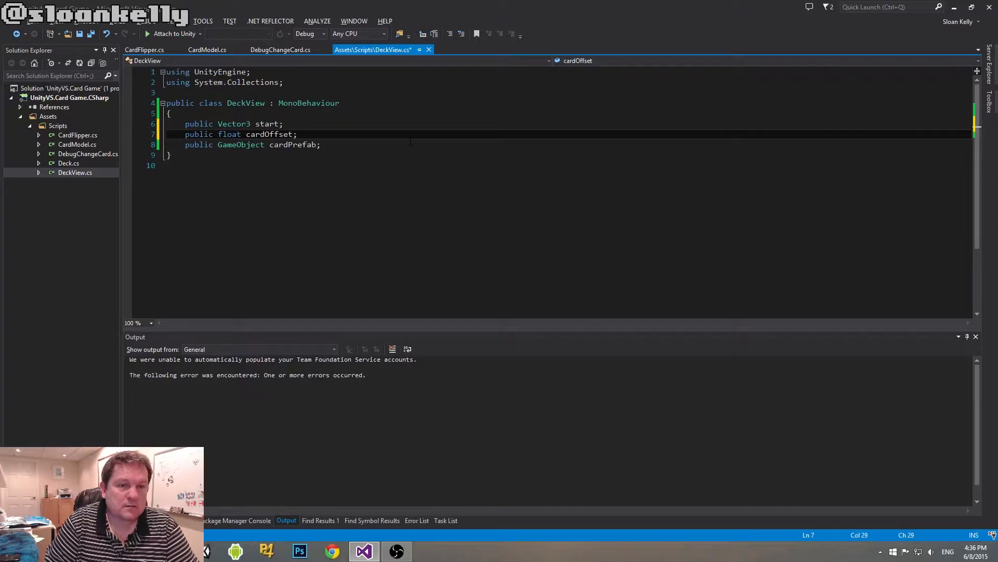
key(ctrl+s)
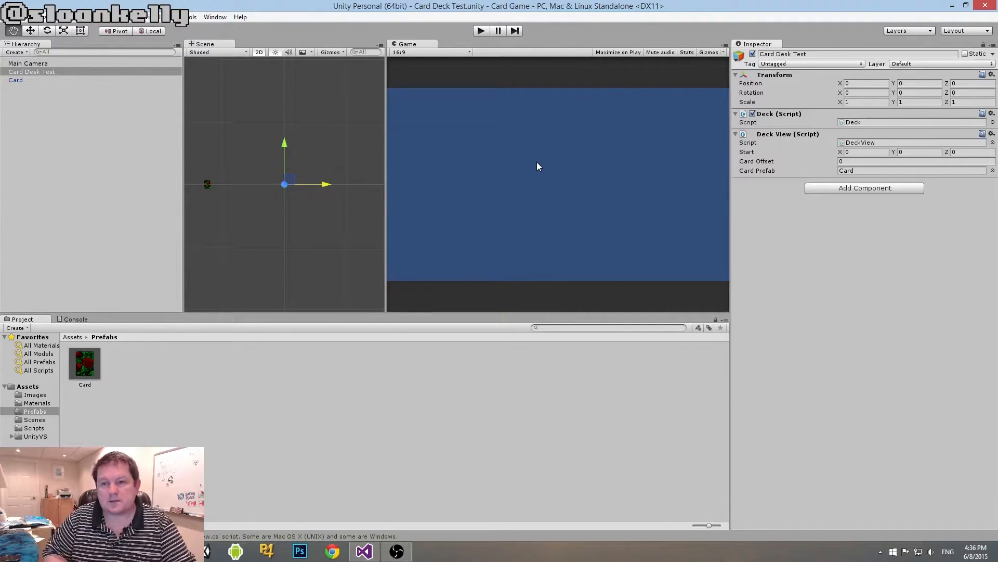
mouse_move(569, 94)
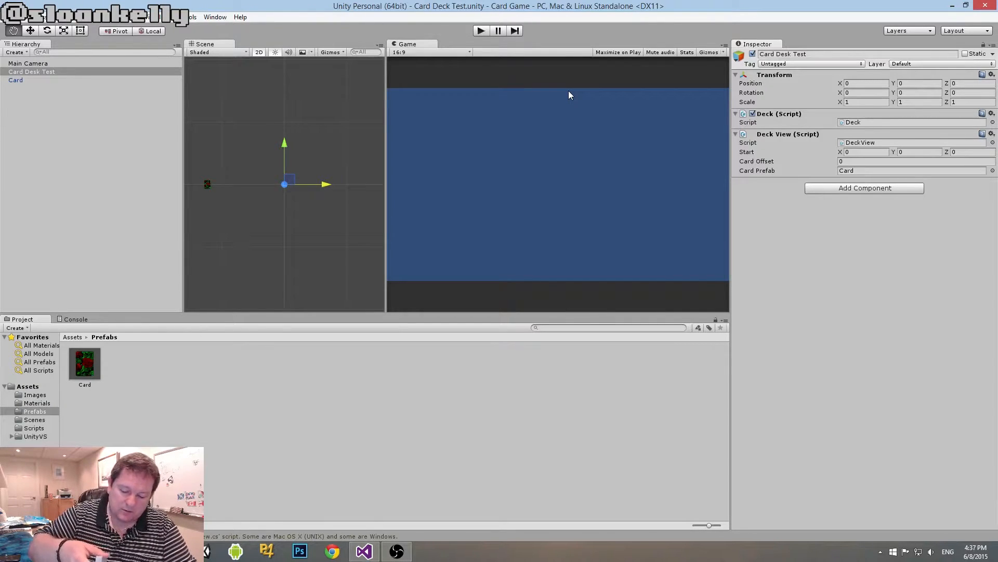
mouse_move(791, 245)
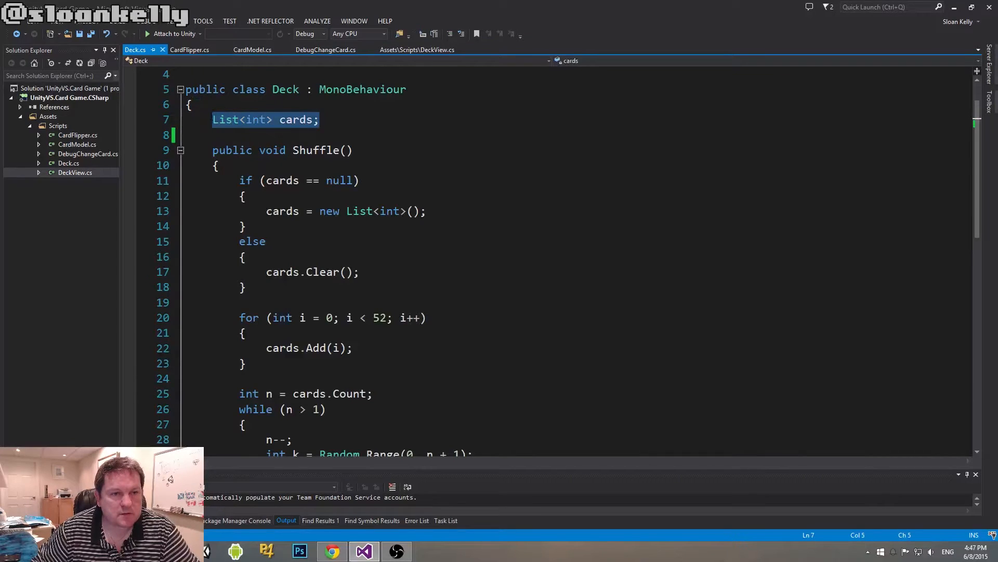
Add a GetCards() IEnumerable to Deck.cs with foreach (int i in cards) yield return i.
click(319, 120)
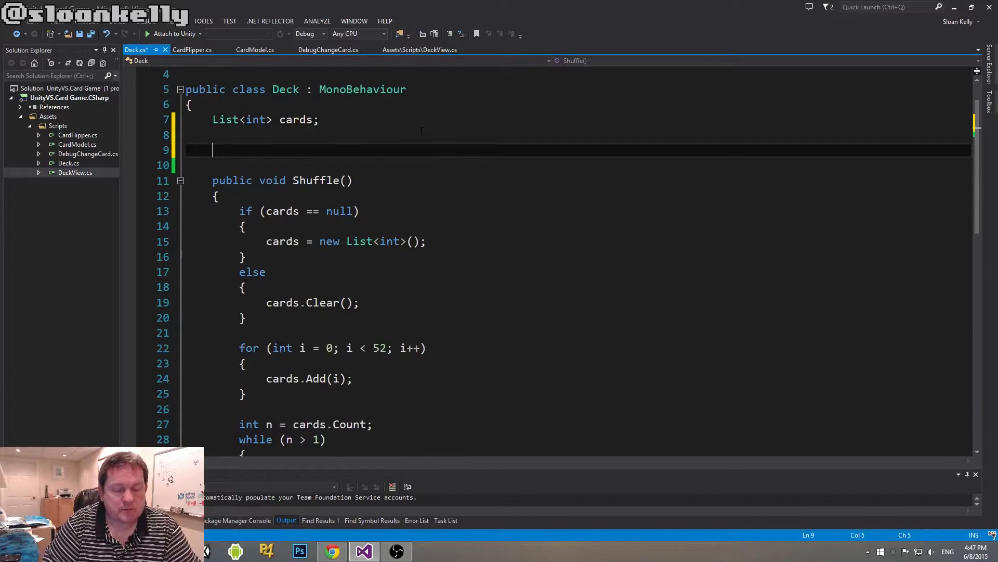
text(Ien)
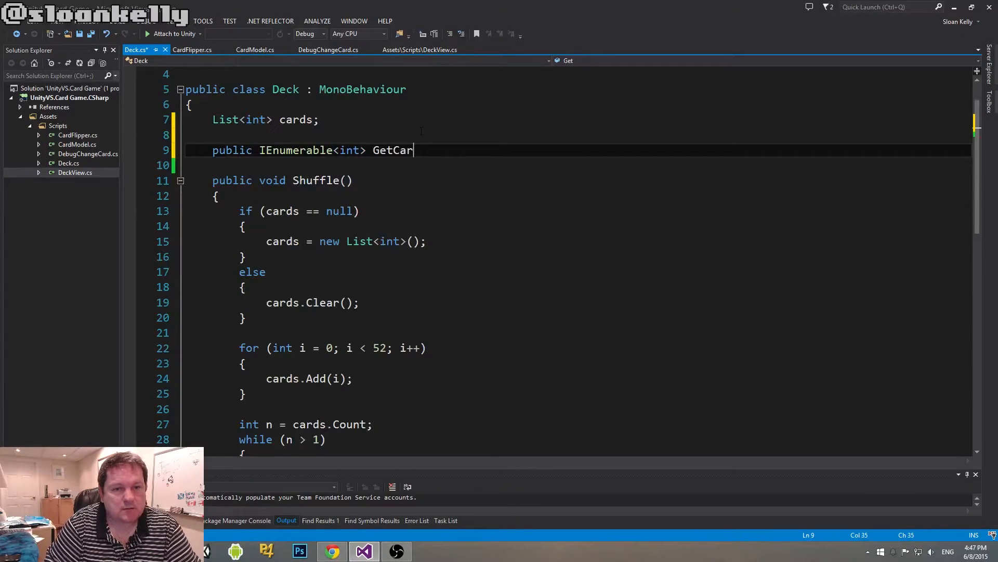
text(ds())
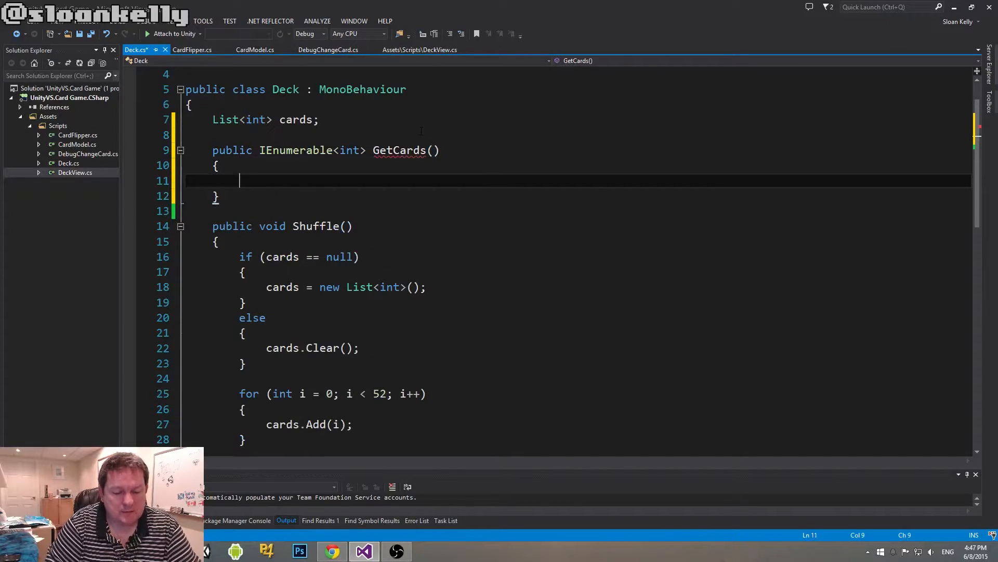
text(foreach(i)
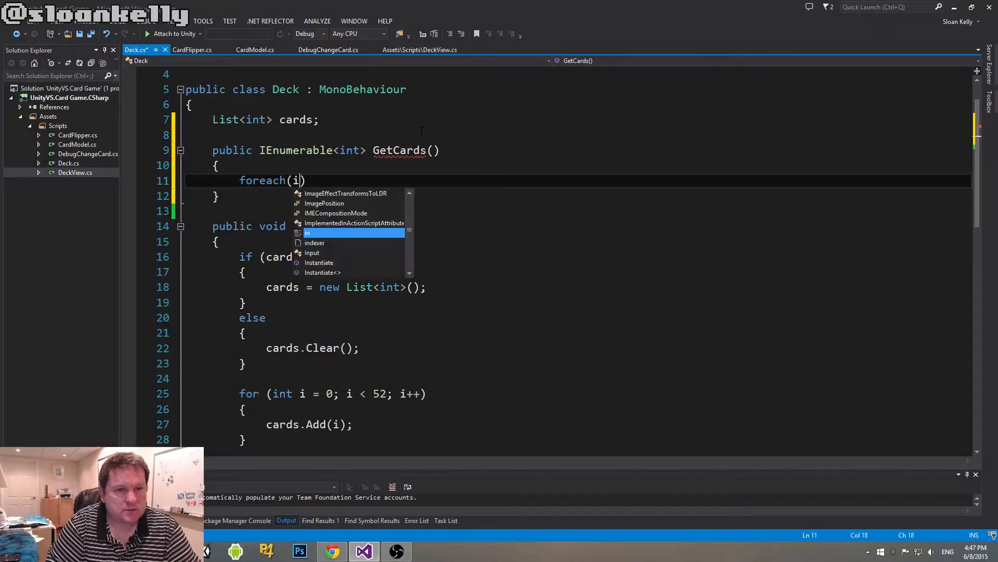
text(nt i in cards)
text({)
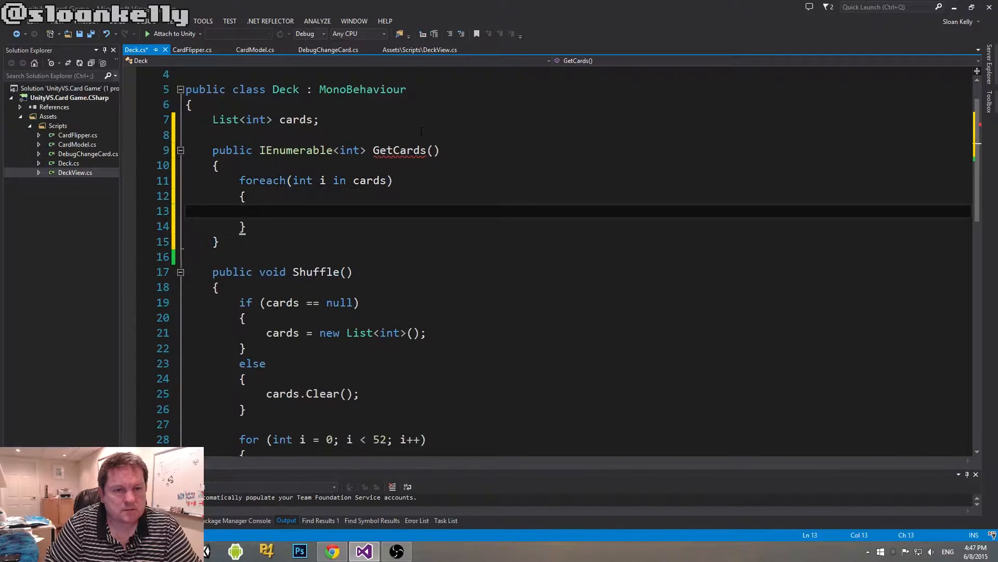
text(yield retu)
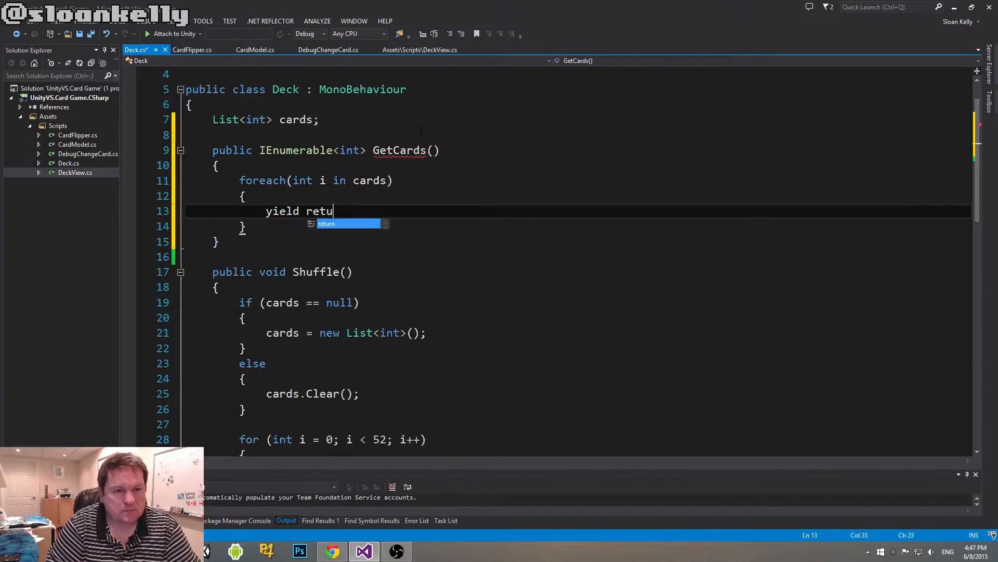
text(rn i;)
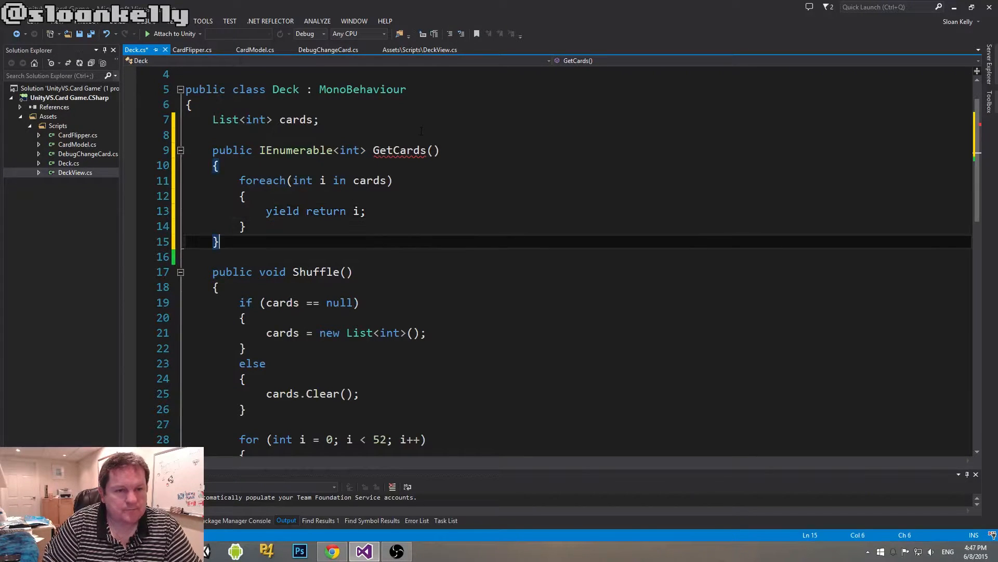
text(" ")
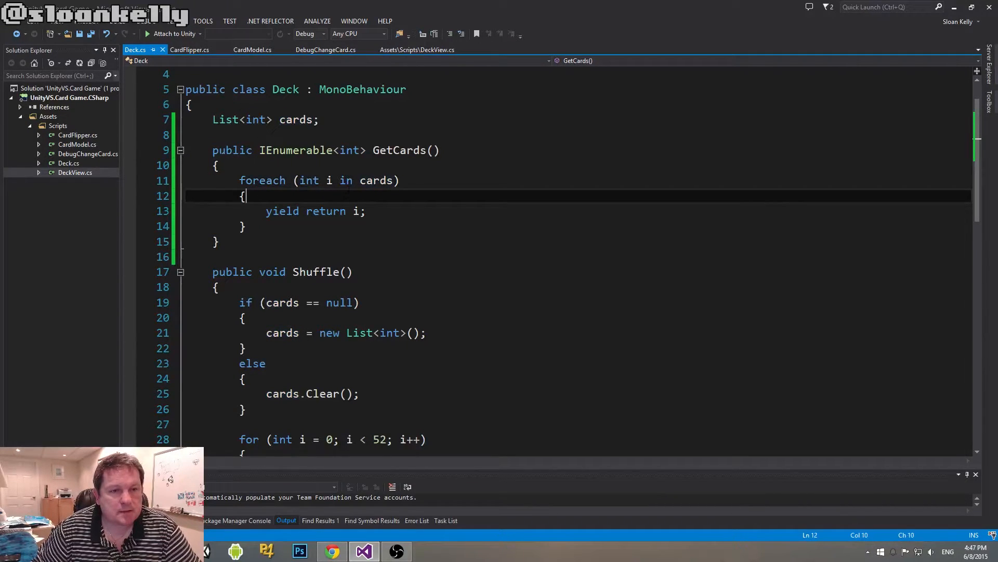
click(317, 119)
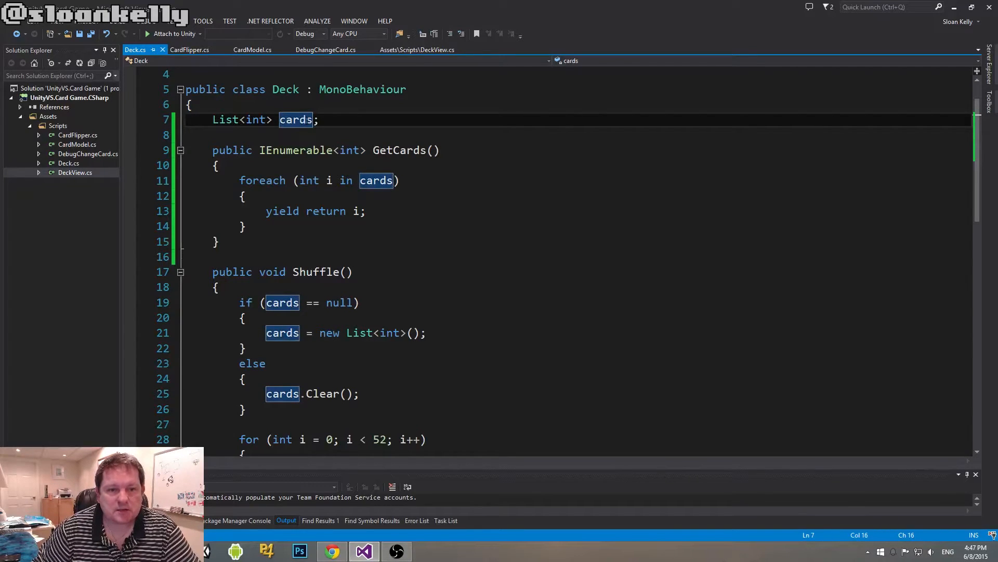
scroll(down, 3)
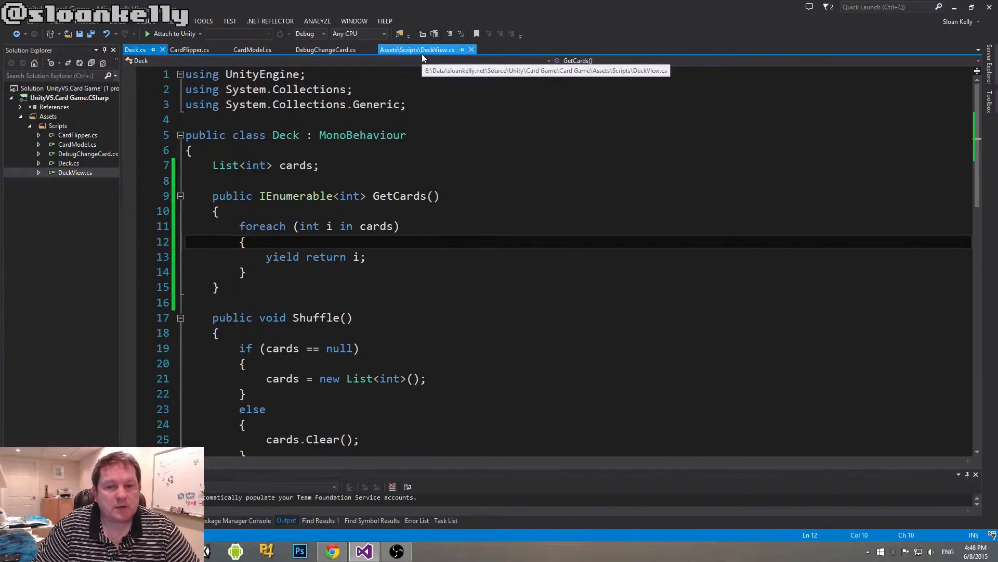
Add a [RequireComponent(typeof(Deck))] attribute above the DeckView class.
click(417, 50)
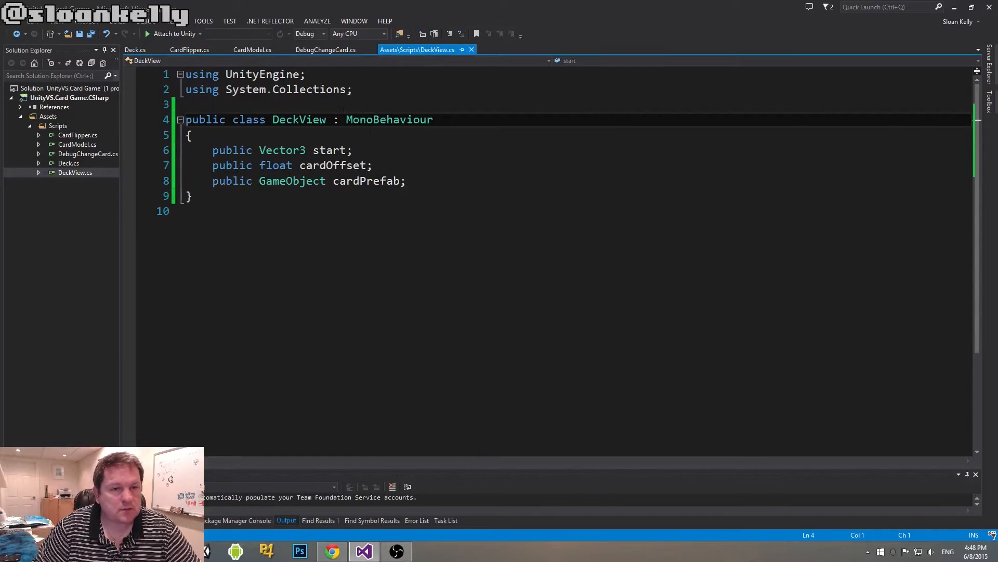
click(191, 136)
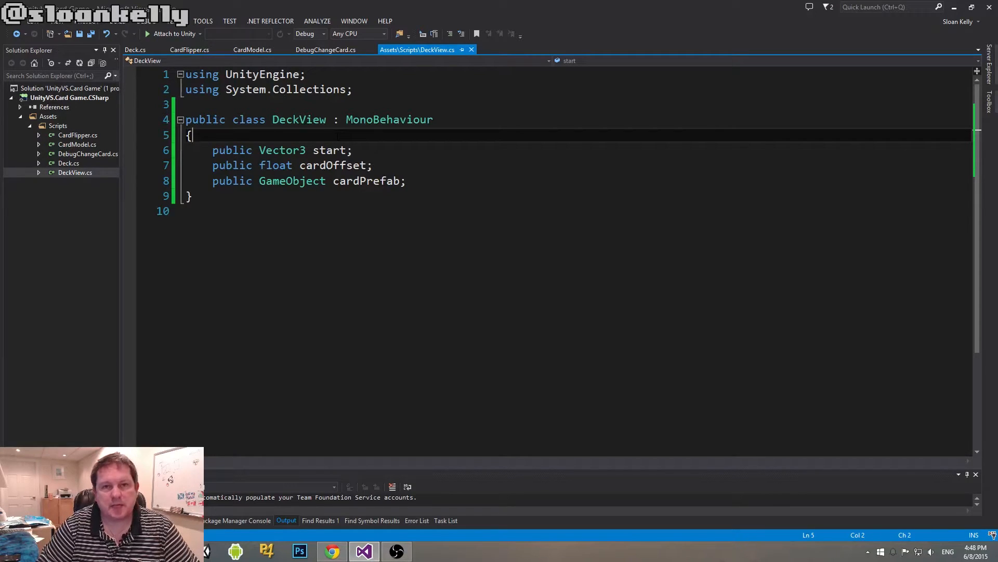
key(Enter)
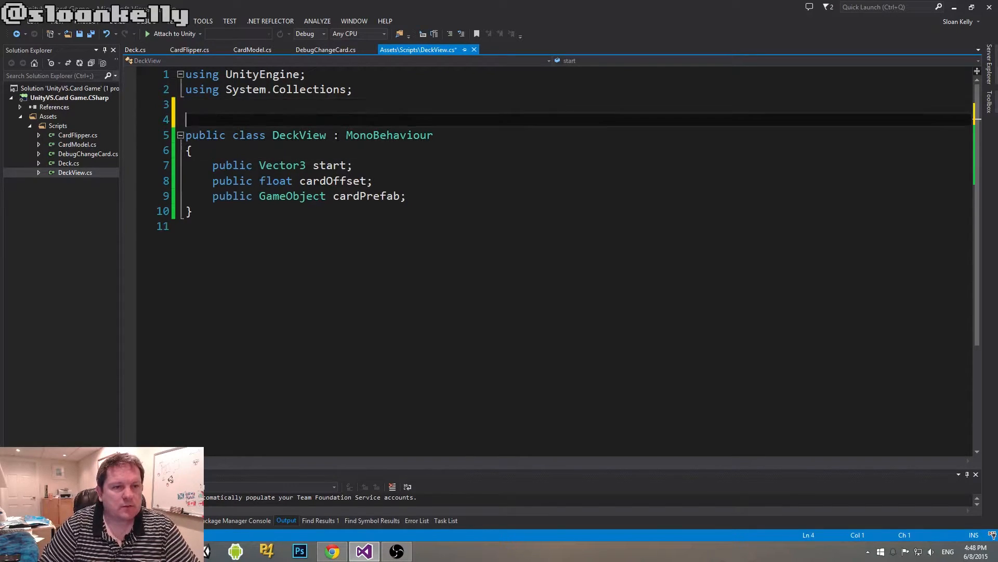
text([req])
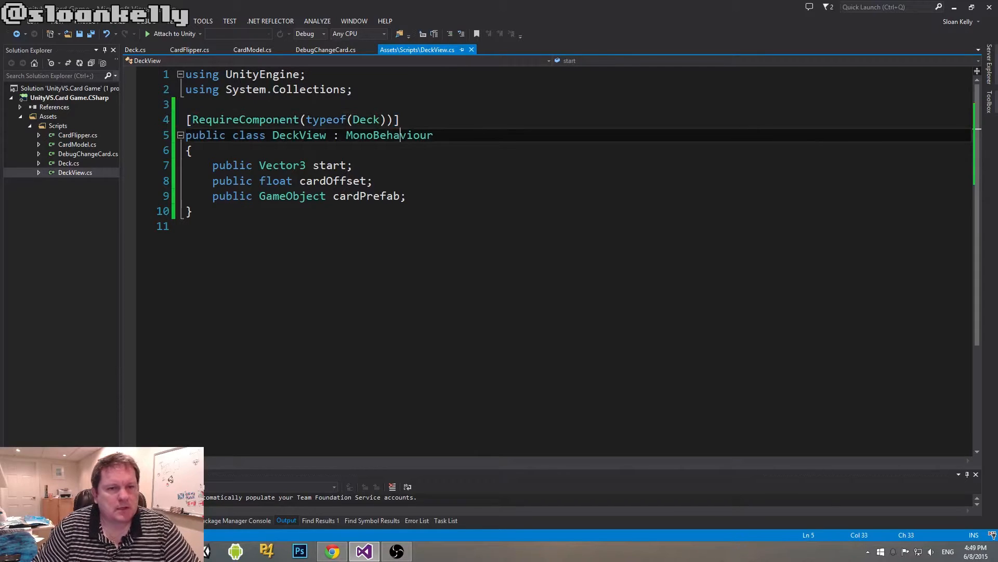
click(299, 135)
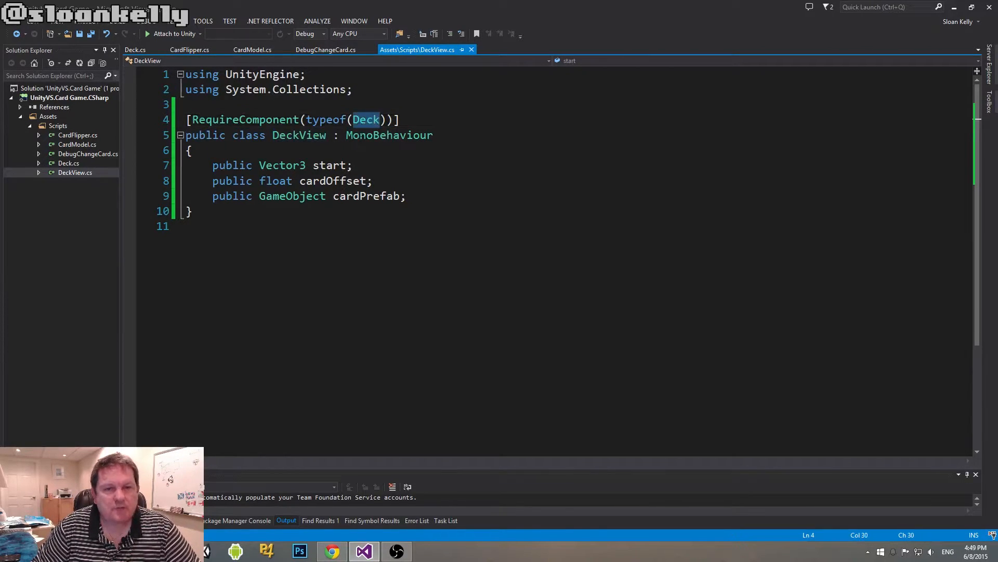
double_click(298, 135)
text(Deck)
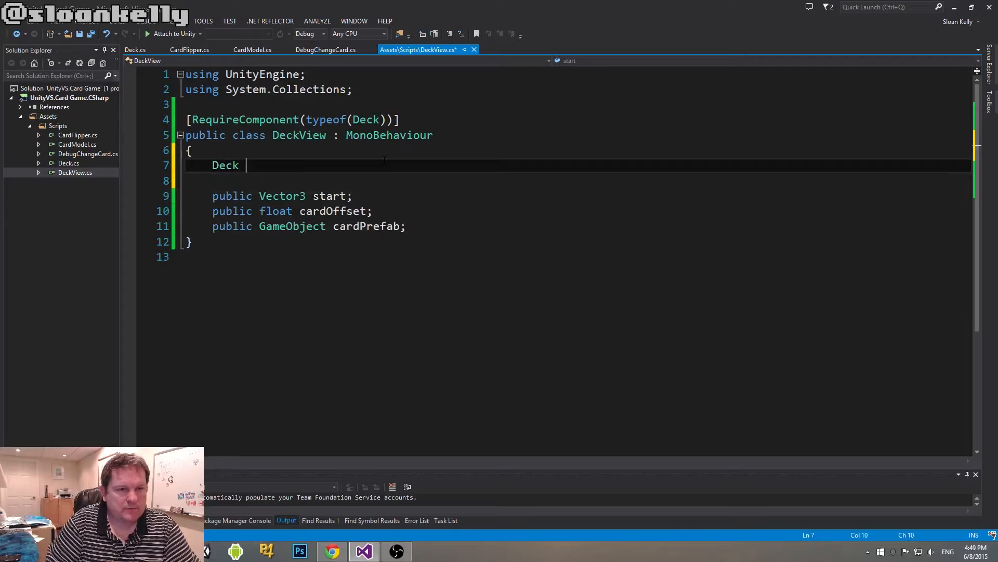
Add a Deck deck field and a Start() that assigns deck = GetComponent<Deck>().
text(deck;)
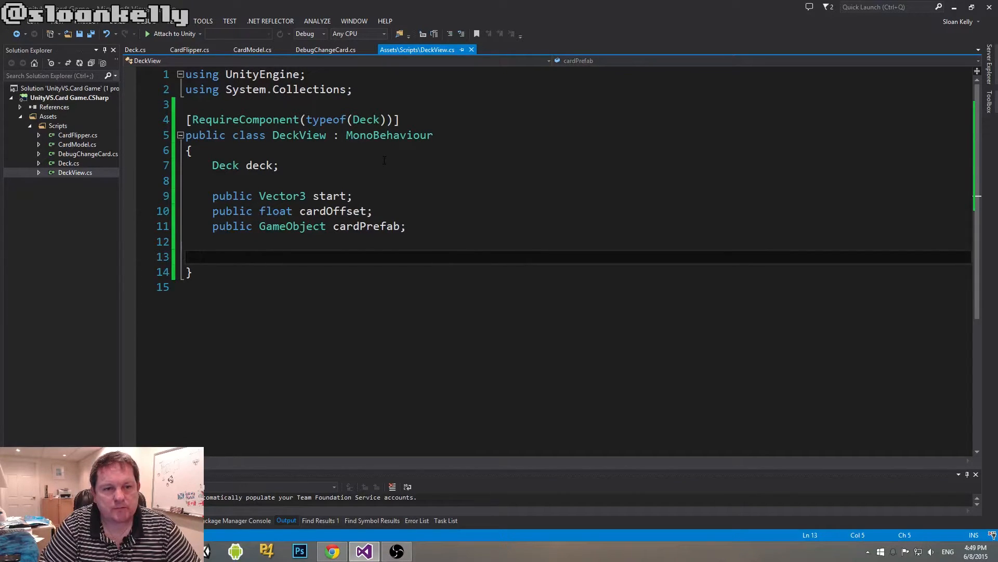
text(void S)
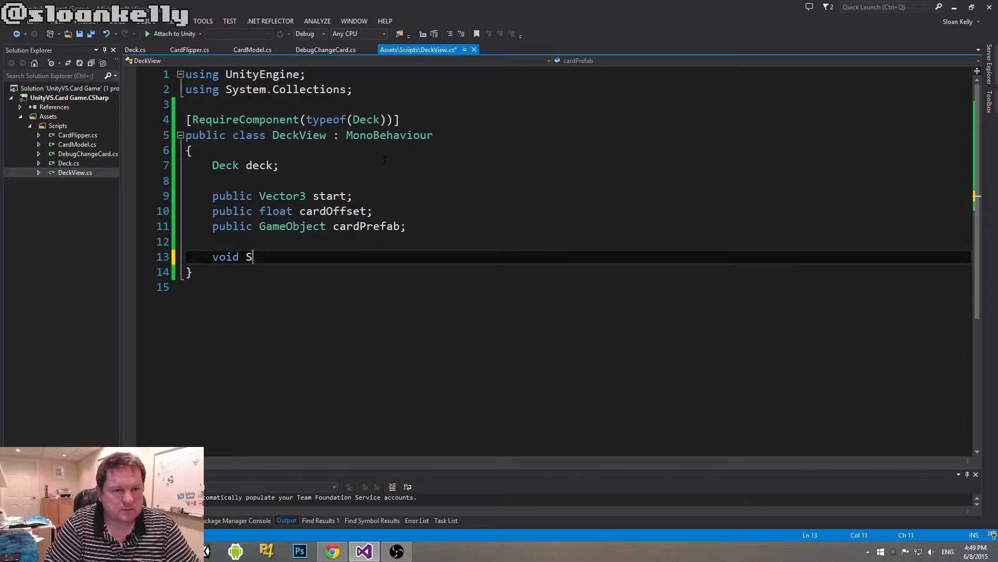
text(tart())
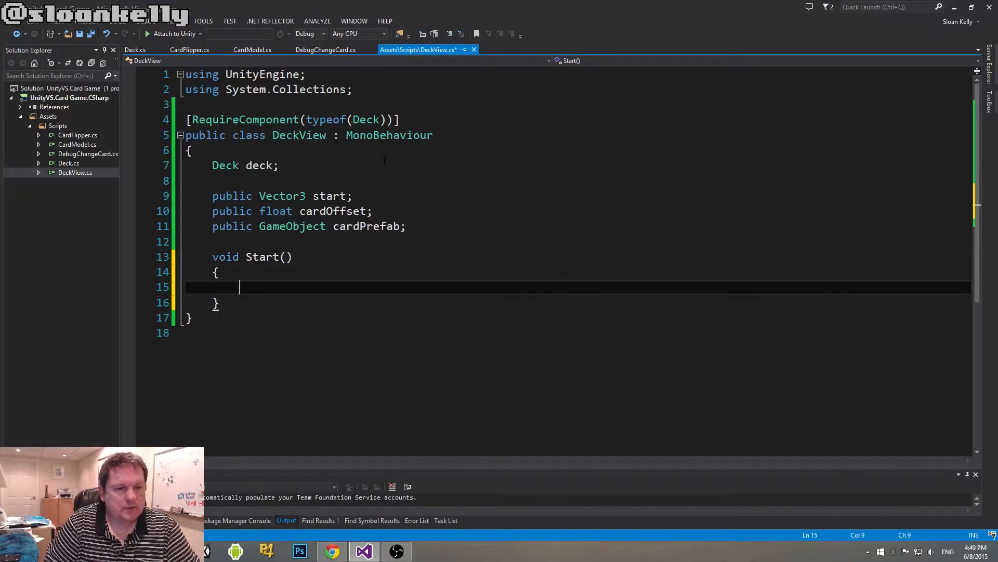
key(ctrl+s)
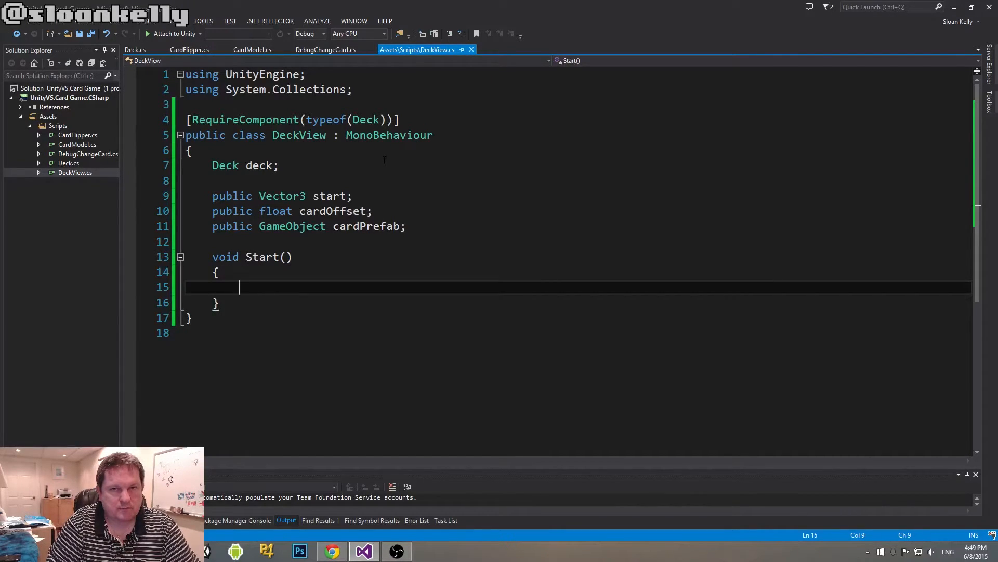
text(deck =)
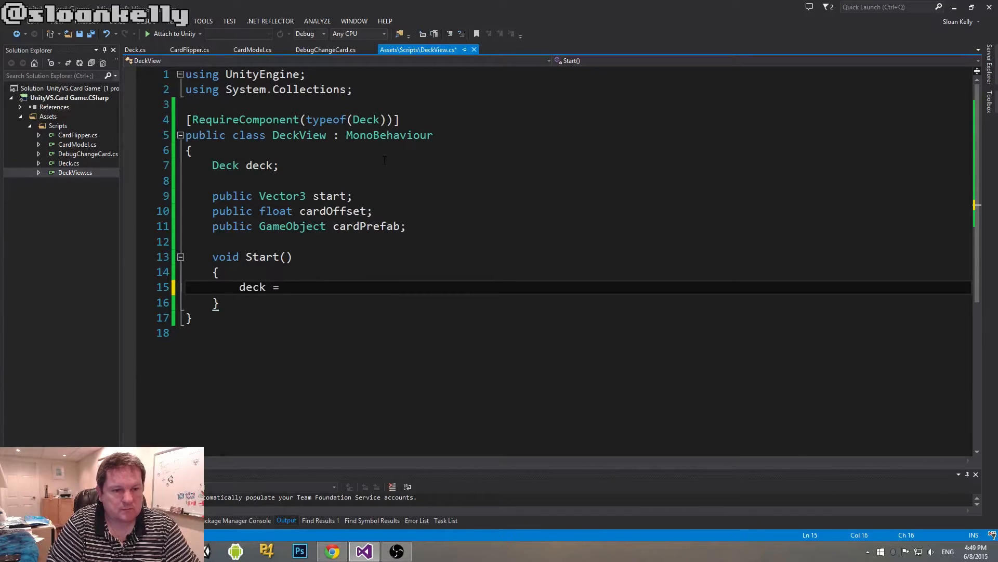
text(GetComponent<Deck>();)
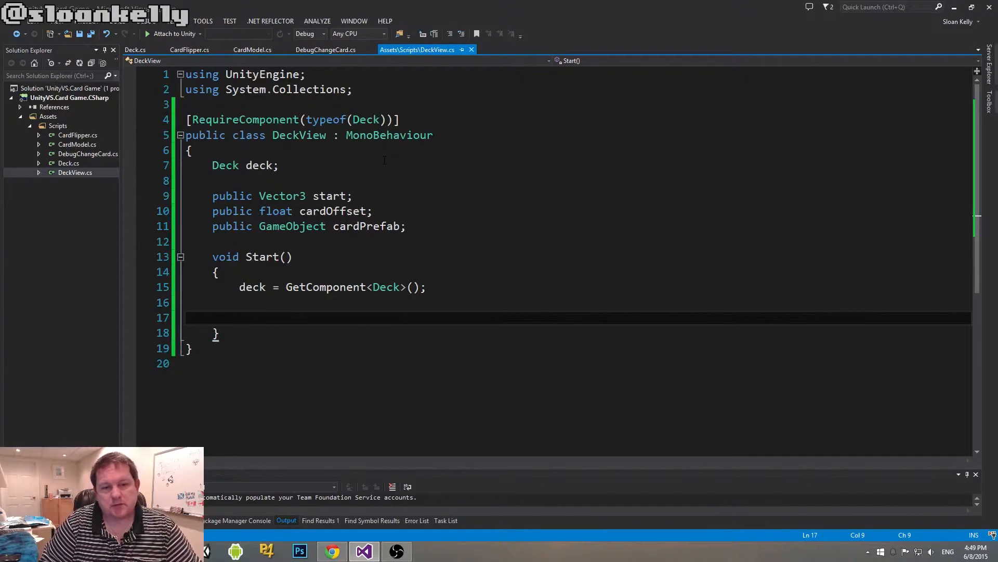
double_click(247, 119)
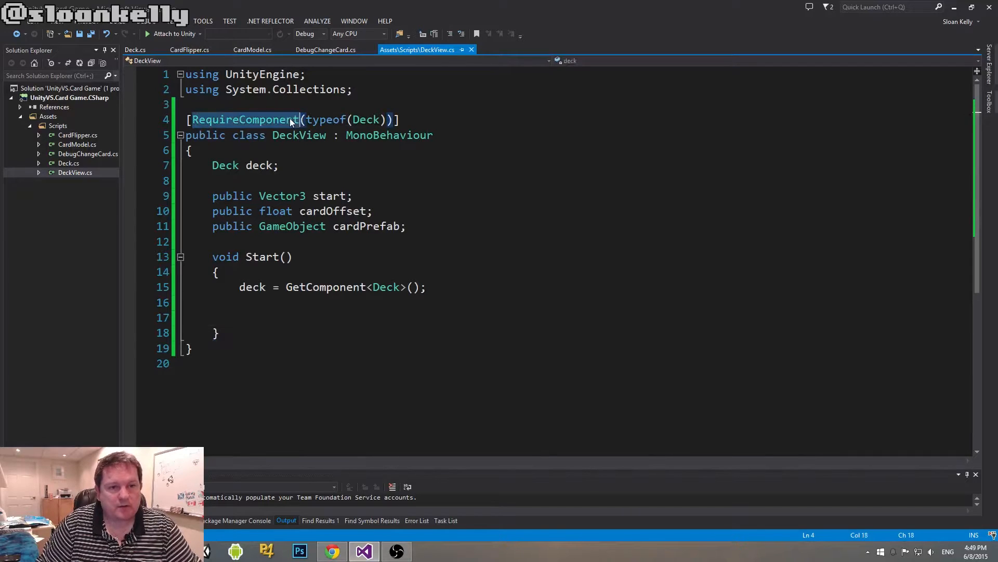
double_click(245, 120)
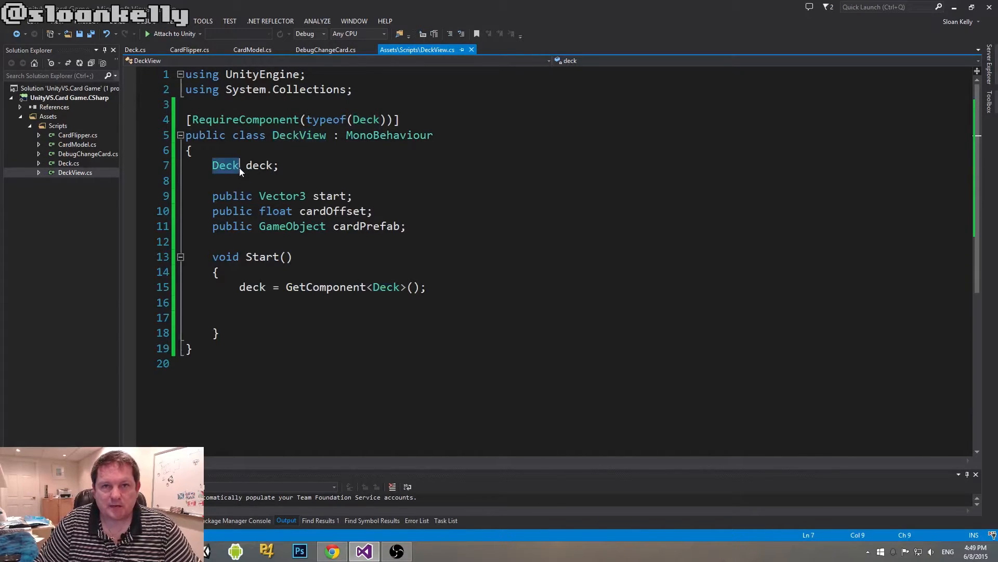
click(225, 165)
text(Show)
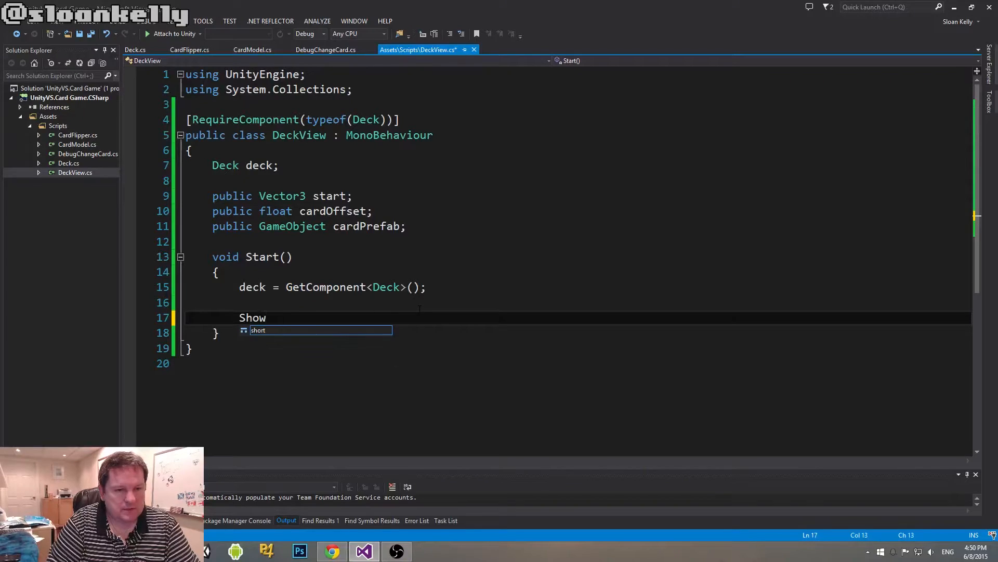
text(Cards();)
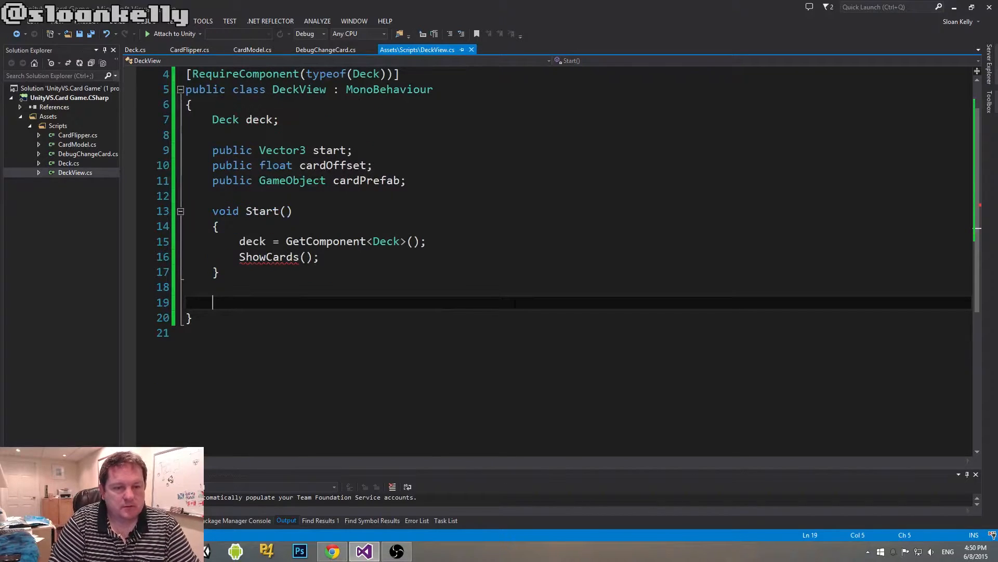
text(void Show)
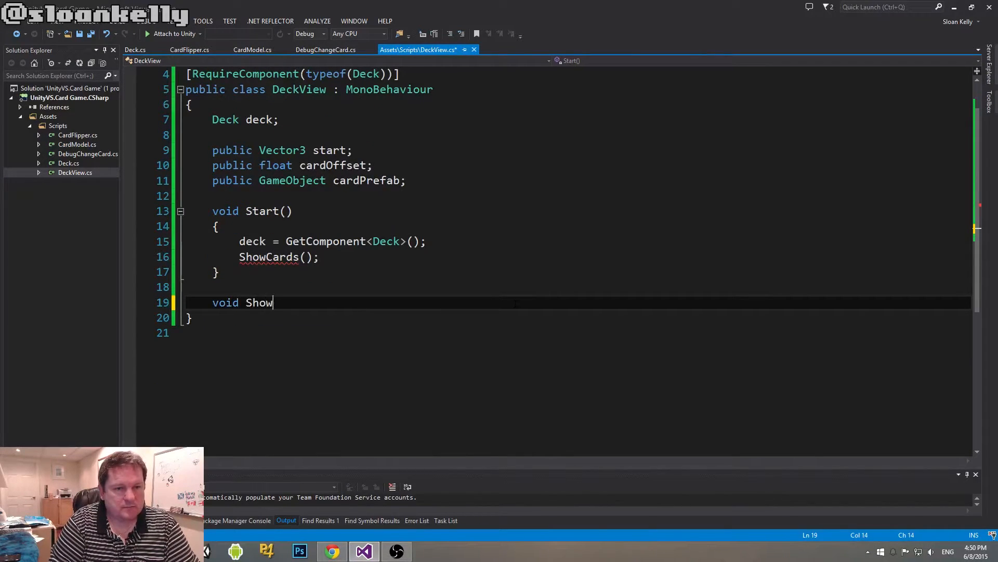
text(Cards())
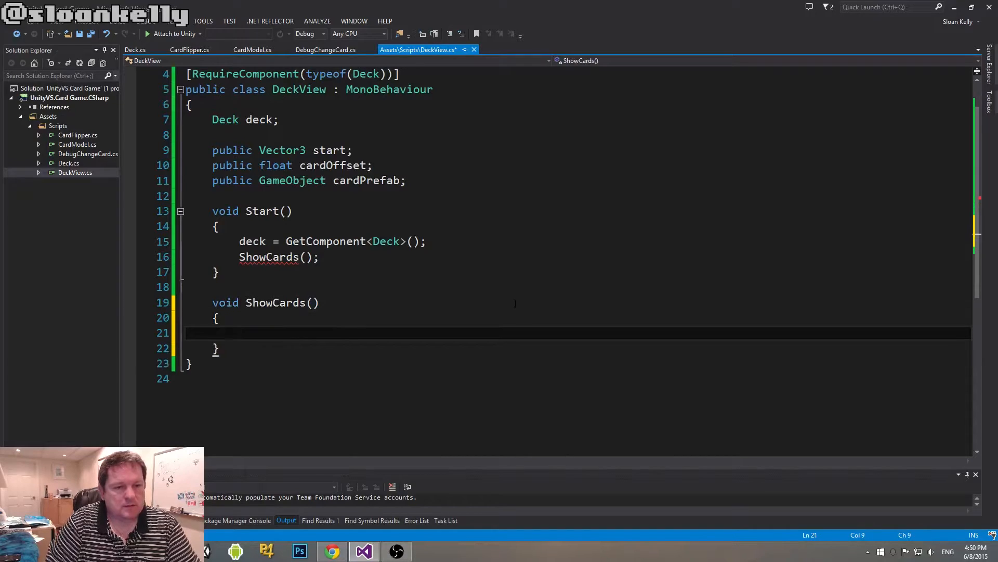
key(ctrl+s)
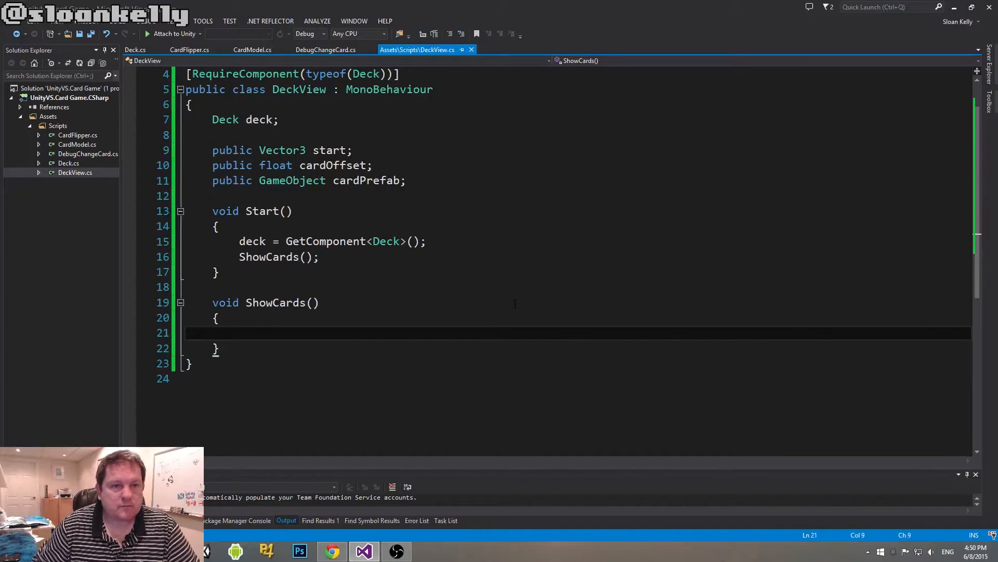
click(136, 50)
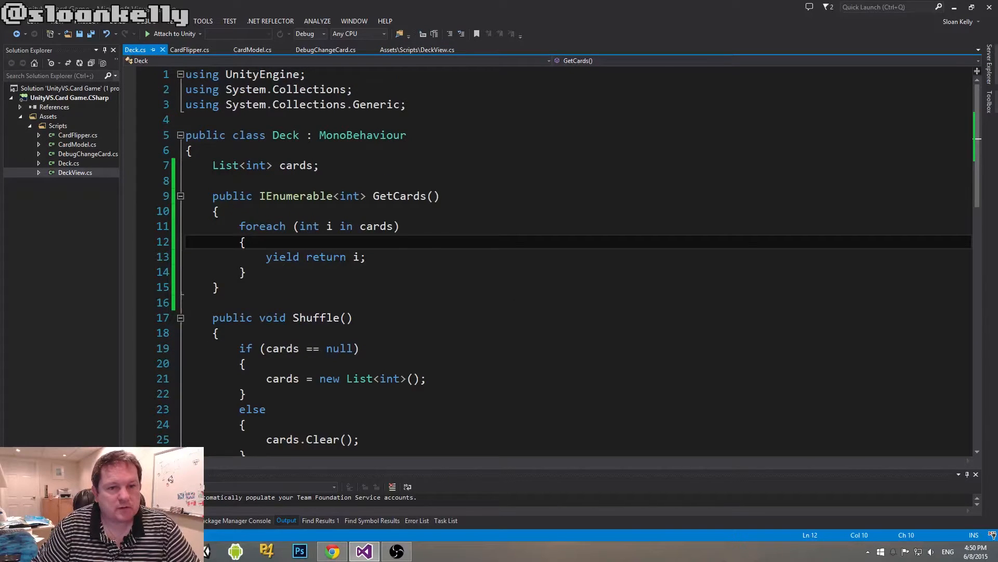
click(416, 50)
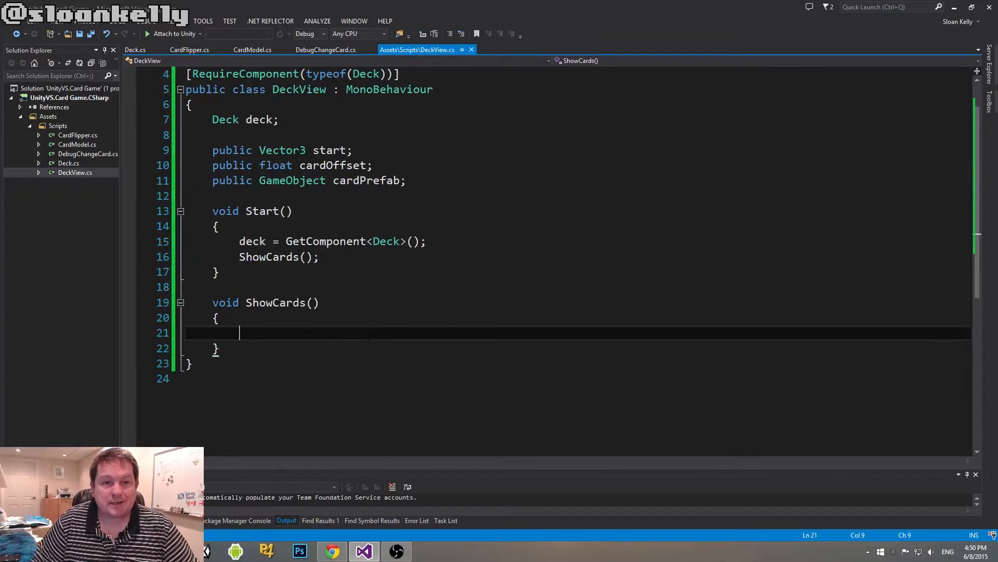
double_click(366, 180)
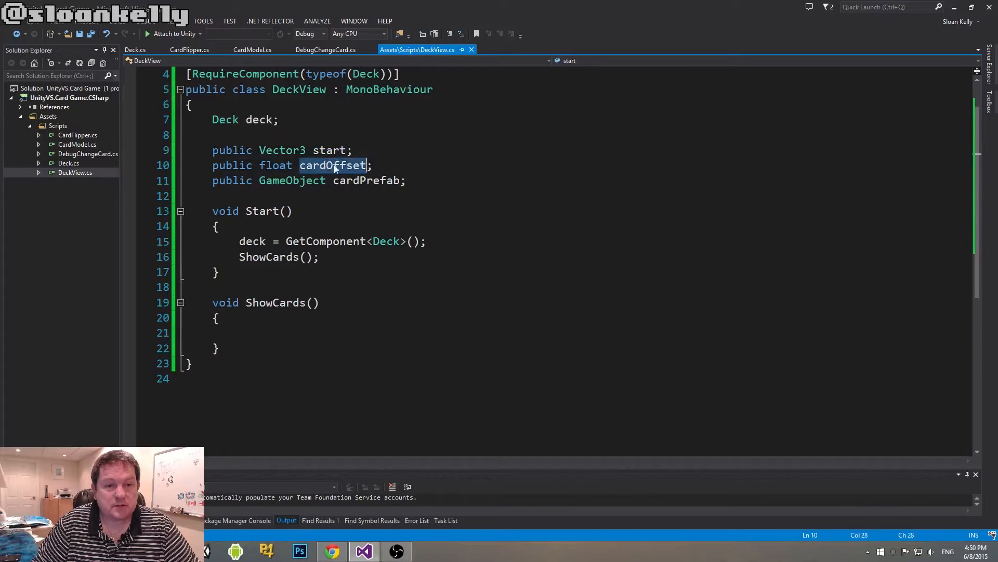
double_click(332, 164)
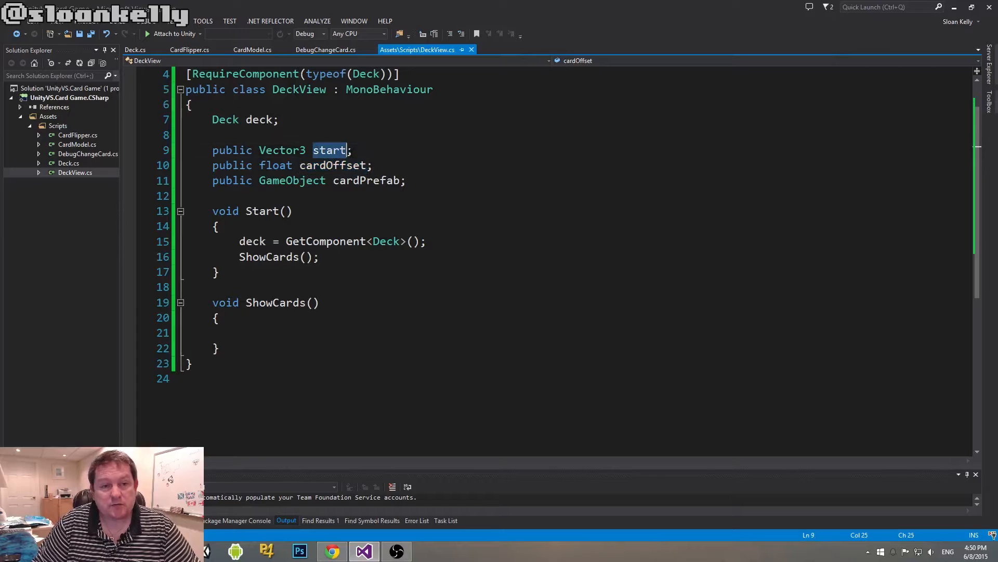
double_click(333, 165)
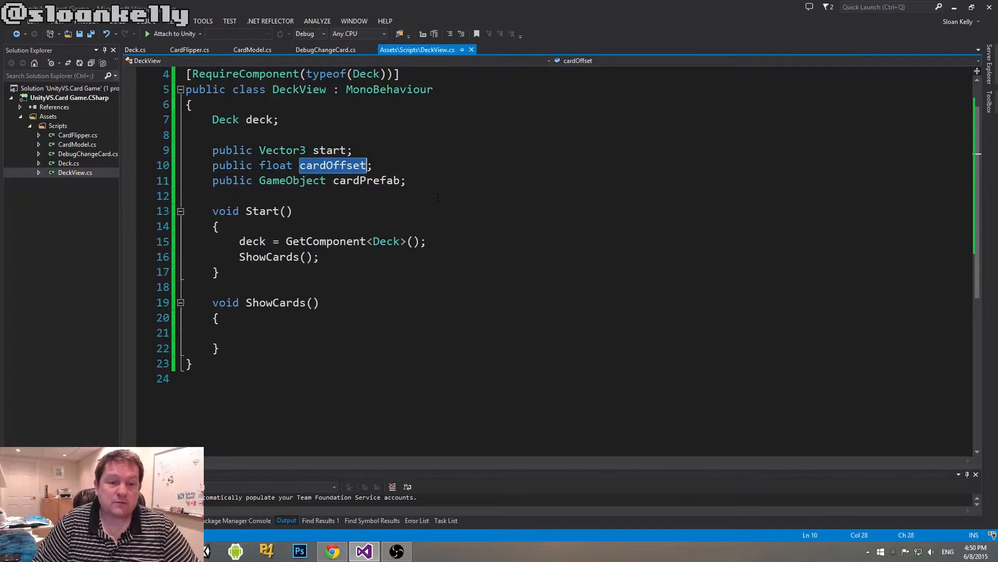
click(255, 332)
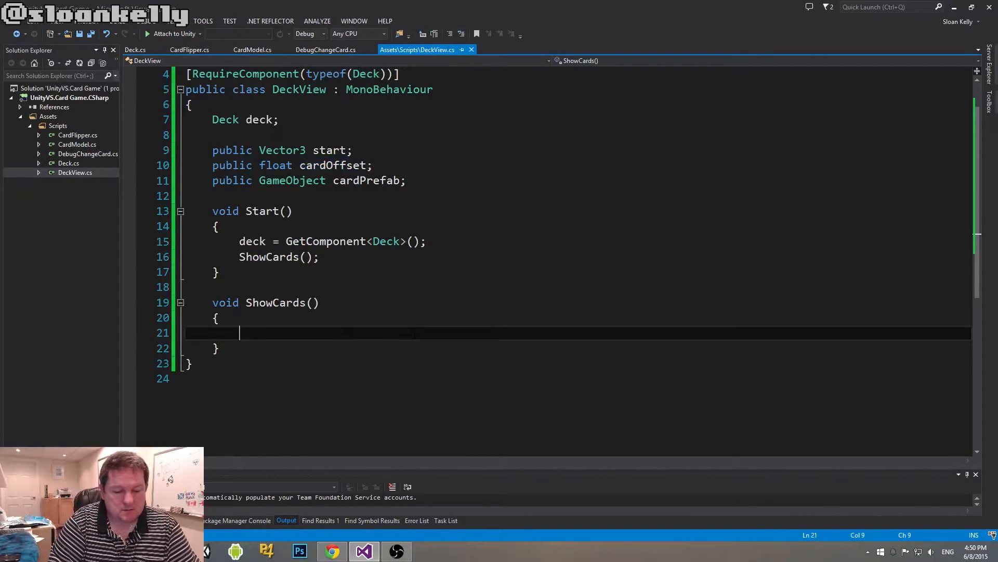
Add a foreach (int i in deck.GetCards()) loop to ShowCards.
text(foreach()
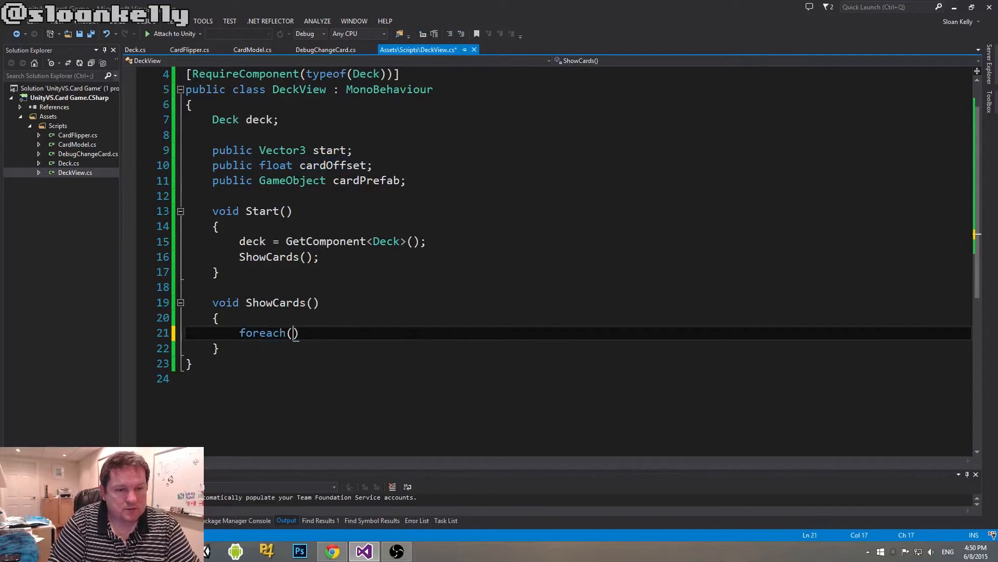
text(int i =)
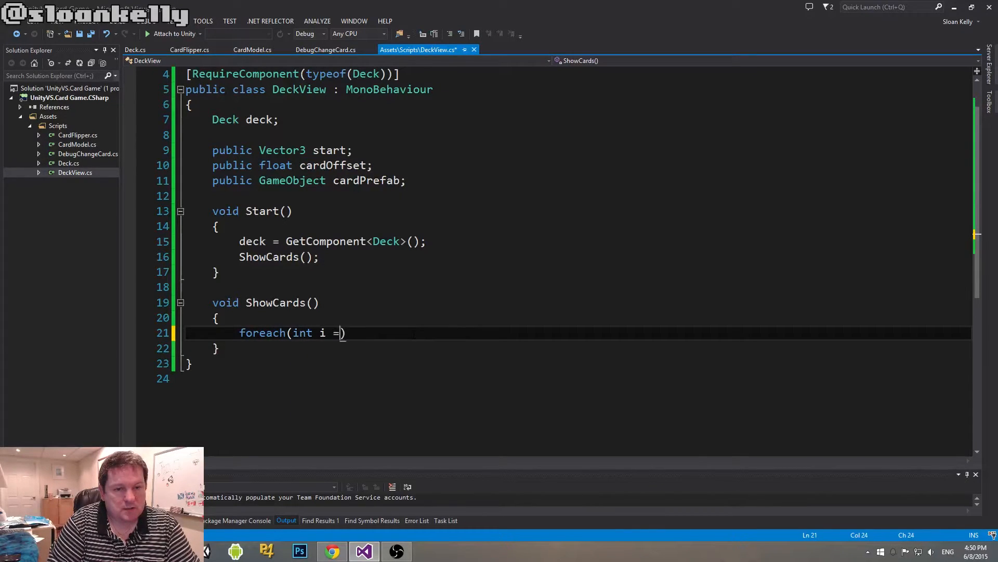
text(in)
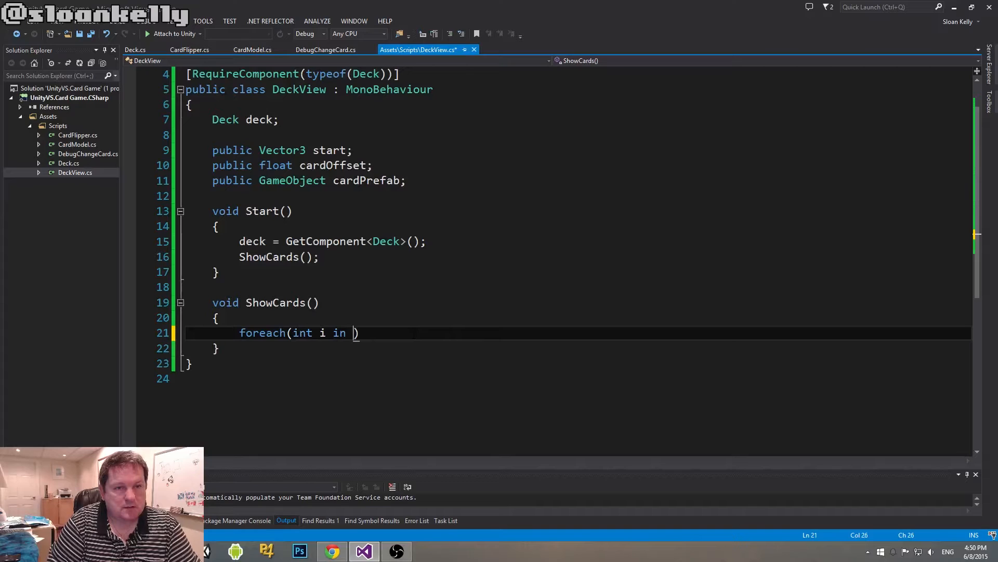
text(deck.GetCards())
text({)
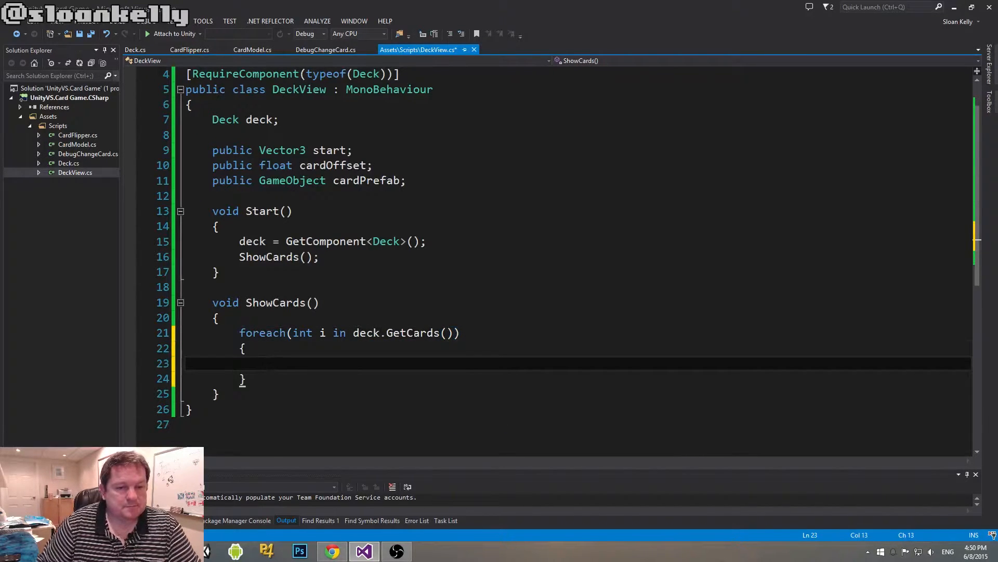
scroll(down, 3)
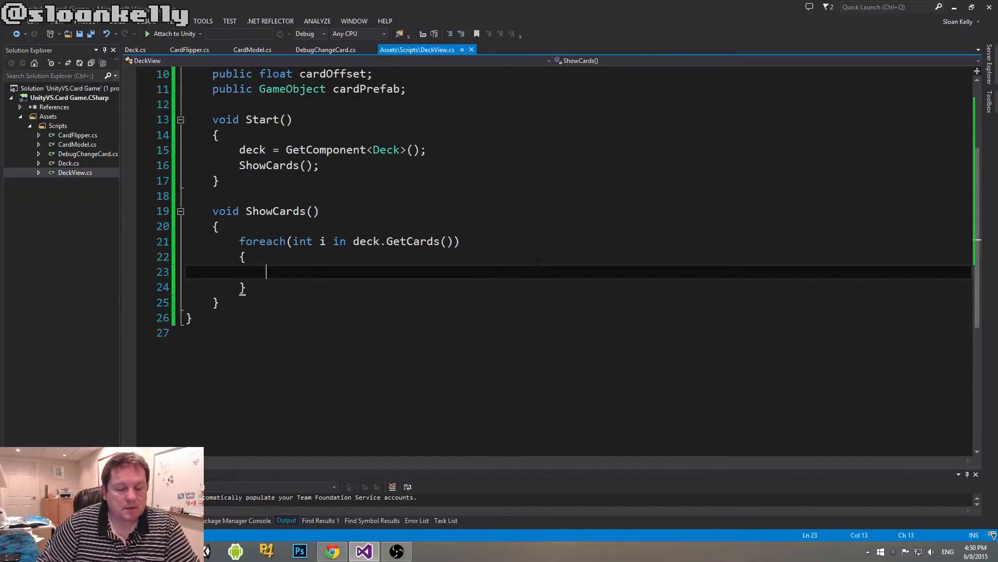
Inside the loop, create GameObject cardCopy = (GameObject)Instantiate(cardPrefab).
text(Gam)
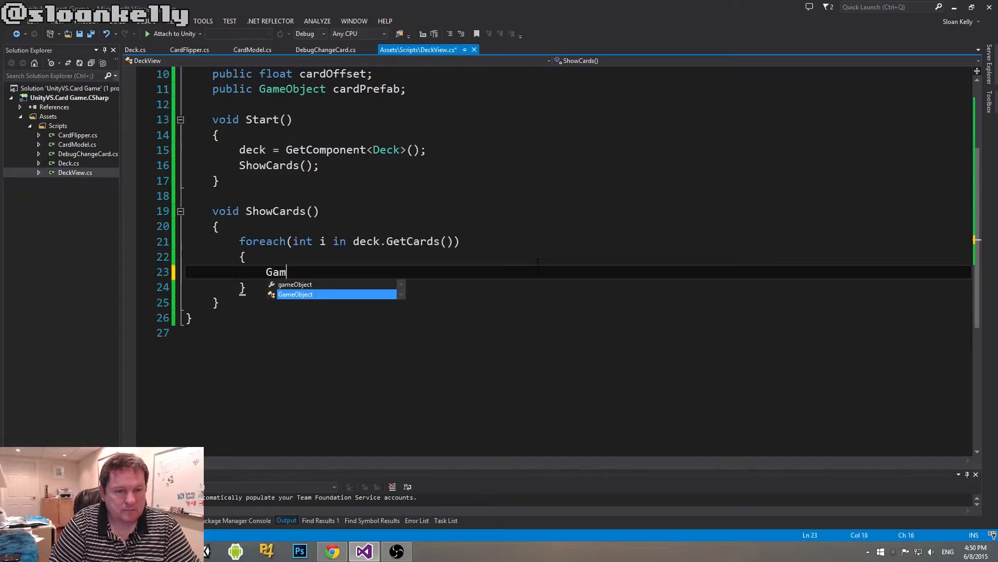
key(Tab)
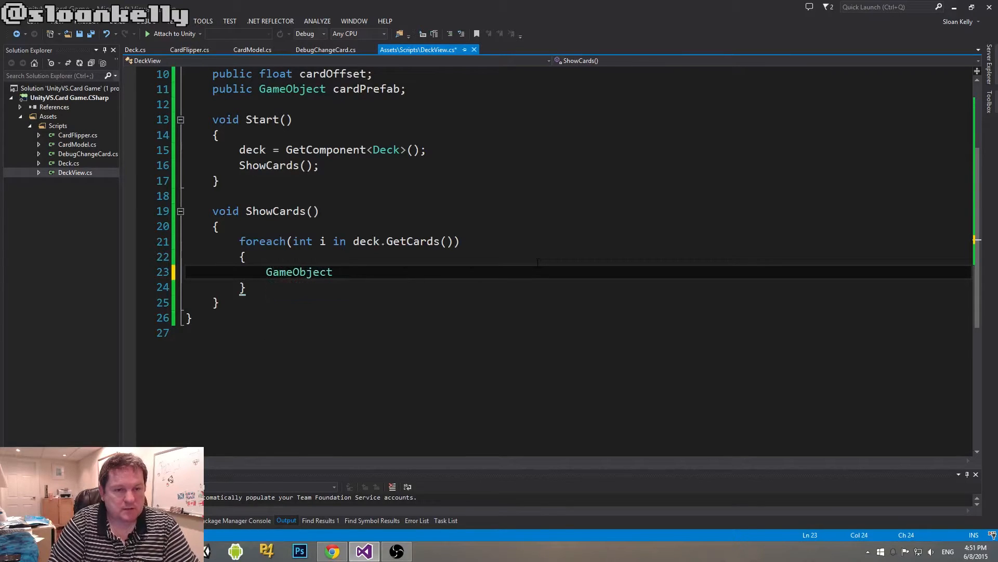
text(cardCopy)
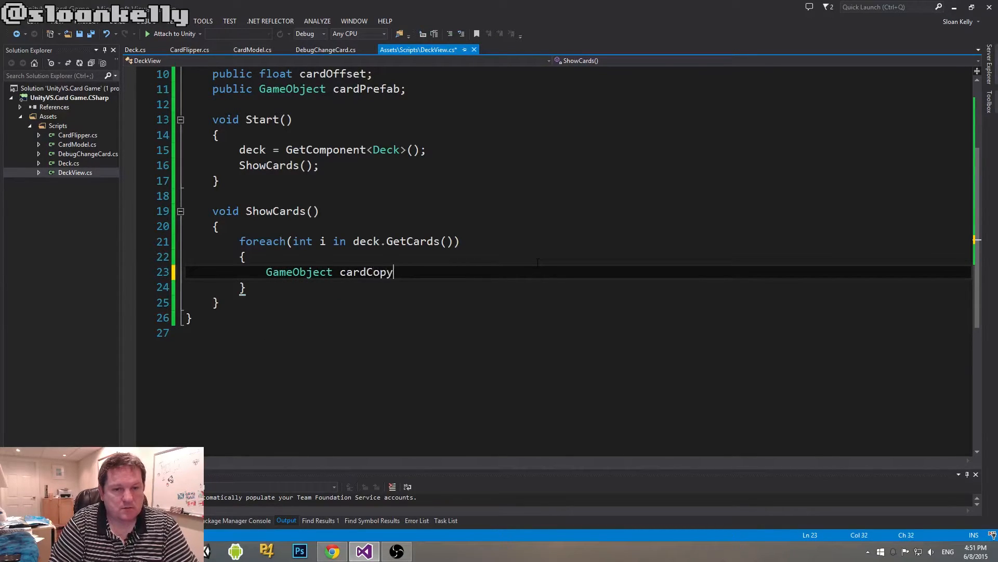
text(= ())
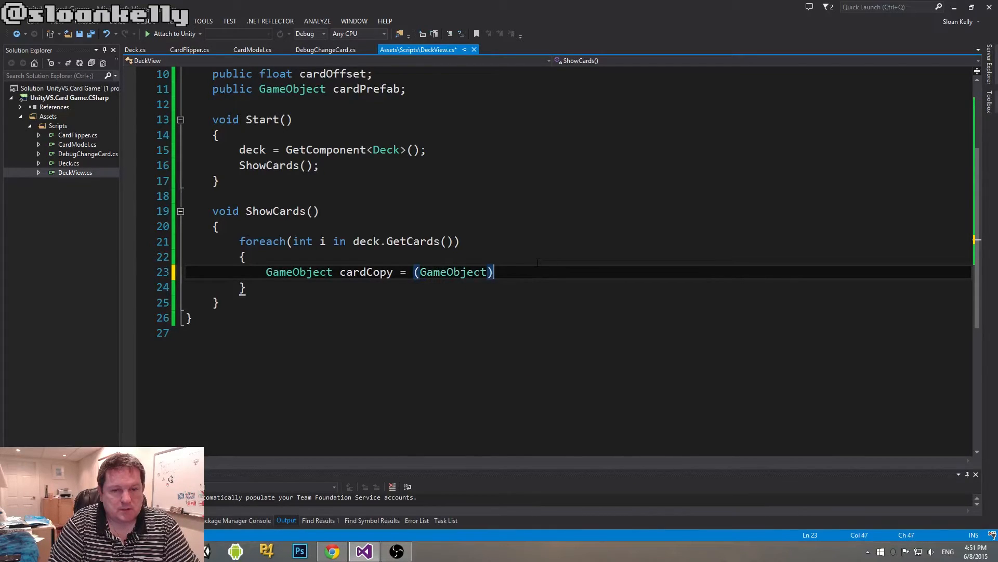
text(Instan)
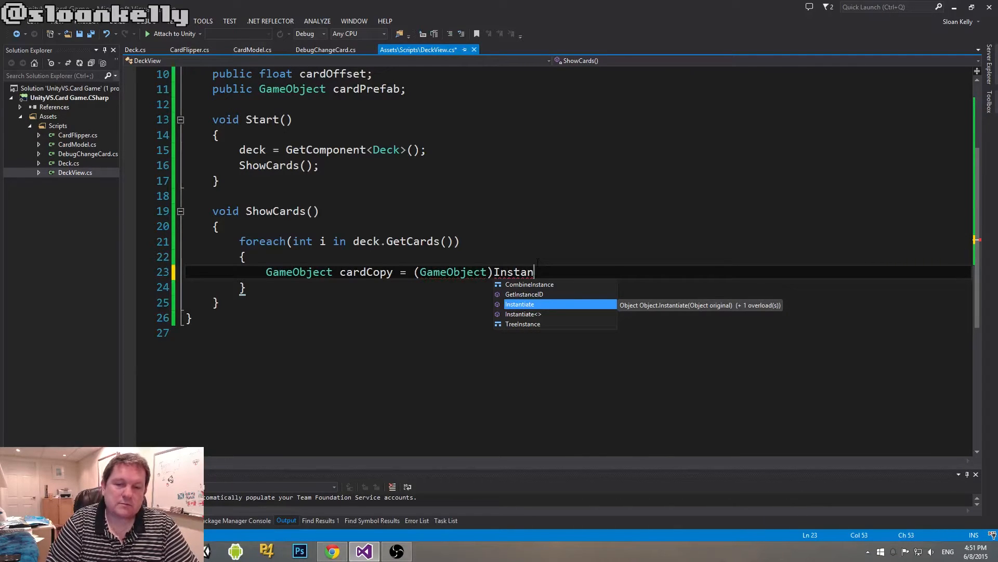
text(tiate()
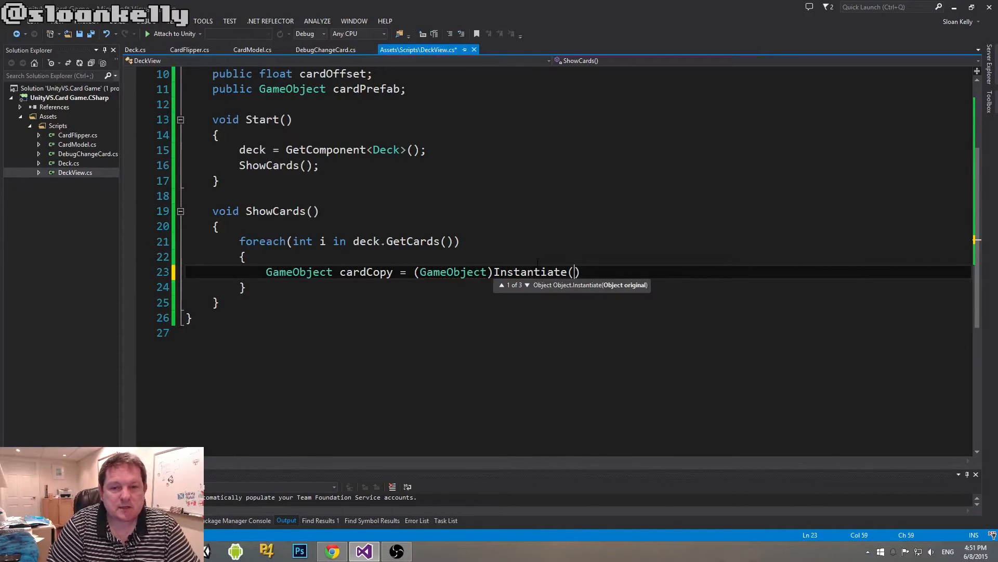
text(cardpr)
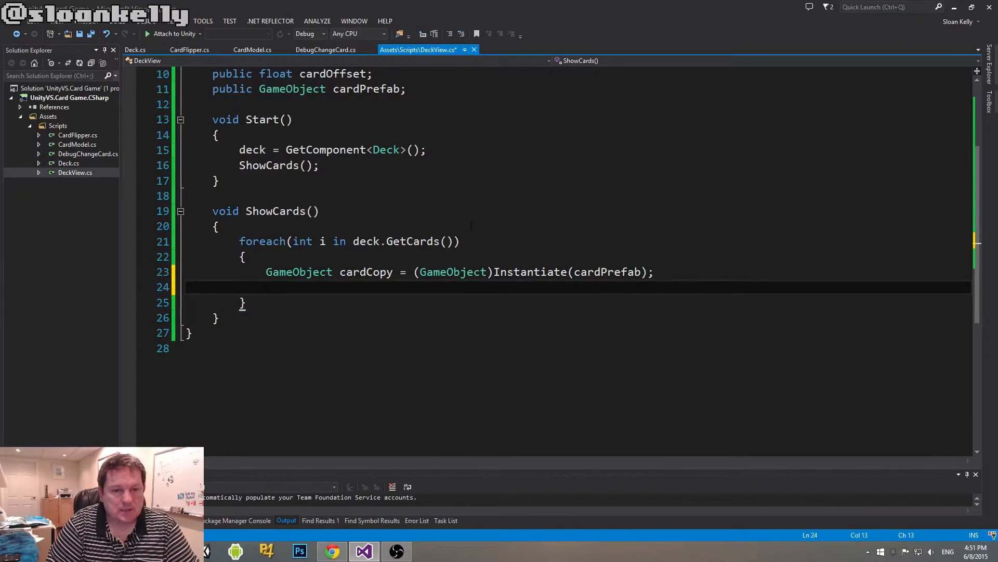
Set cardCopy.transform.position = start and insert blank lines in ShowCards.
text(cardCopy =)
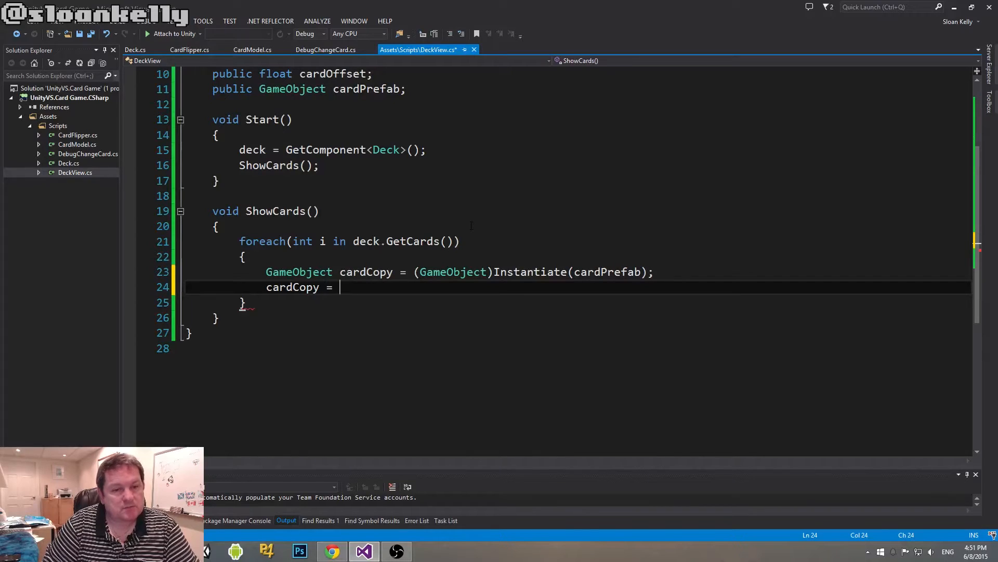
key(Backspace)
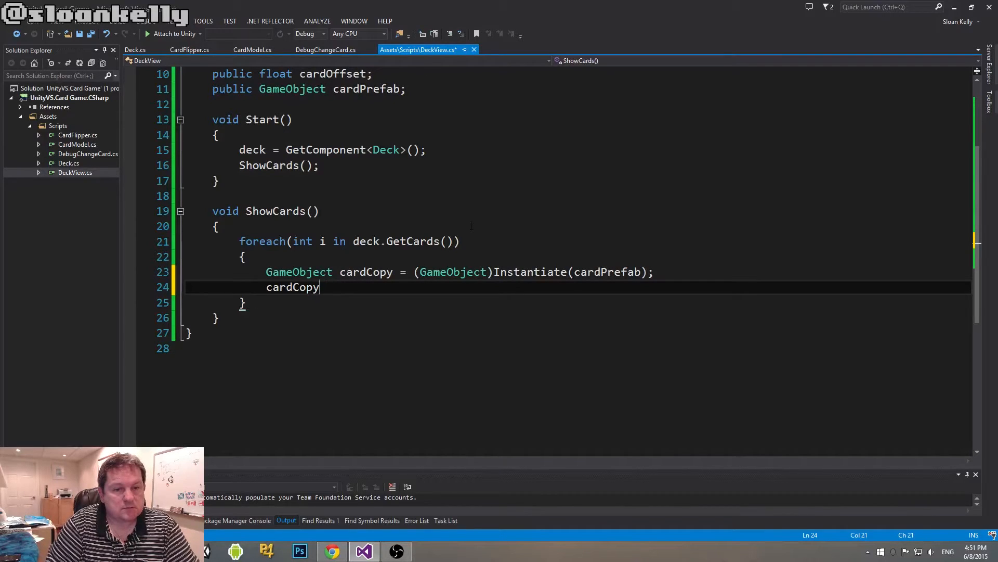
text(.transform.position =)
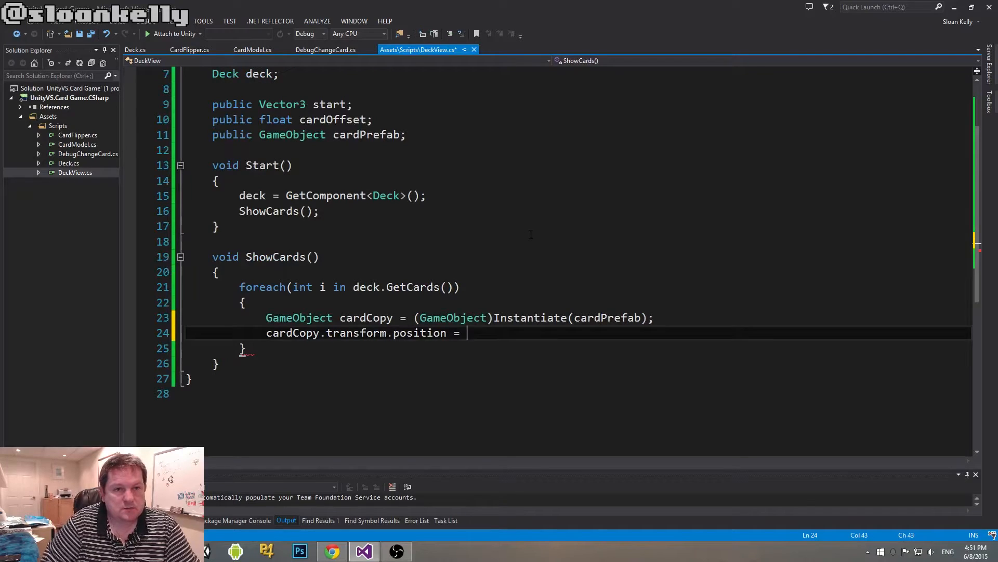
text(start;)
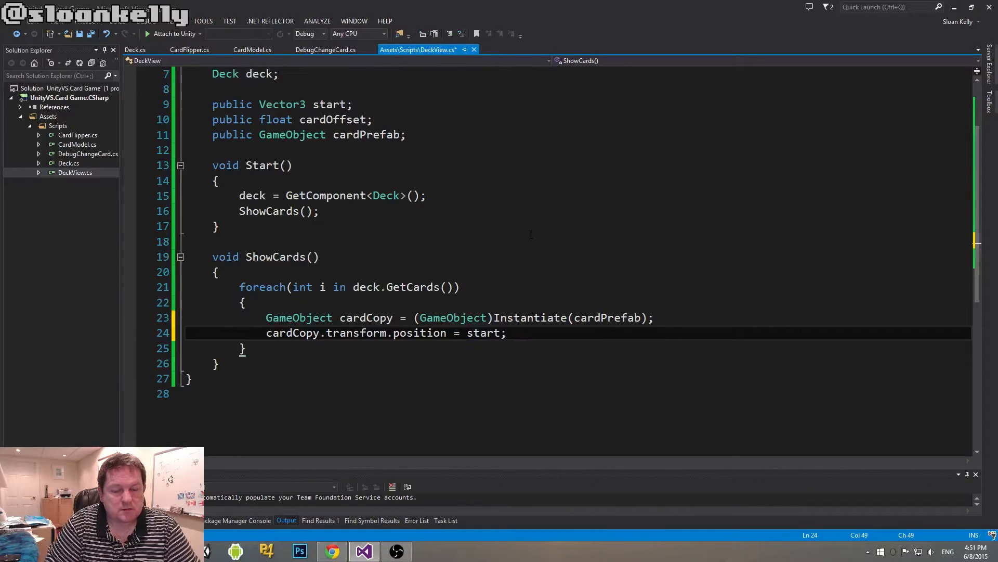
click(505, 318)
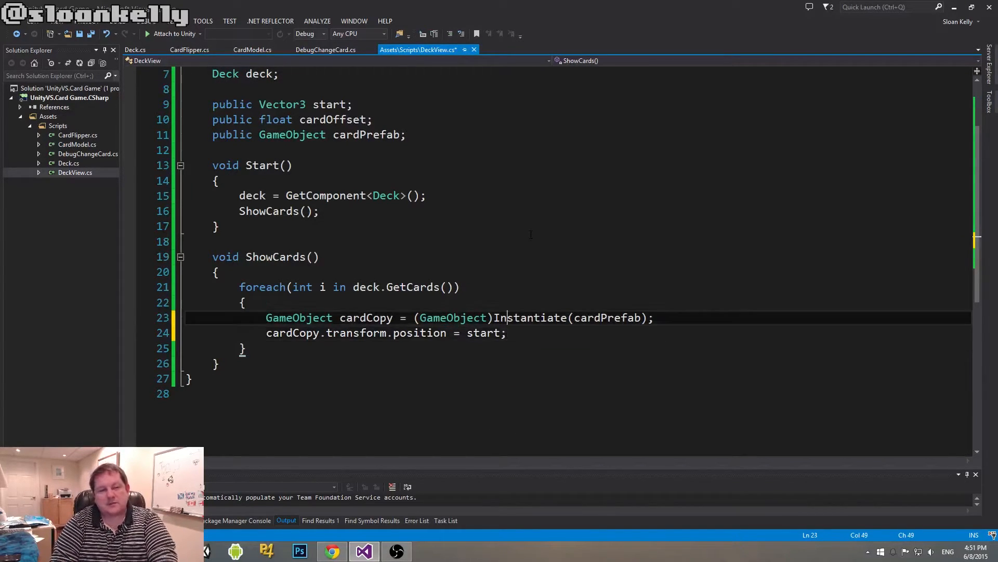
key(Enter)
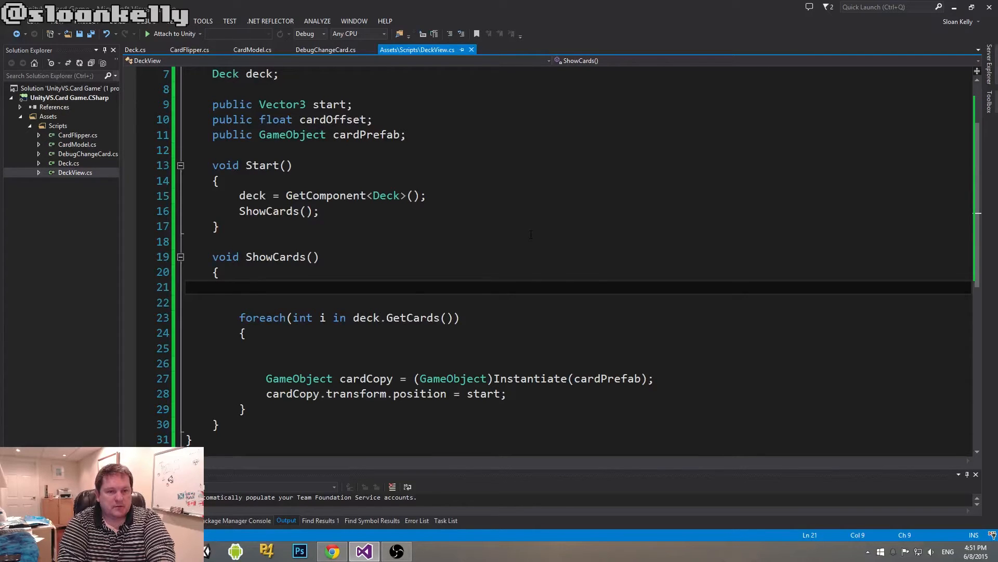
Add int cardCount = 0 before the loop and float co = cardOffset * cardCount inside it.
text(int cardC)
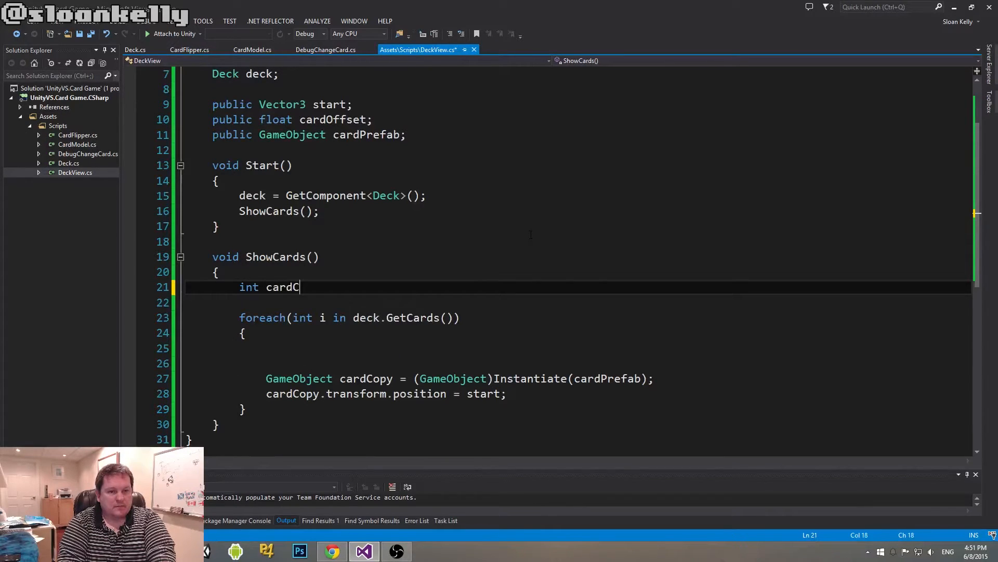
text(ount = 0;)
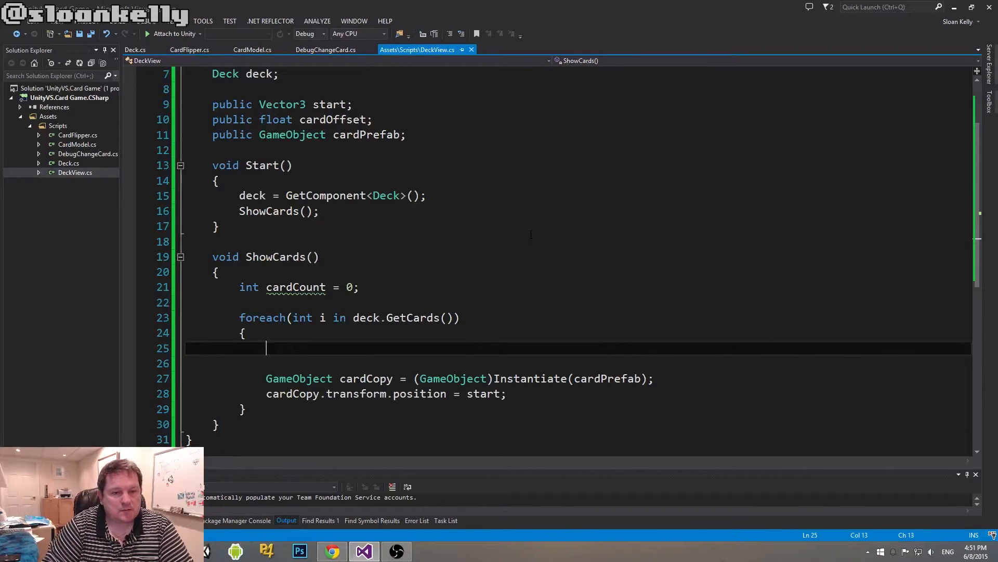
text(f)
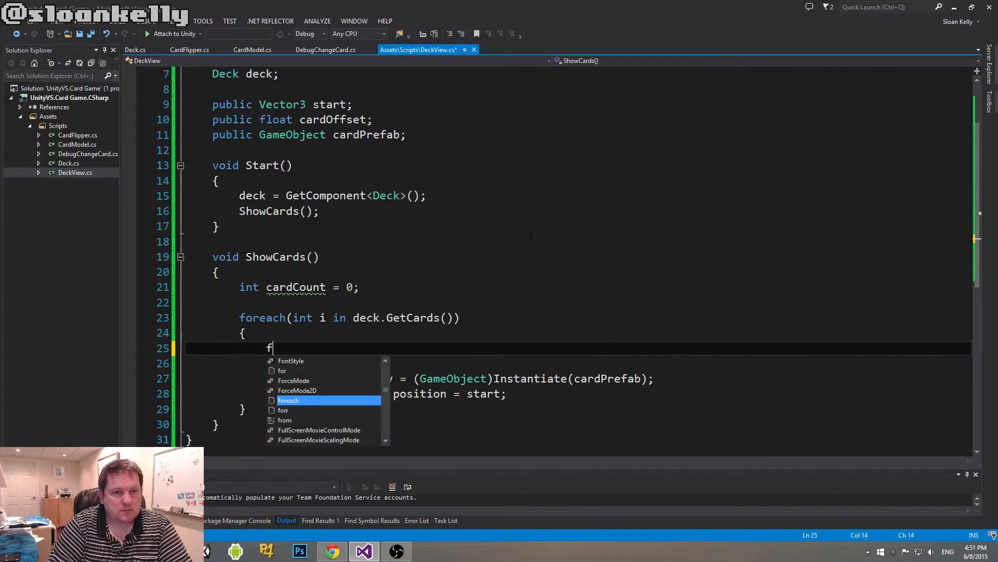
text(loat)
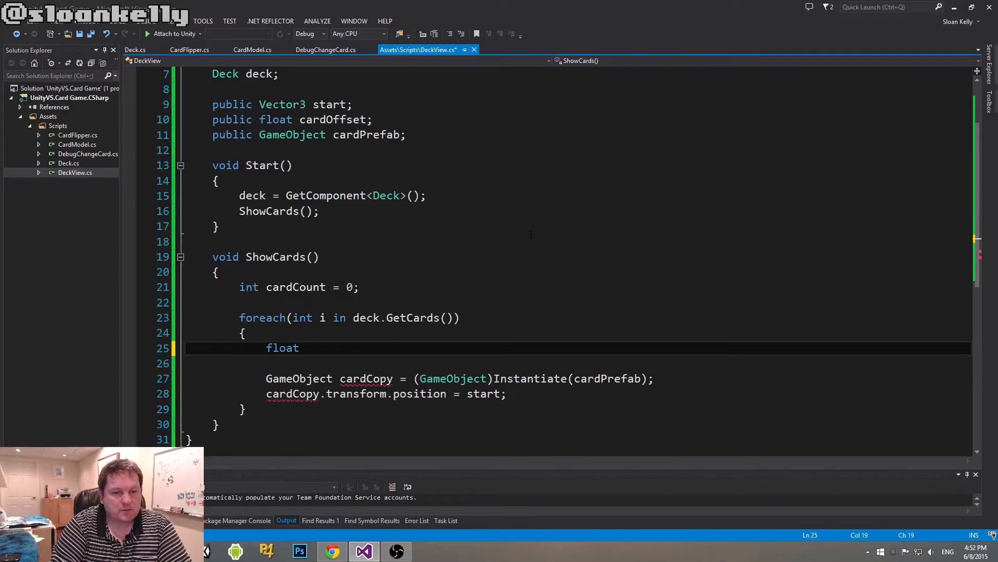
text(co)
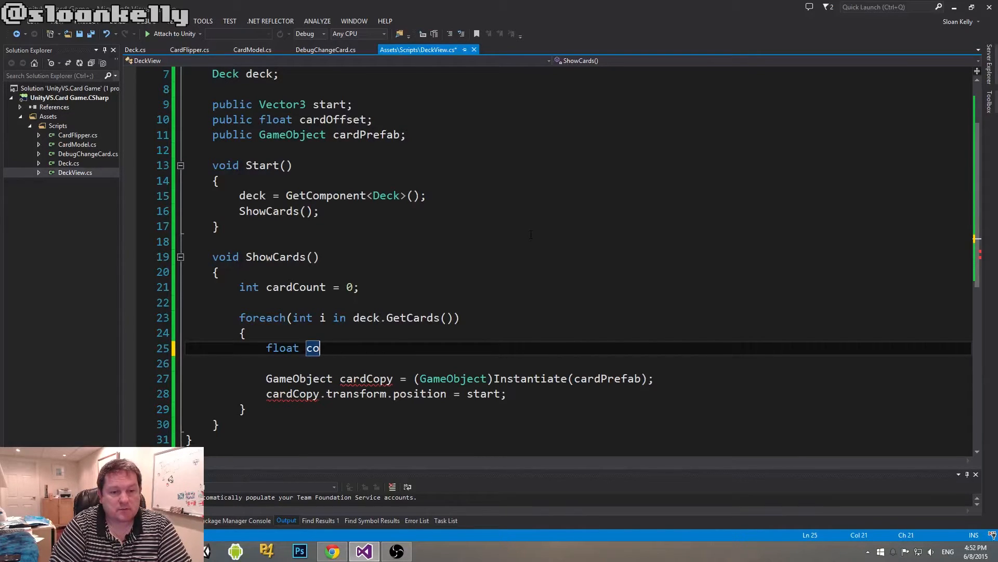
text(=)
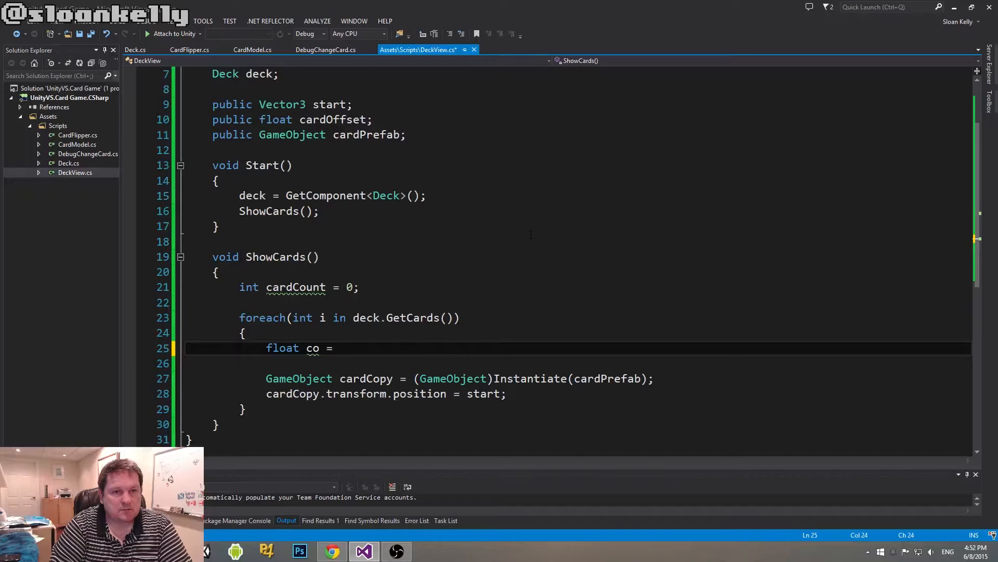
text(cardOffset)
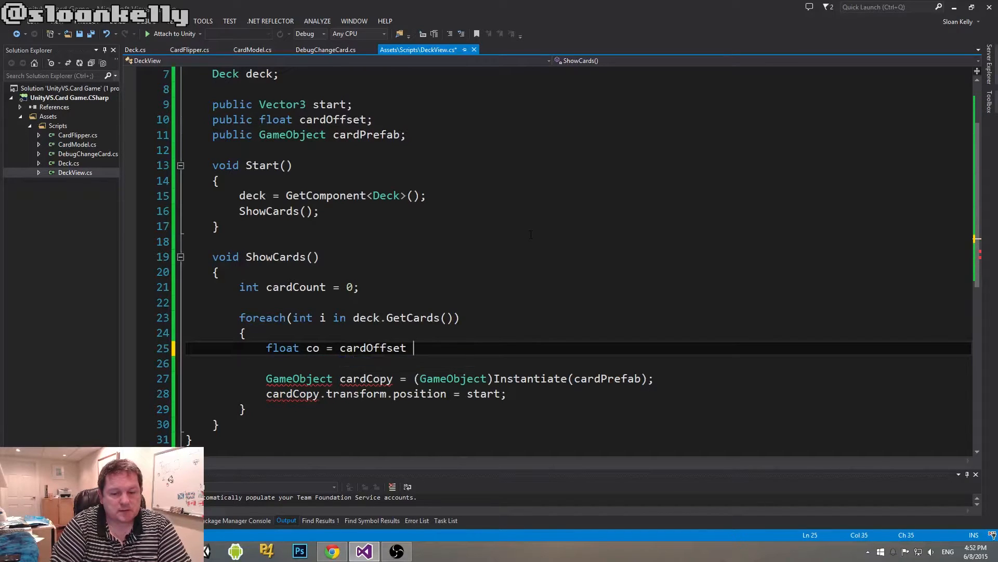
text(* cardCount;)
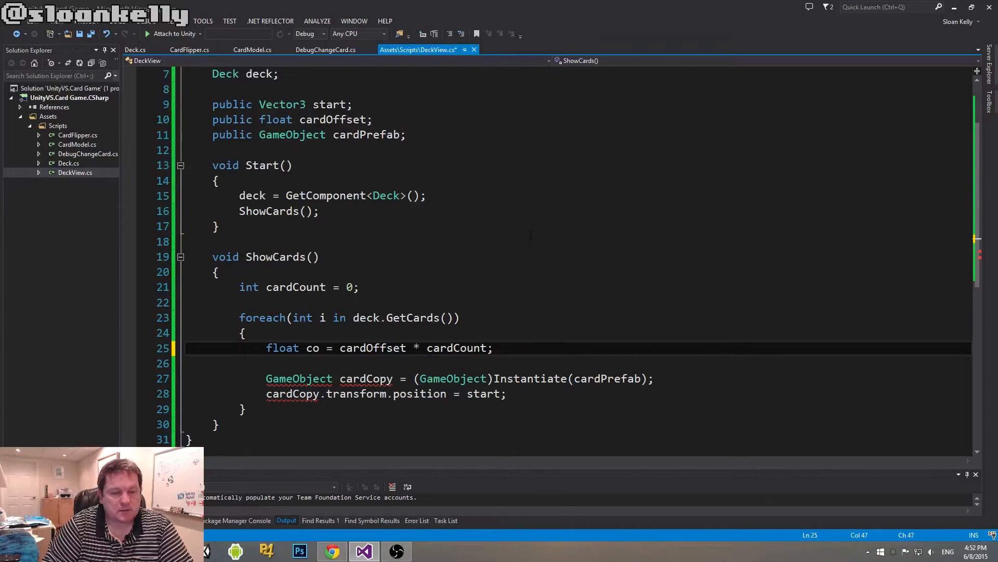
click(244, 409)
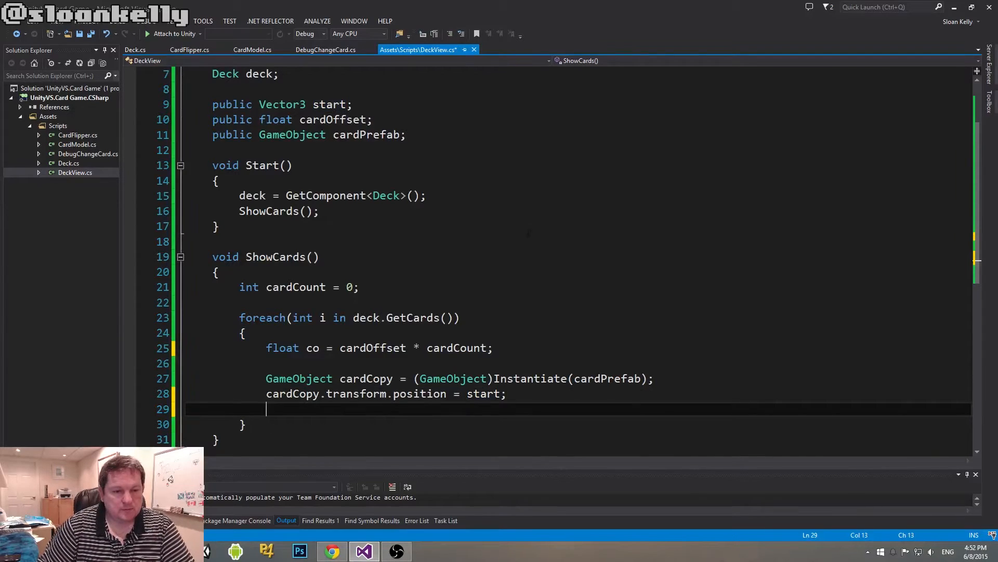
Type a partial cardCopy.transform.position.x assignment, later dropped for blank lines.
text(cardc)
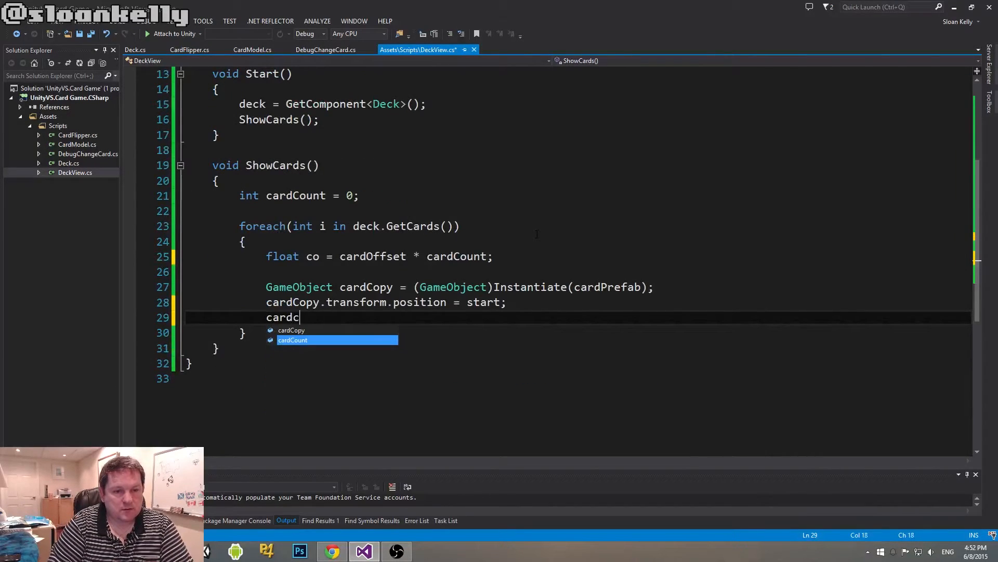
text(Count.tra)
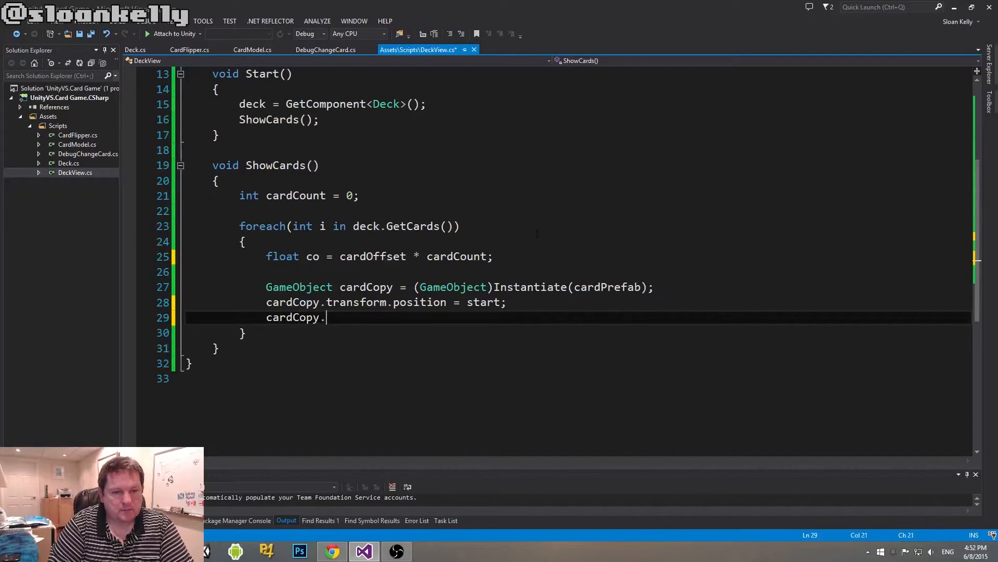
text(transform.position.)
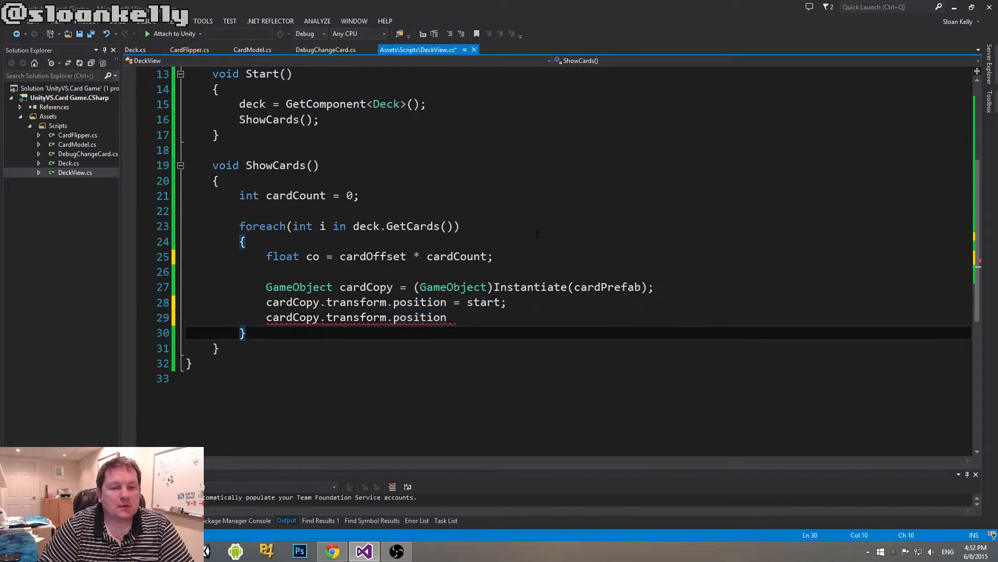
text(.x =)
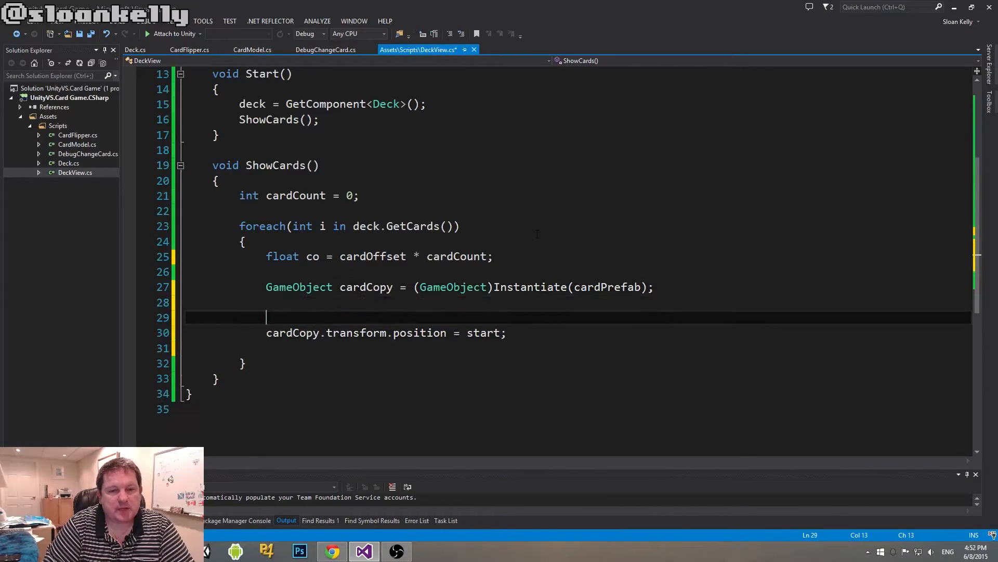
Add Vector3 temp = start + new Vector3(co, 0f) and remove the blank line above it.
text(Vectro)
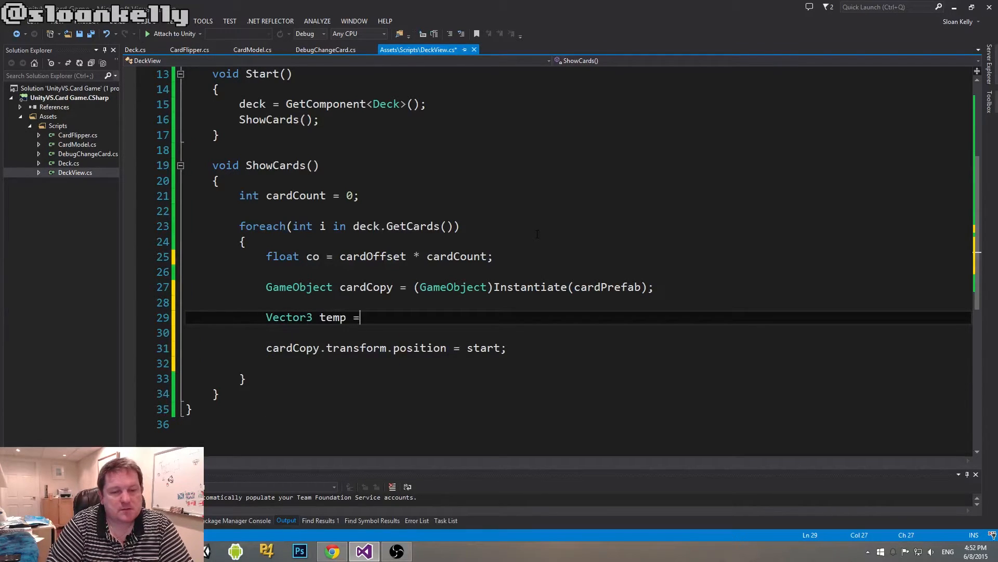
text(start + new)
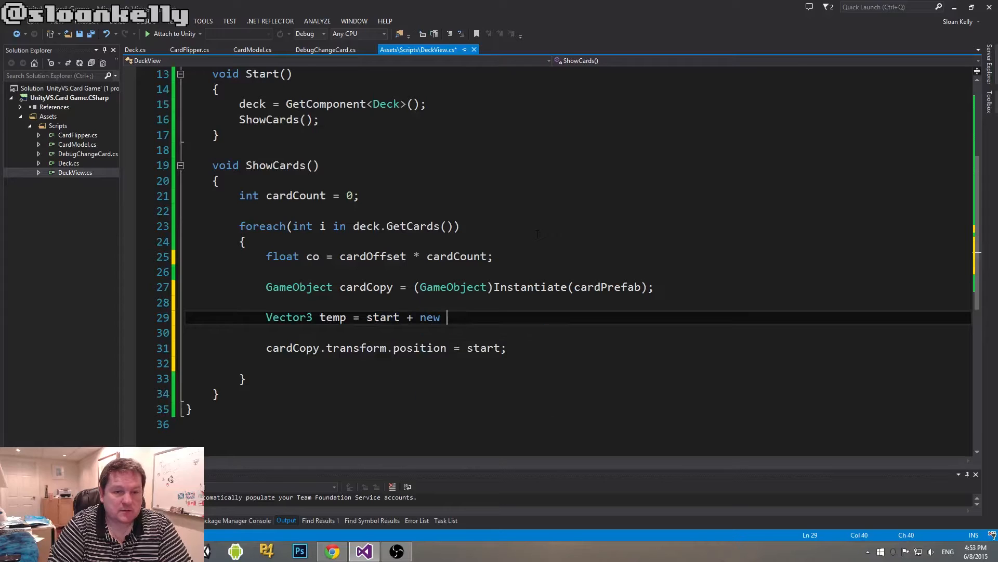
text(Vector)
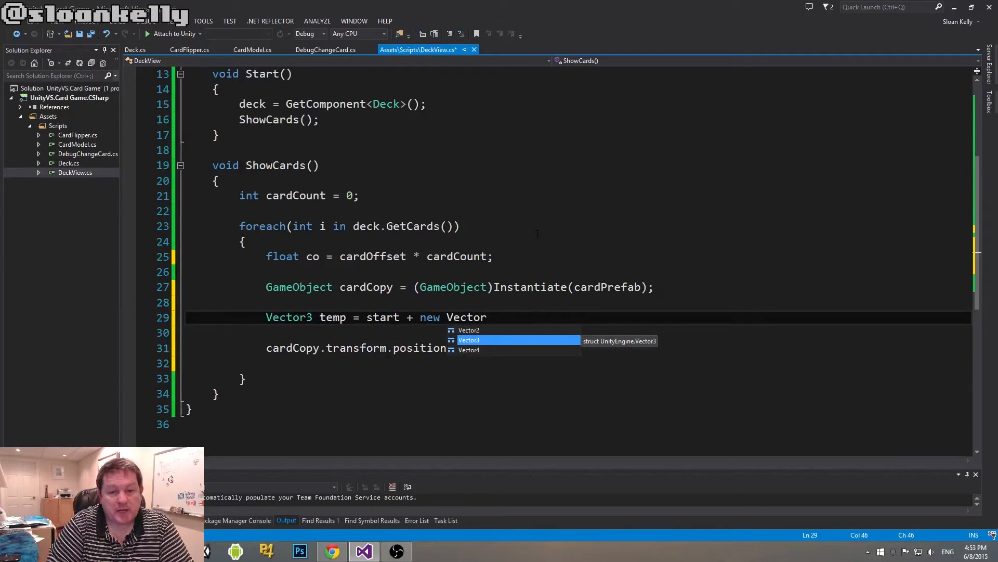
text(3()
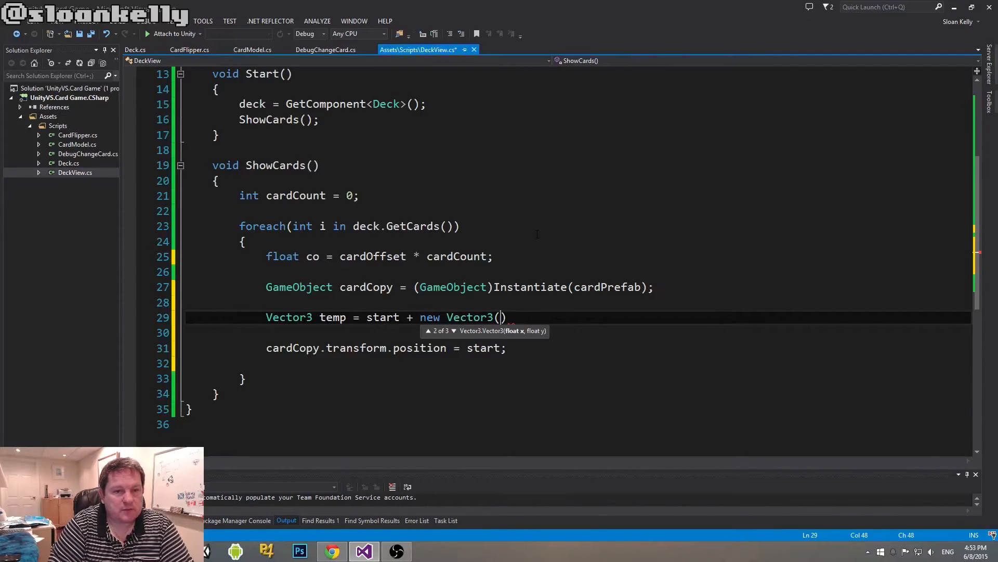
text(co)
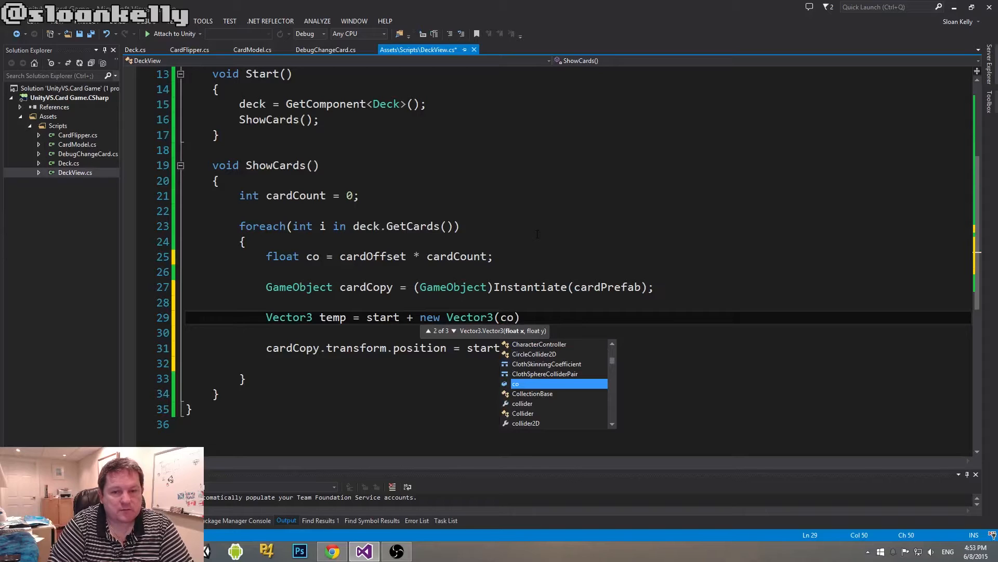
text(, 0f);)
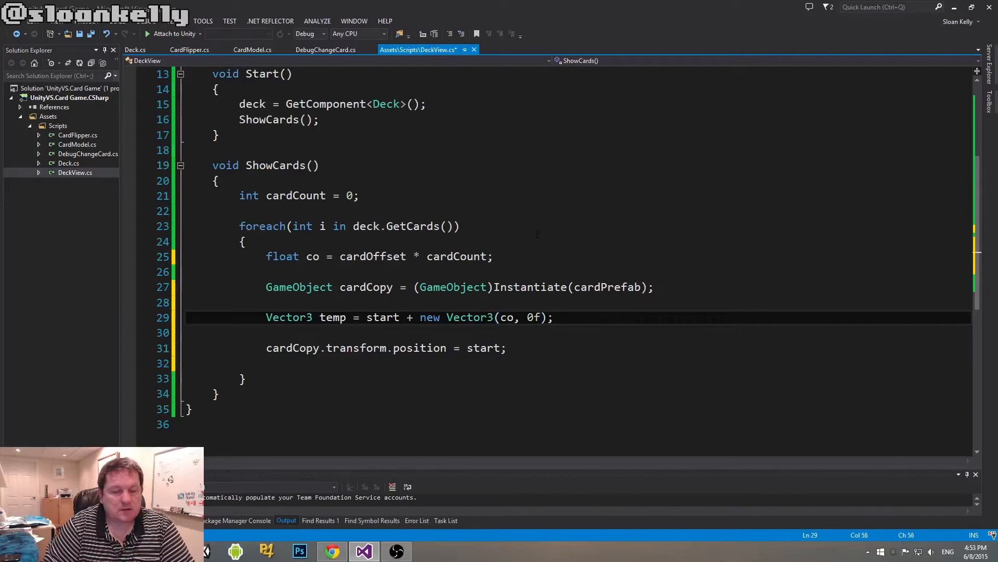
click(266, 302)
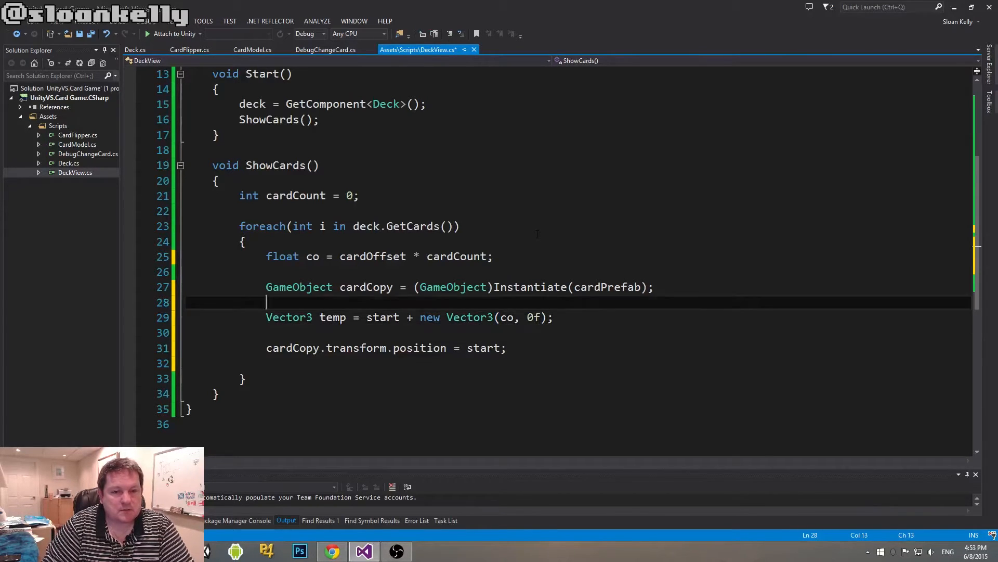
key(Backspace)
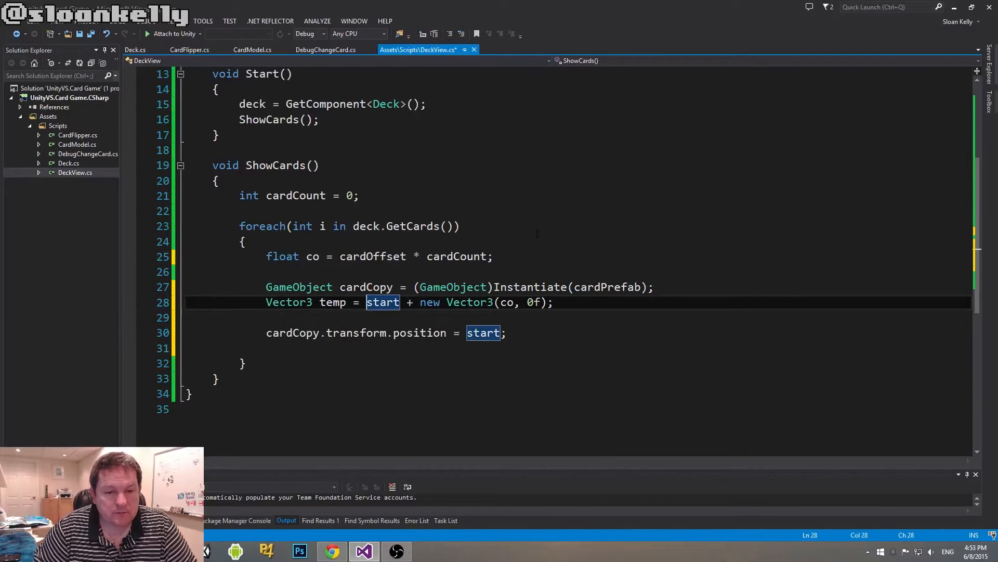
Assign temp to cardCopy.transform.position and add cardCount++ at the loop end.
click(553, 301)
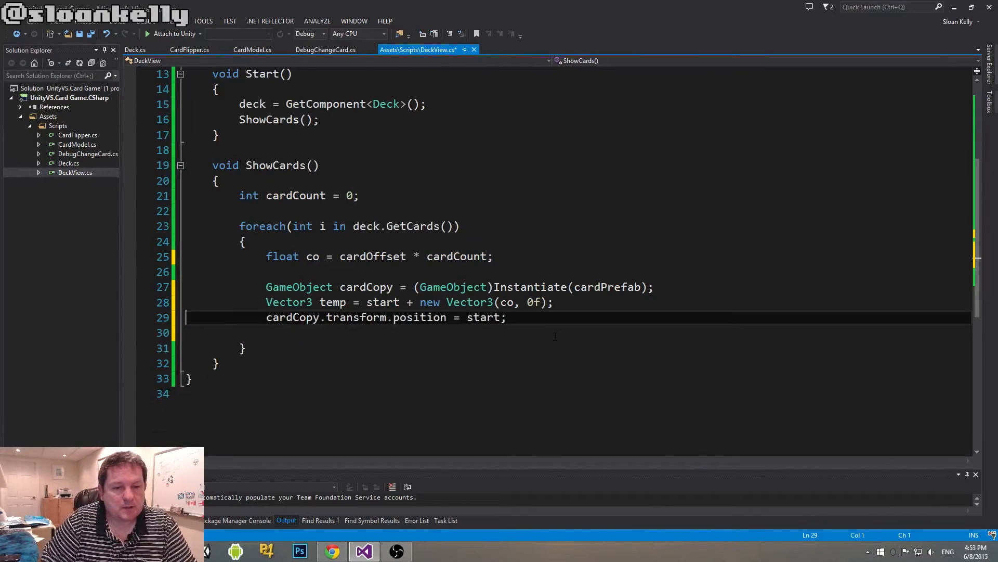
text(temp)
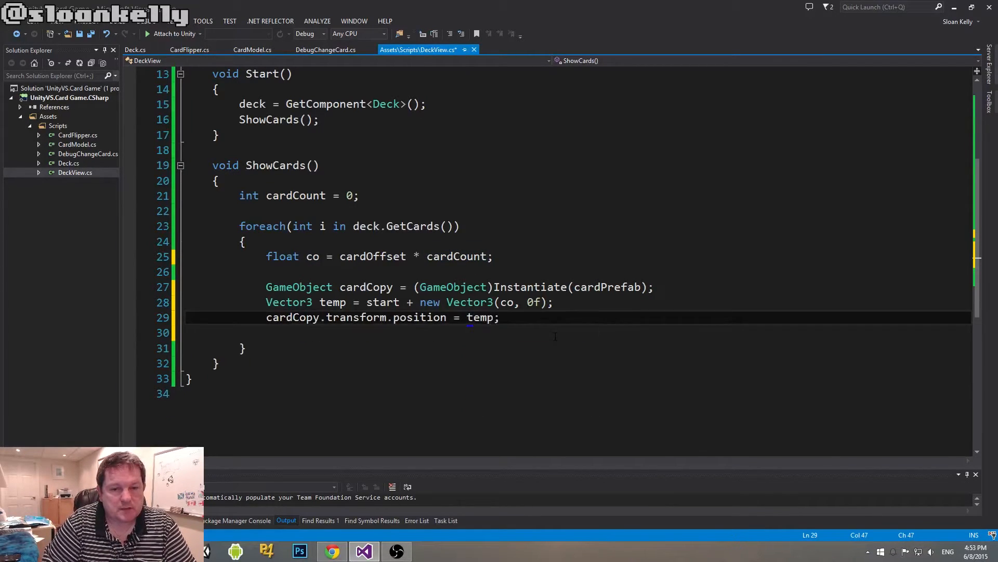
key(enter)
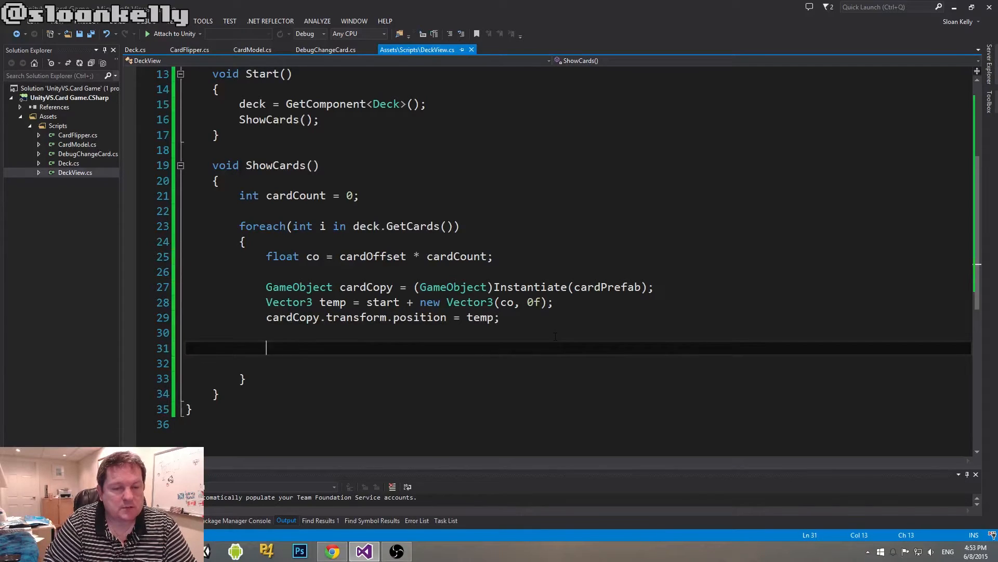
text(cardco)
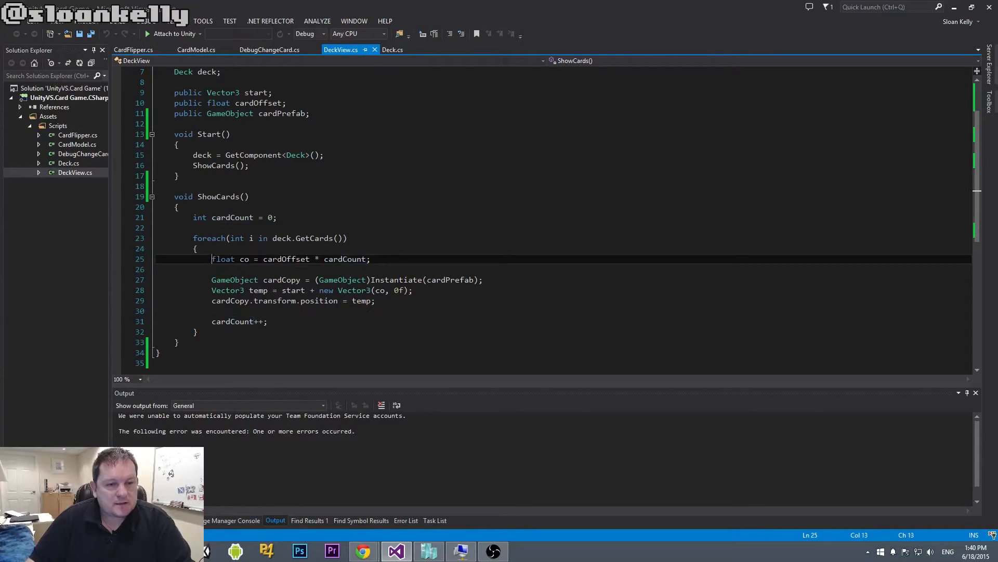
Highlight and review the co offset and temp vector lines in ShowCards.
drag(212, 258, 370, 258)
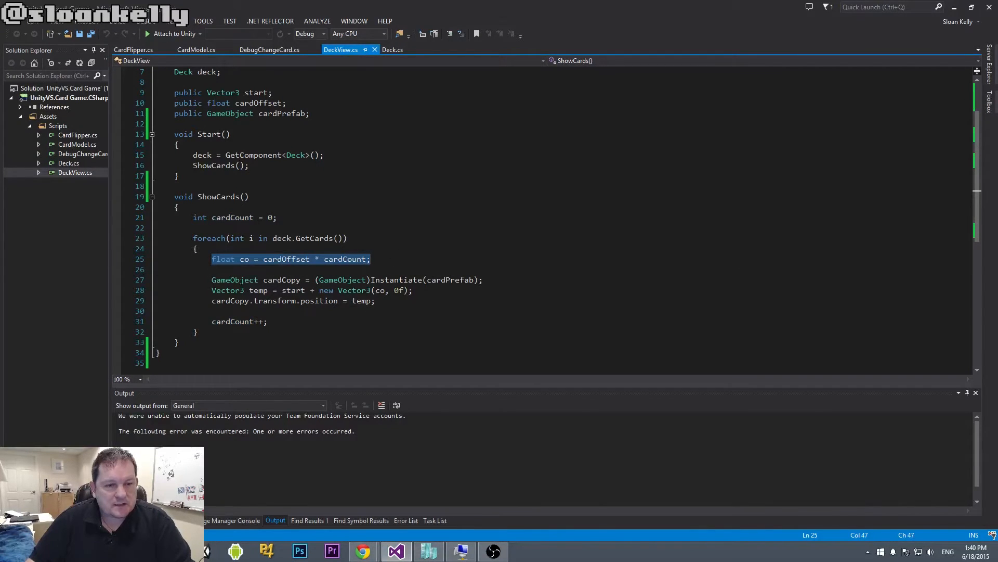
double_click(397, 280)
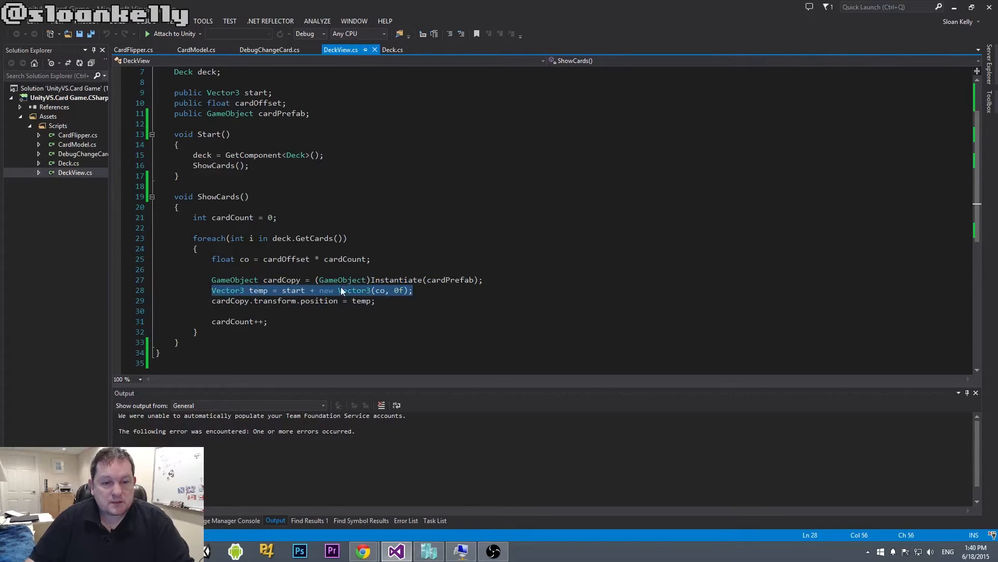
click(378, 289)
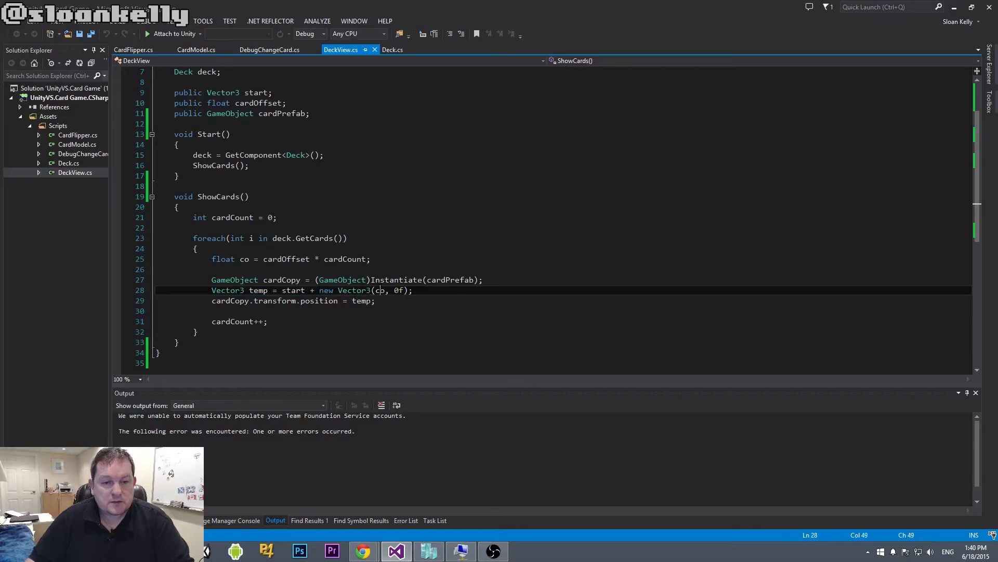
double_click(398, 290)
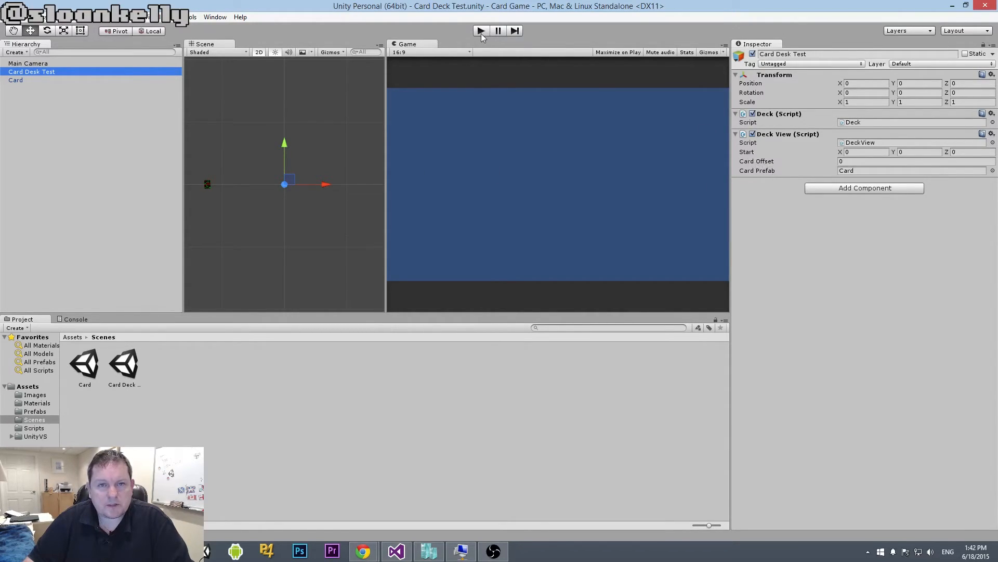
Run the scene, inspect a stacked Card(Clone), and stop playback.
click(480, 31)
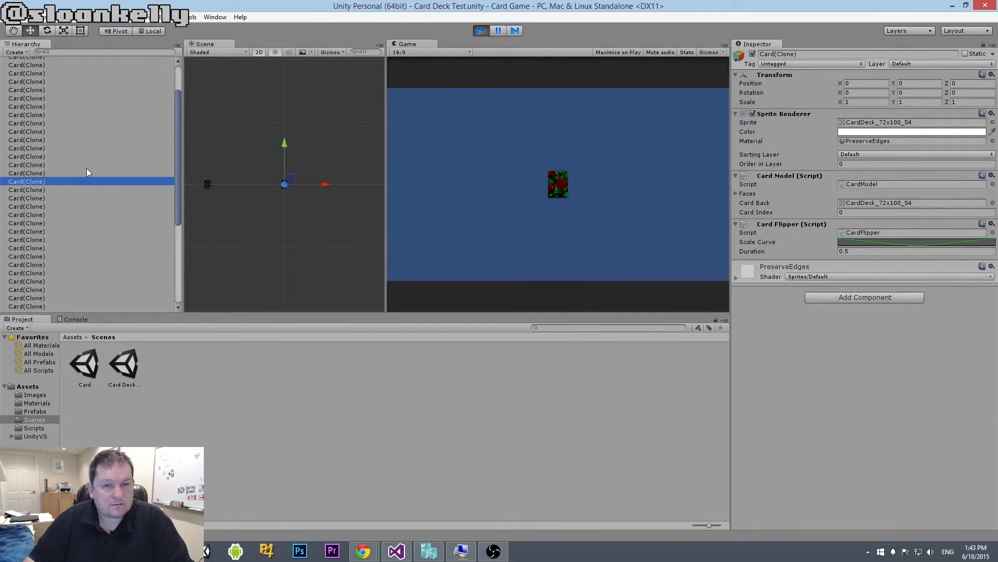
click(27, 239)
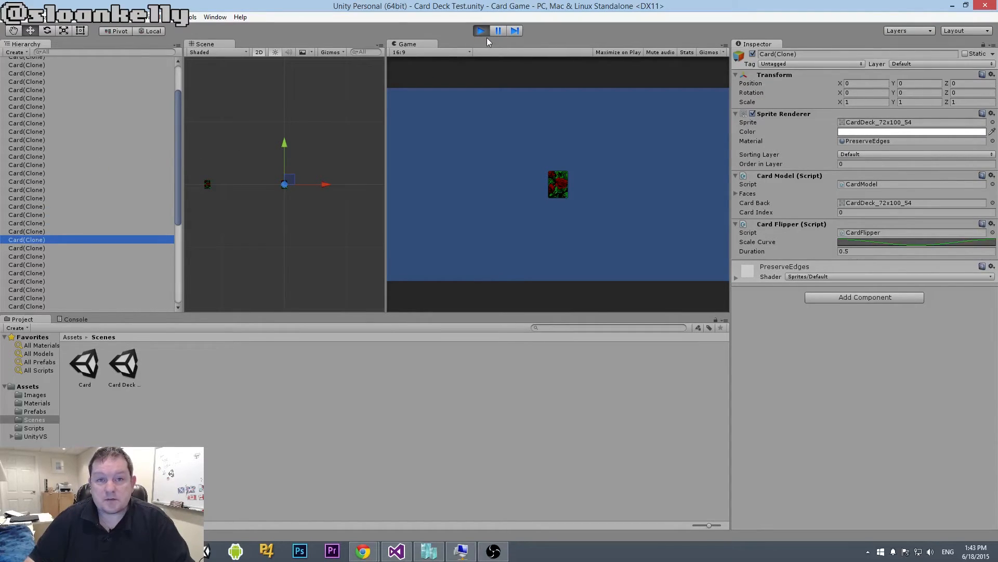
click(481, 31)
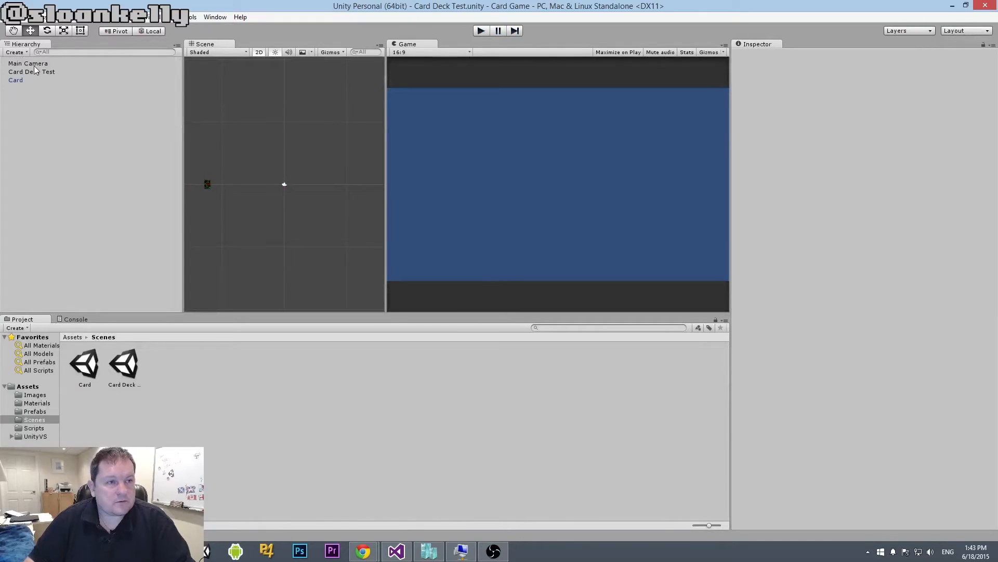
Set Card Desk Test's Card Offset to 0.2 and Start X to -4, then replay.
click(31, 71)
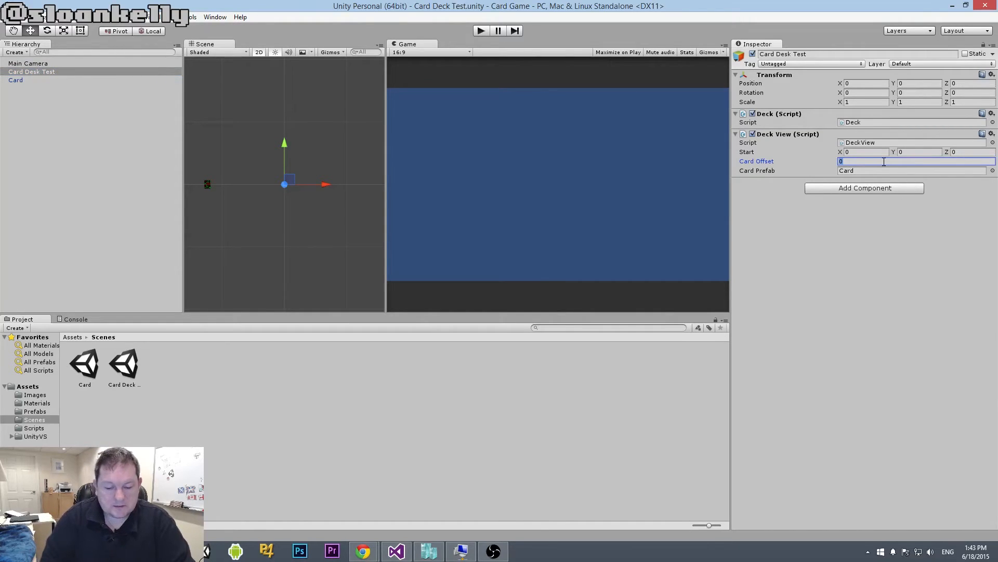
text(0.2)
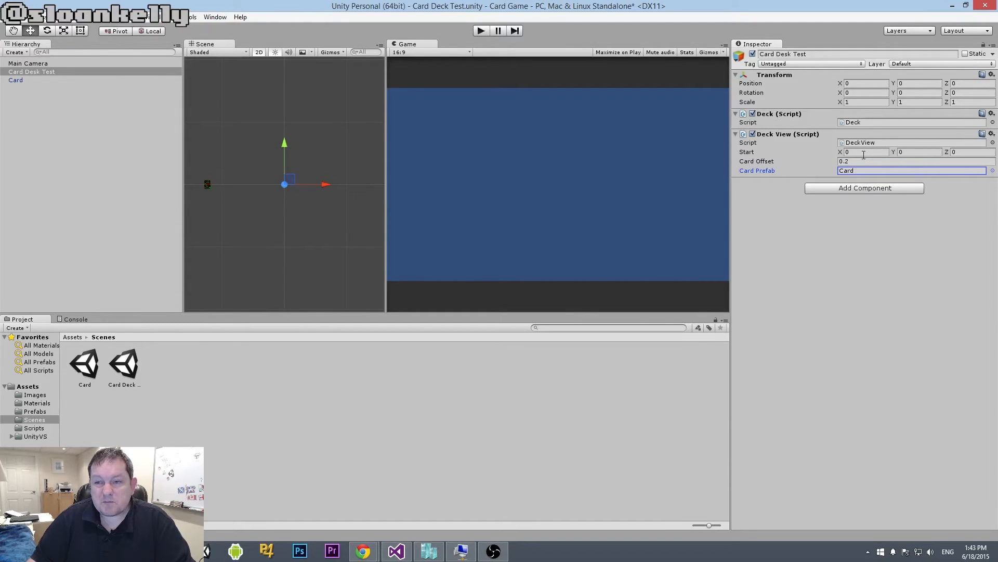
text(-4)
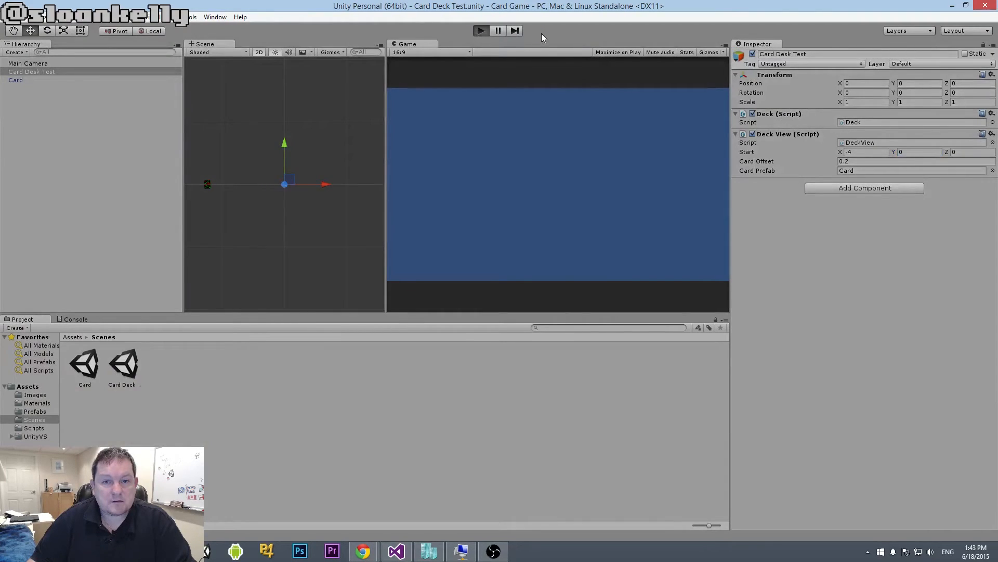
click(480, 30)
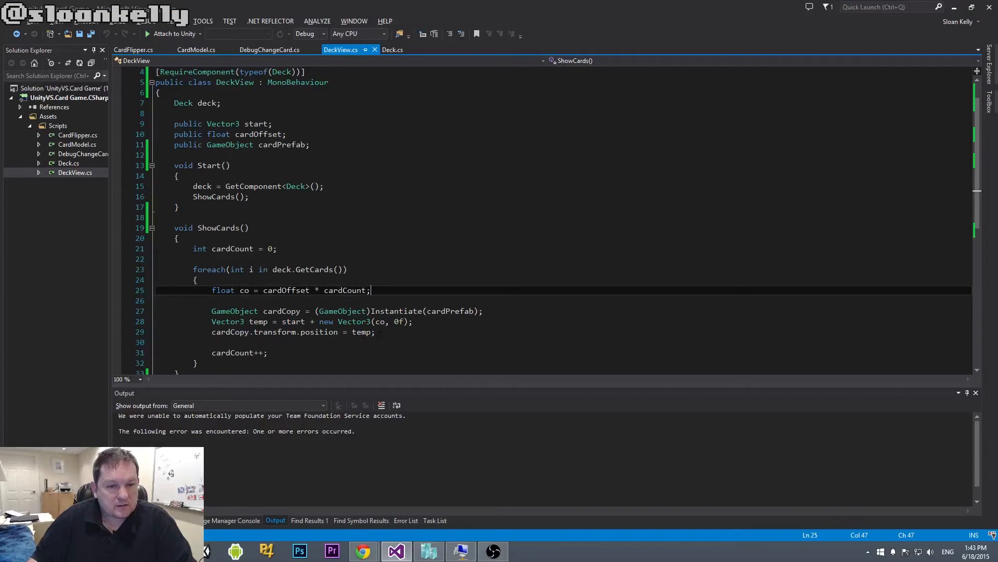
Add CardModel cardModel = cardCopy.GetComponent<CardModel>() after the position assignment.
scroll(down, 3)
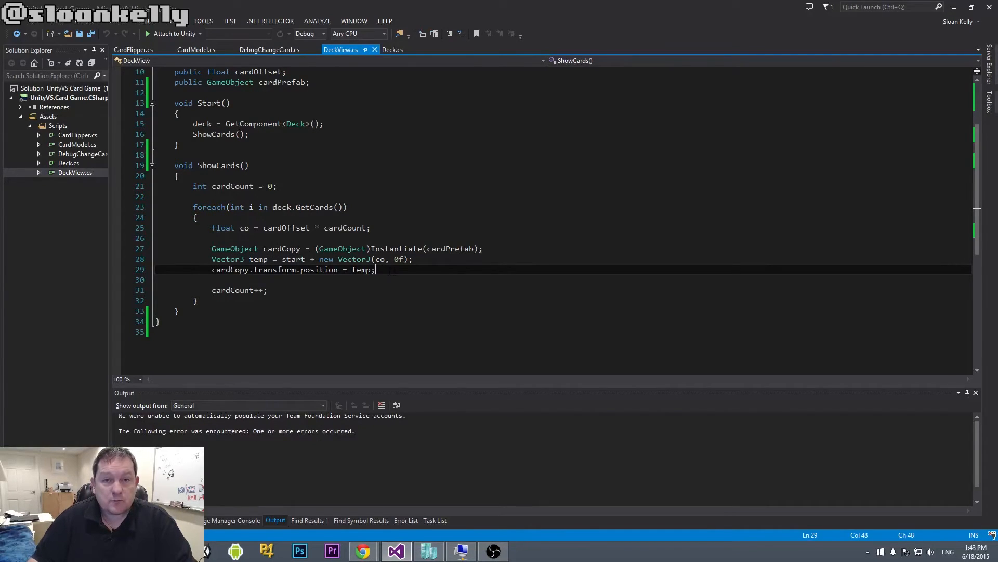
key(Enter)
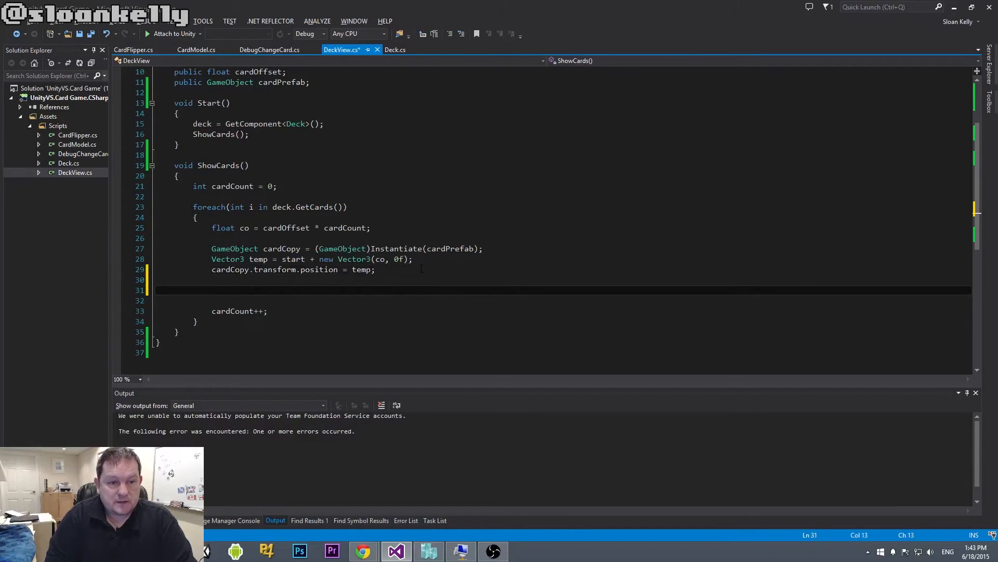
text(CardModel)
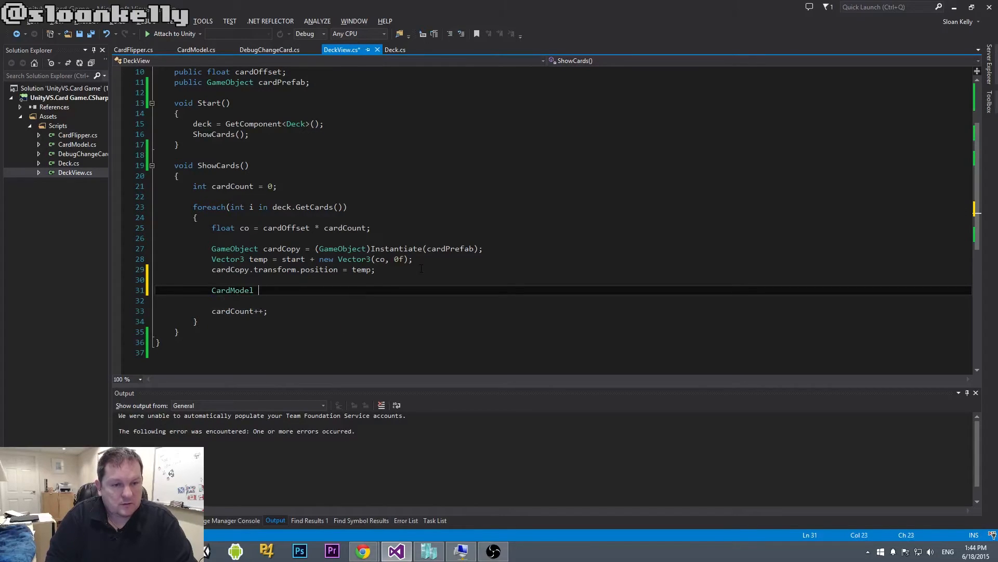
text(cardMod)
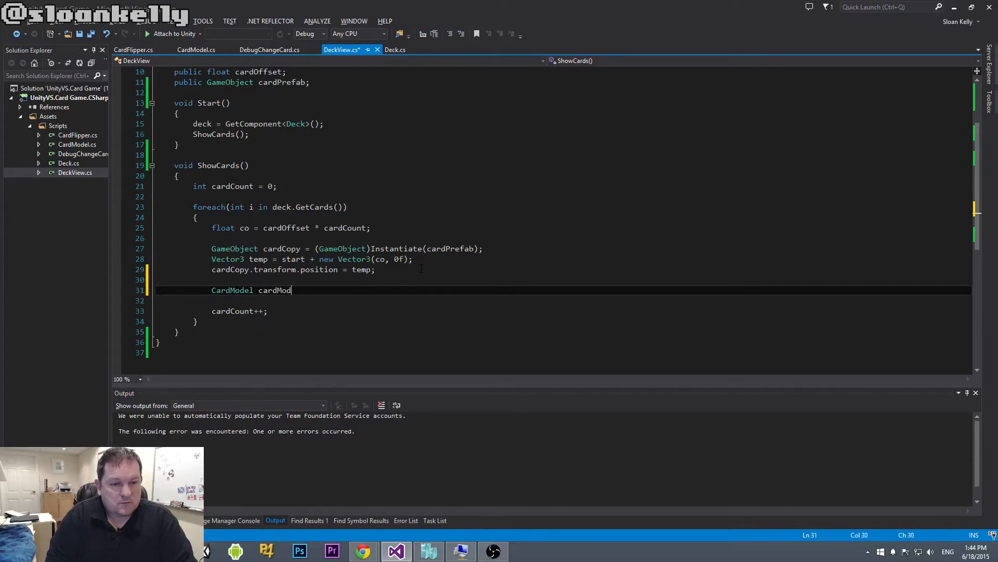
text(el = cardCopy)
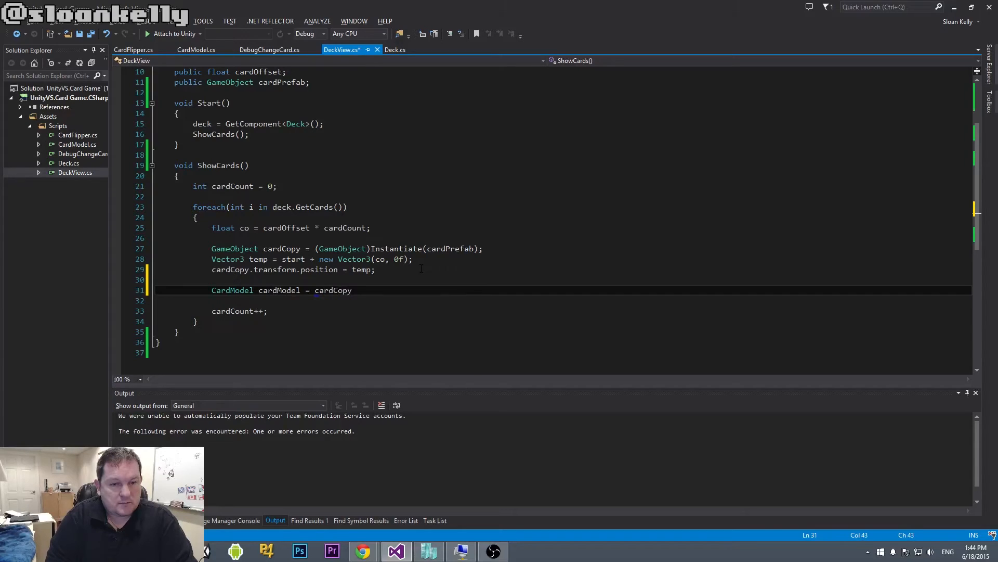
text(.GetComponent<CardModel>();)
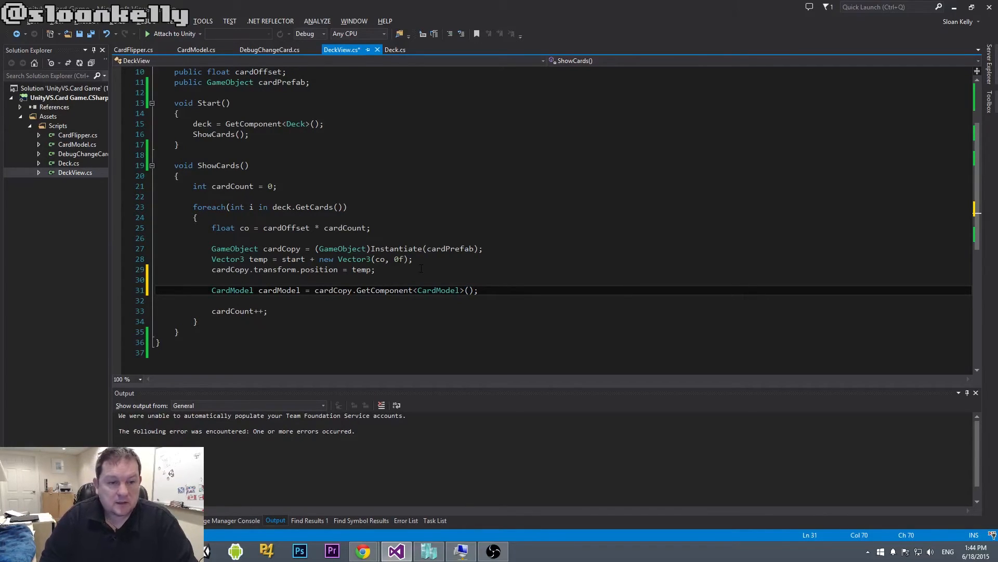
Call cardModel.ToggleFace(true) to show each card's face and save DeckView.
text(card)
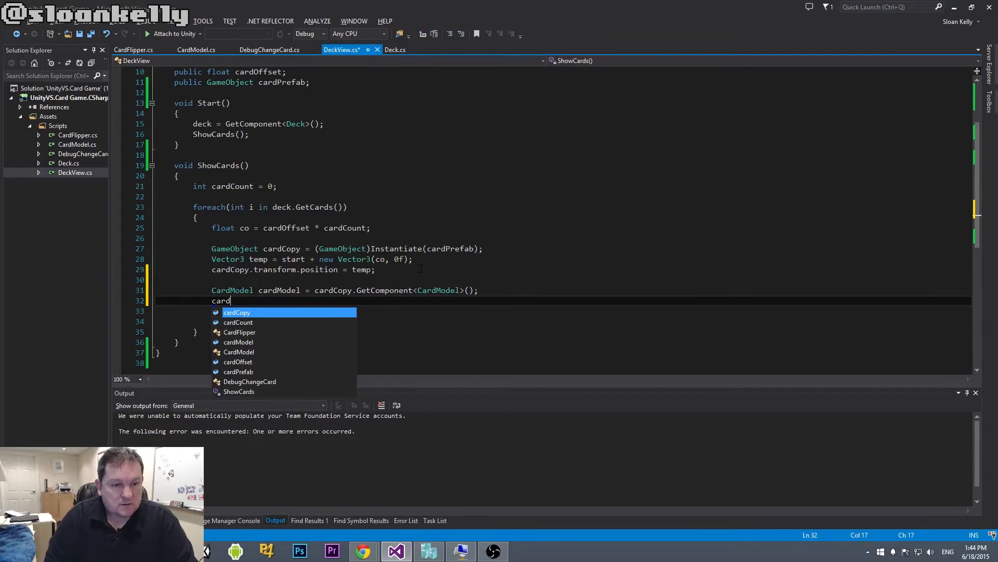
text(Model.)
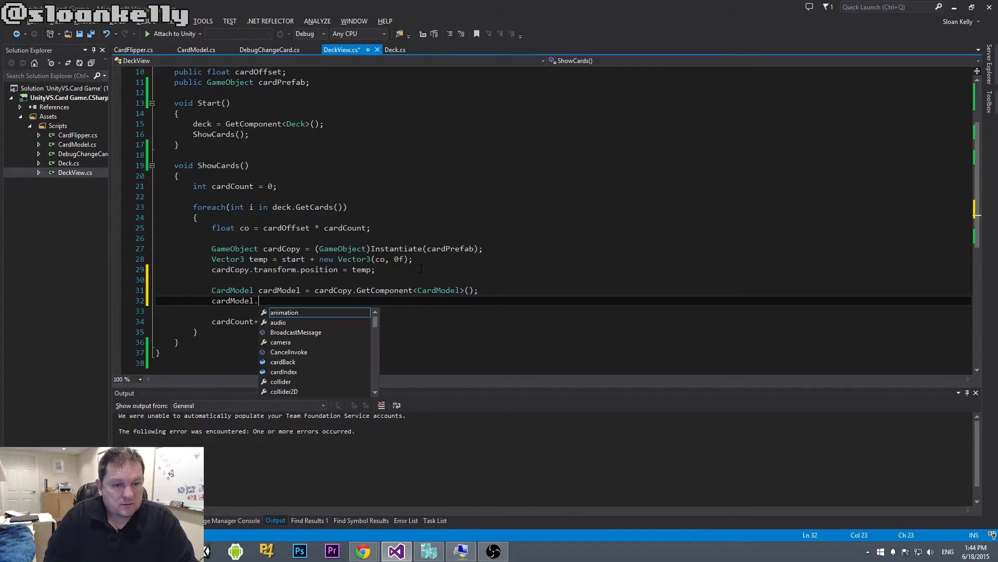
text(s)
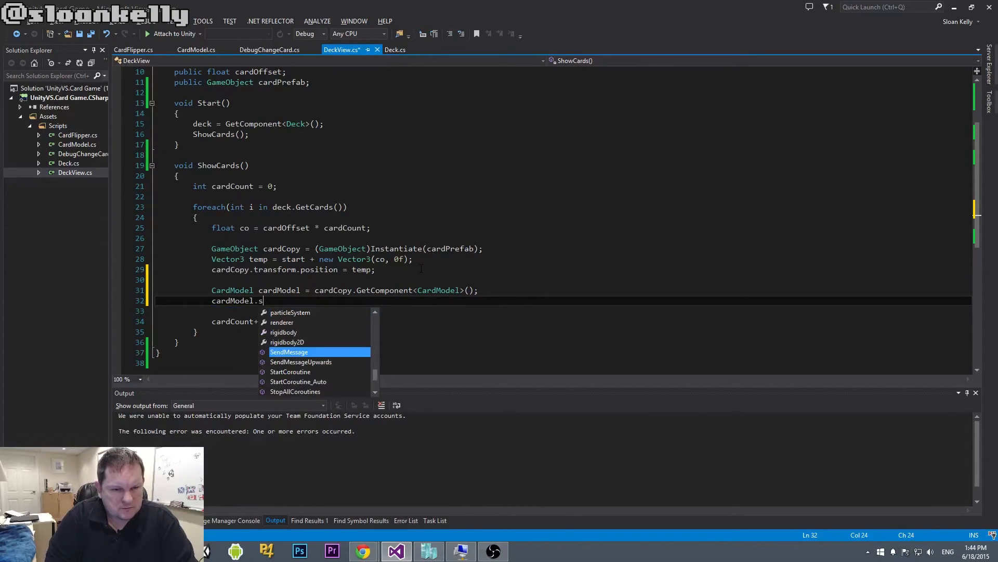
key(backspace)
text(ToggleFace()
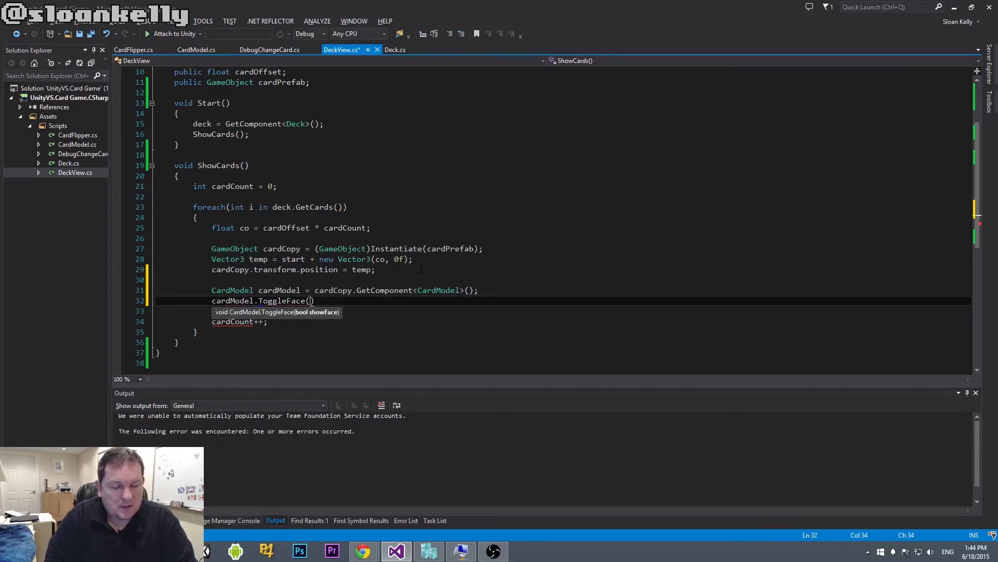
text(true);)
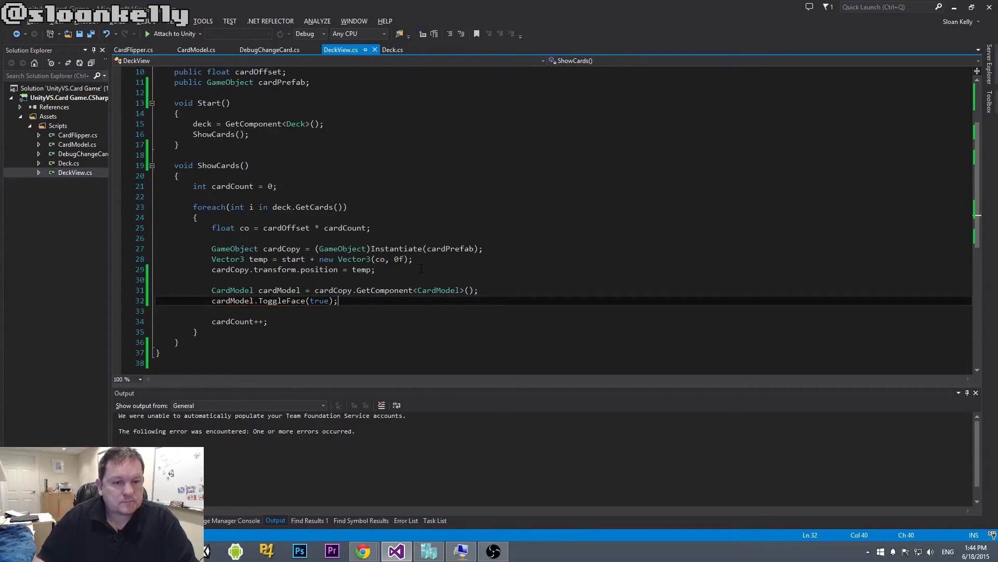
key(alt+tab)
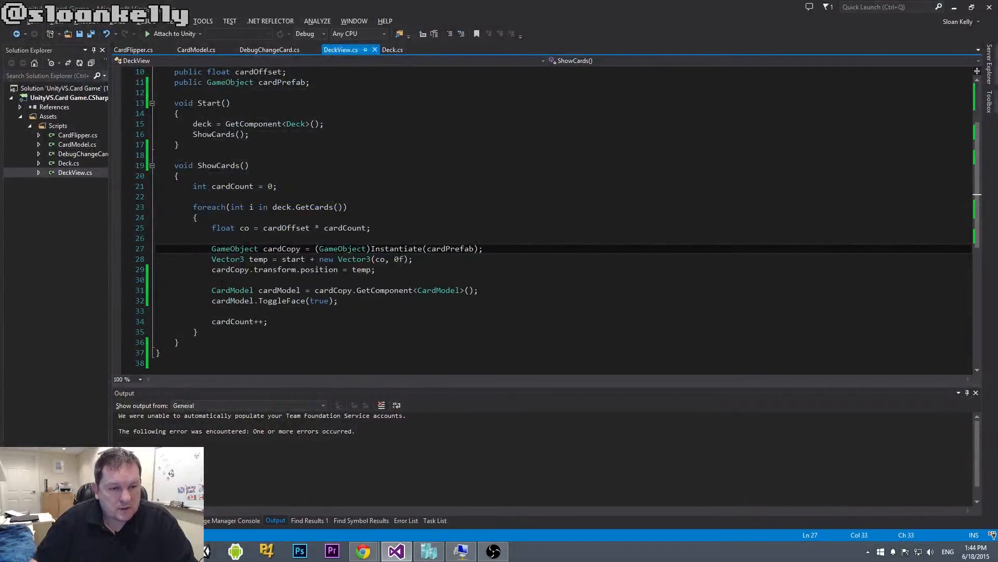
triple_click(344, 289)
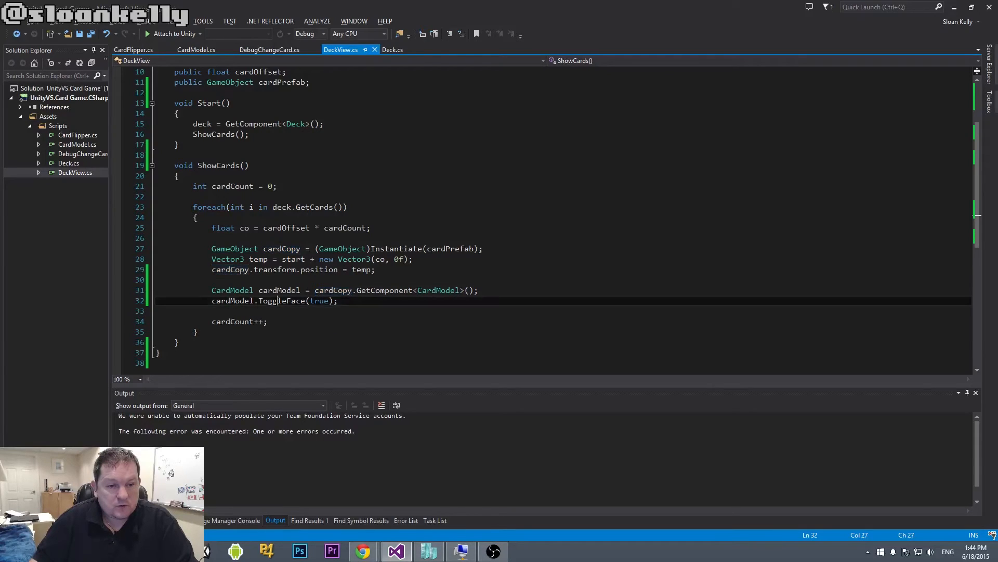
double_click(282, 301)
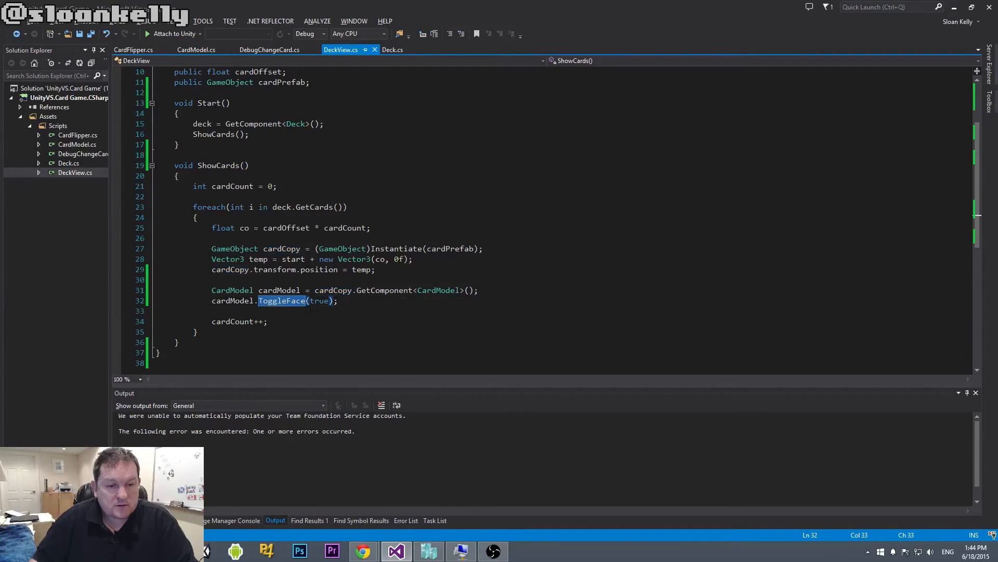
key(alt+tab)
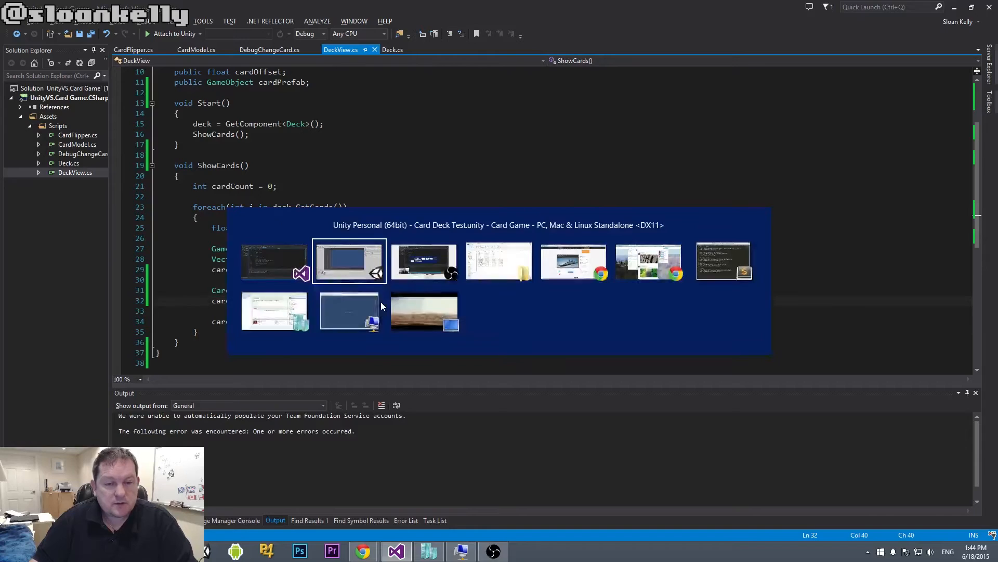
Switch to Unity and play Card Deck Test to see the fanned row of identical cards.
click(348, 261)
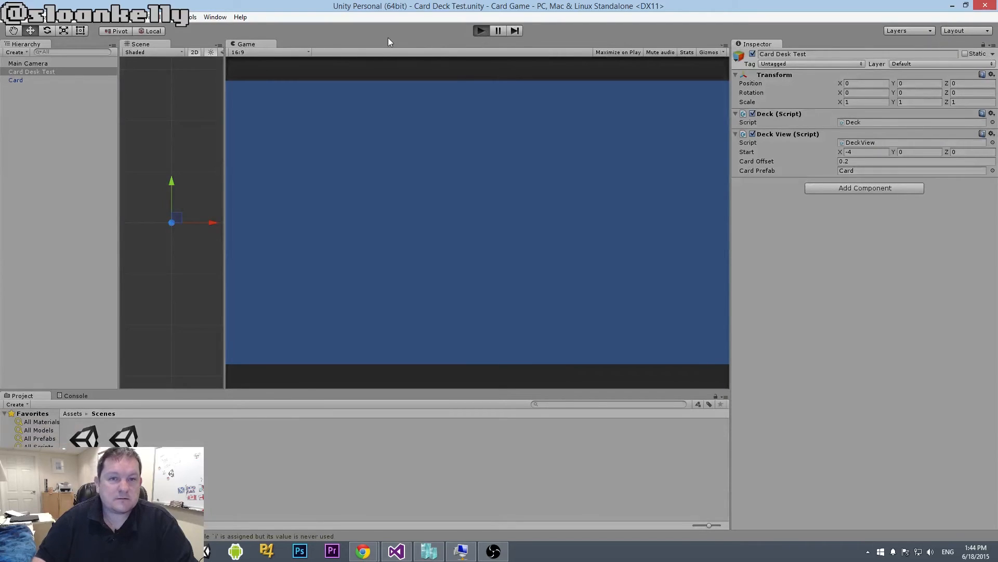
click(480, 30)
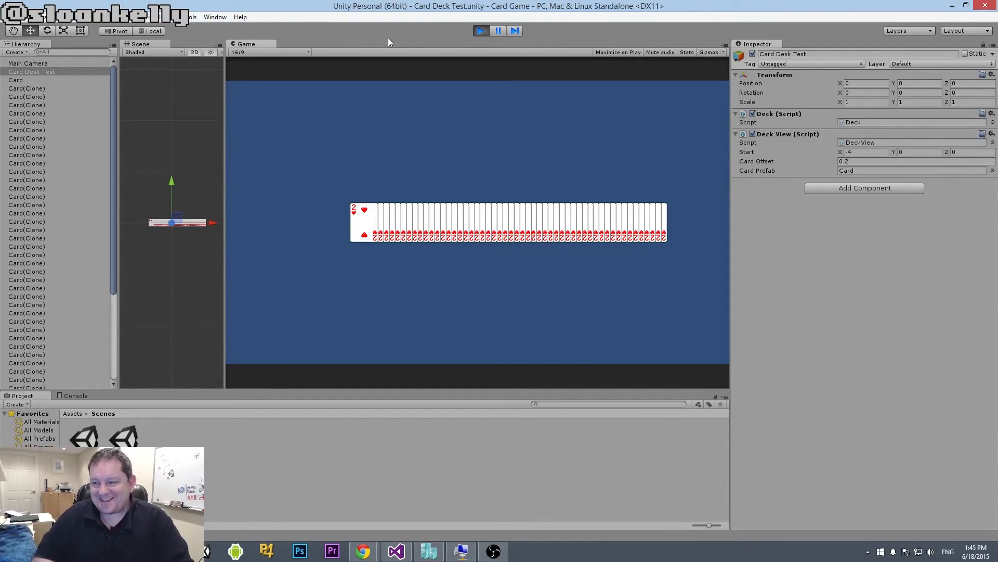
mouse_move(483, 8)
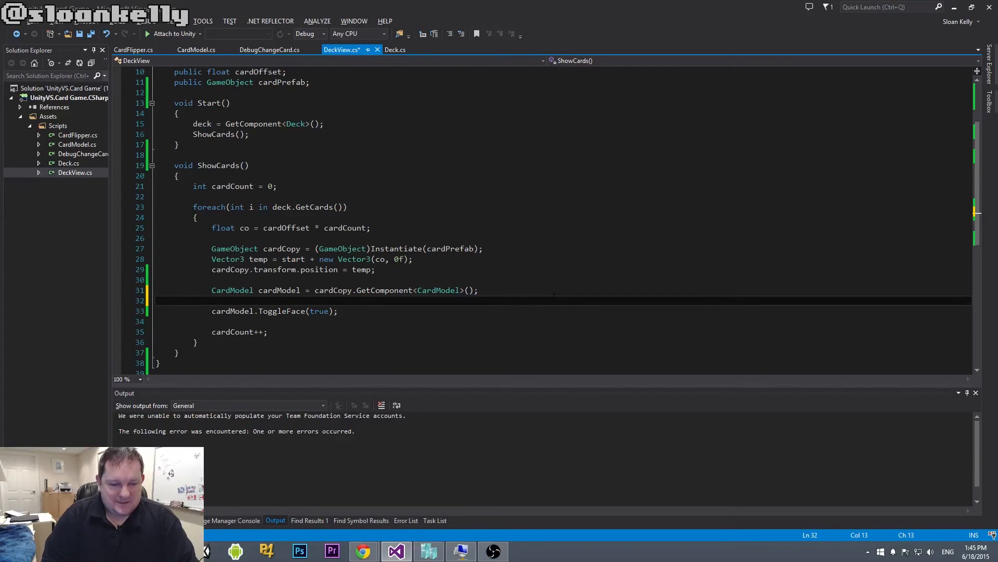
Add 'cardModel.cardIndex = i;' above the ToggleFace call in ShowCards.
text(cardModel.)
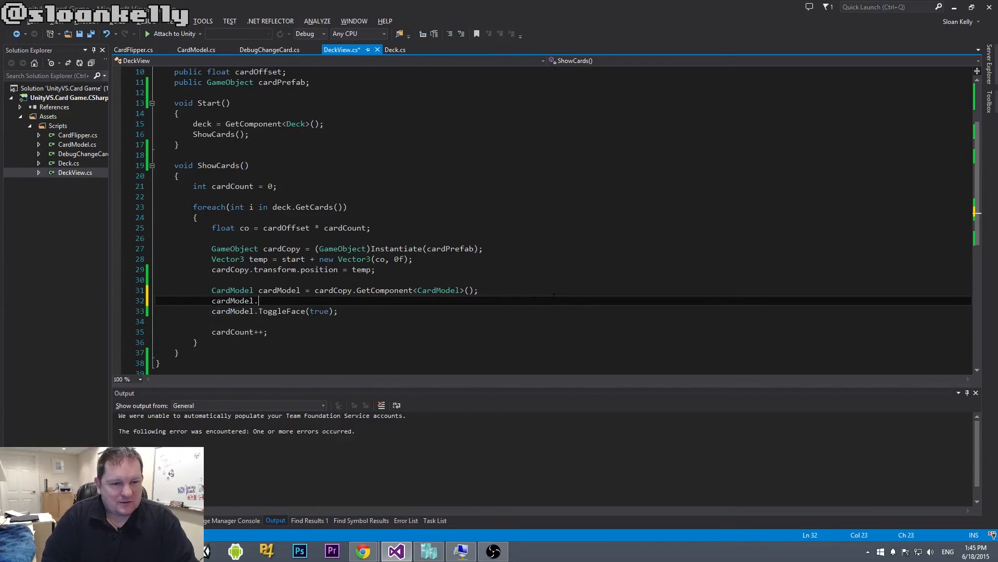
text(.)
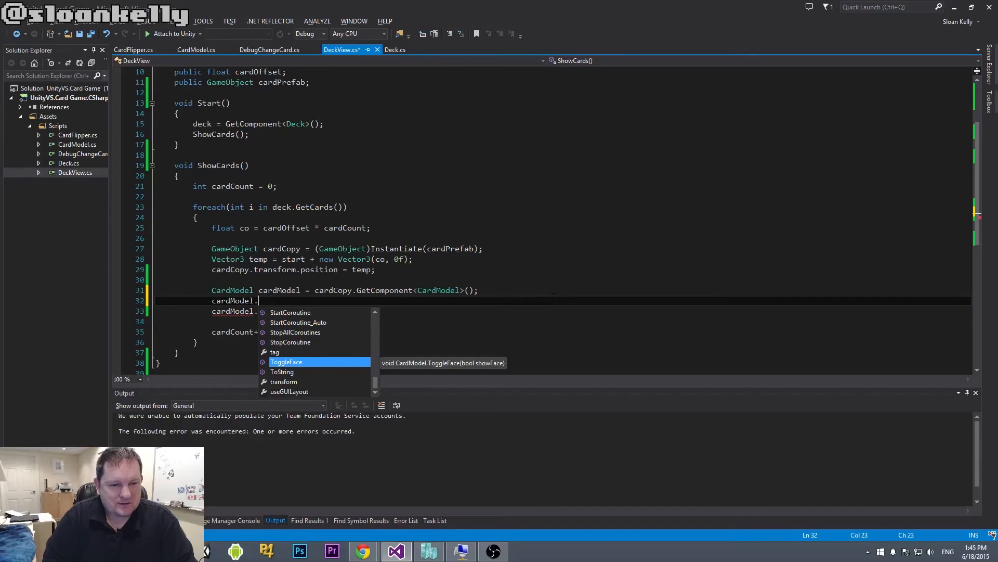
text(f)
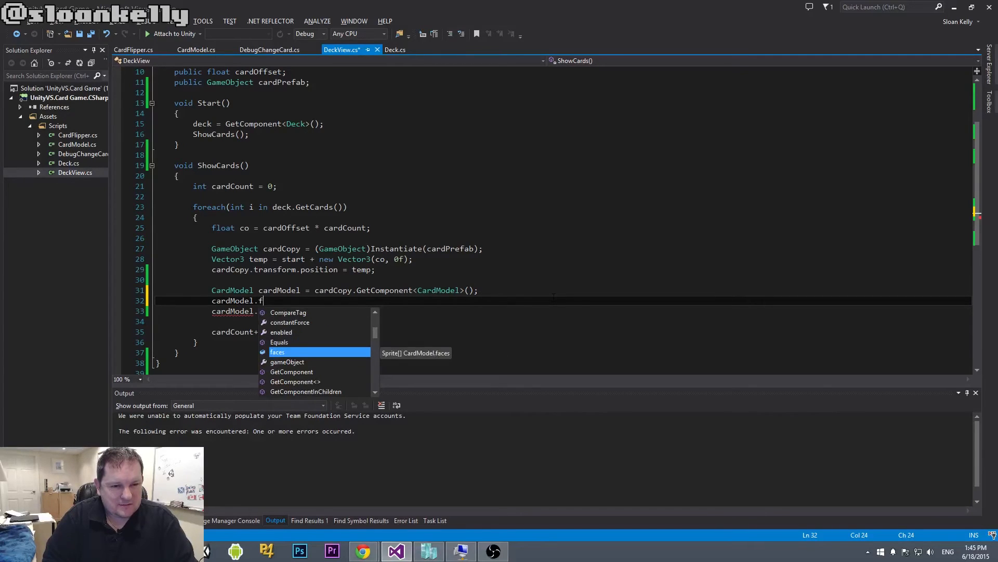
text(c)
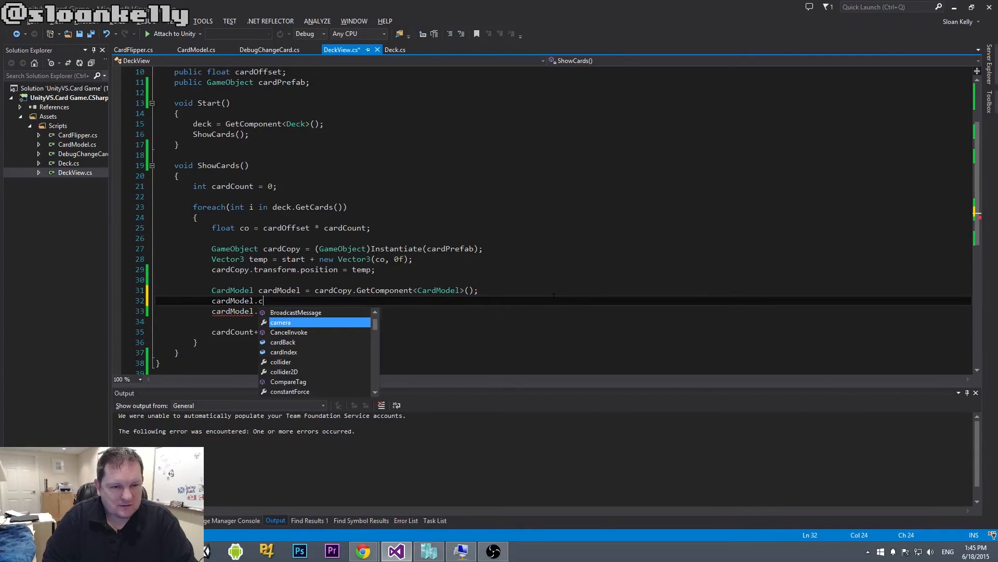
text(ard)
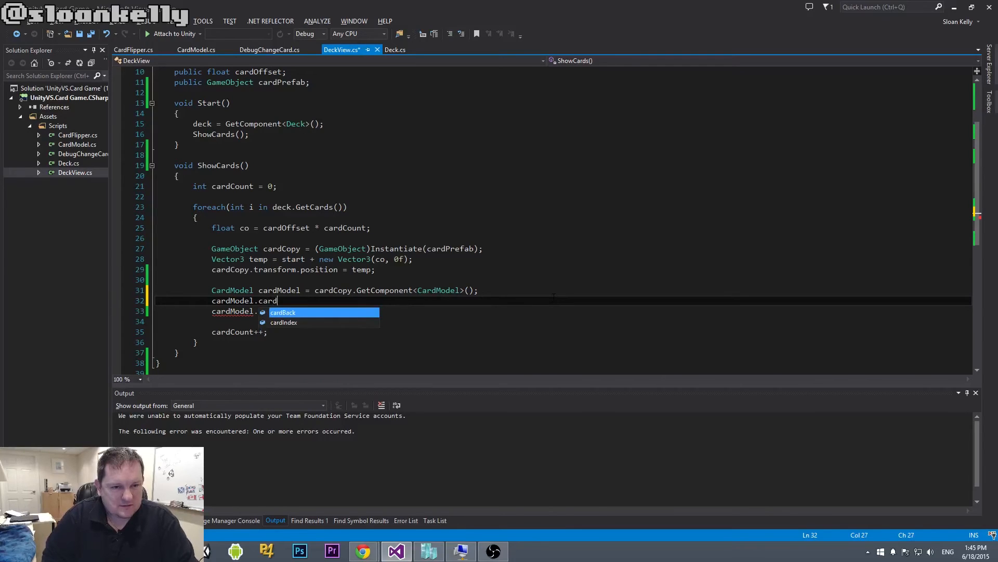
text(Index =)
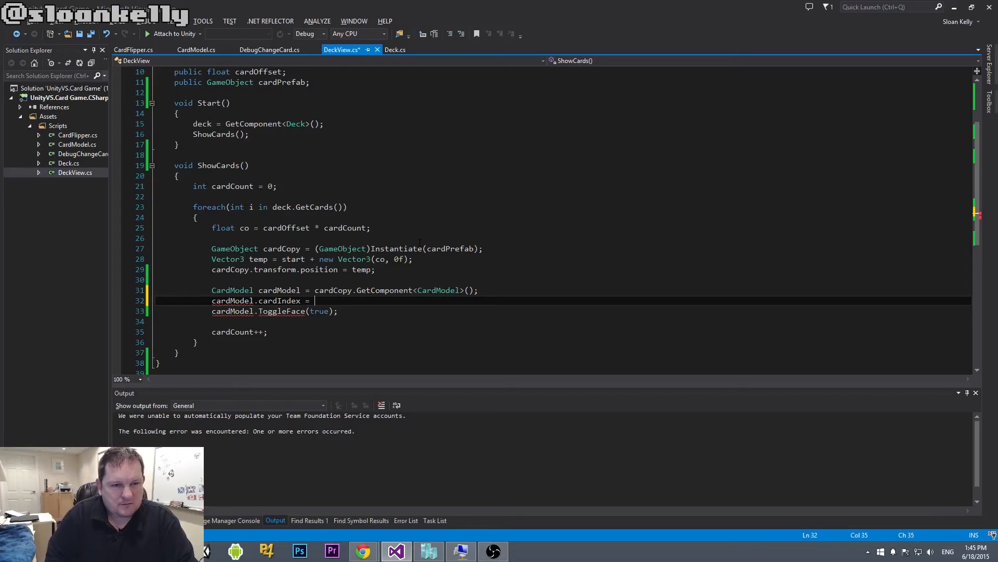
text(i)
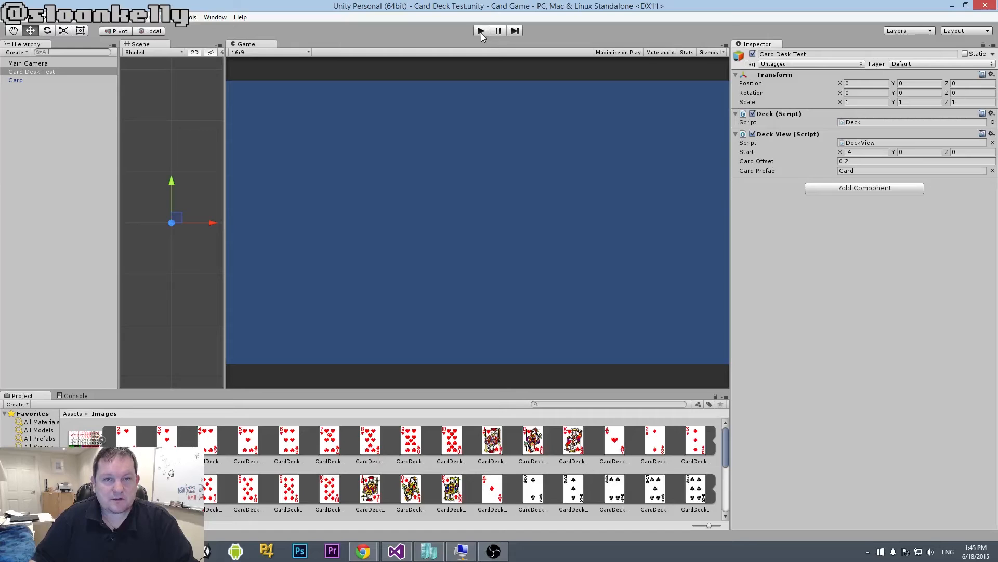
Play the scene in Unity to view the fanned deck of varied, shuffled cards.
click(481, 30)
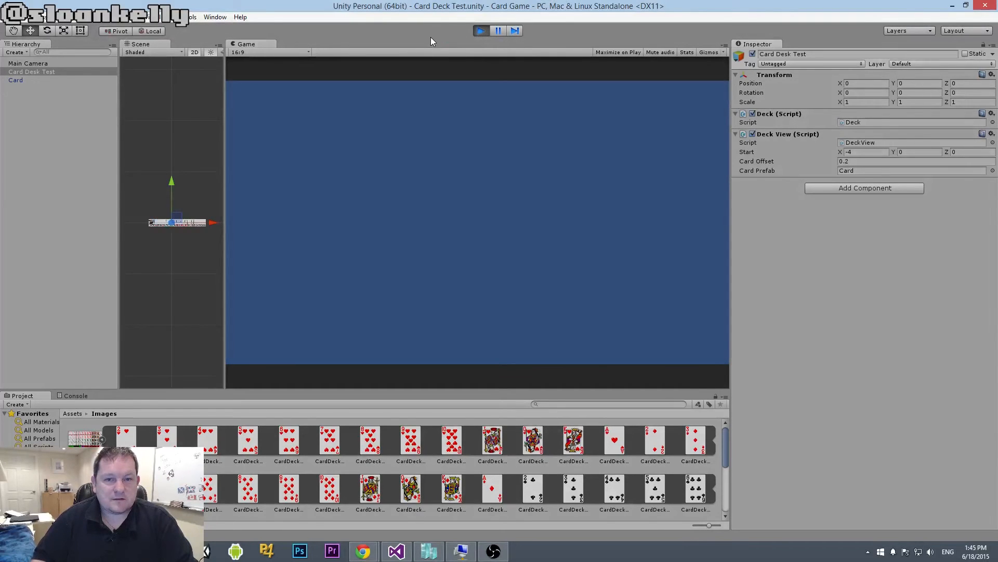
click(480, 31)
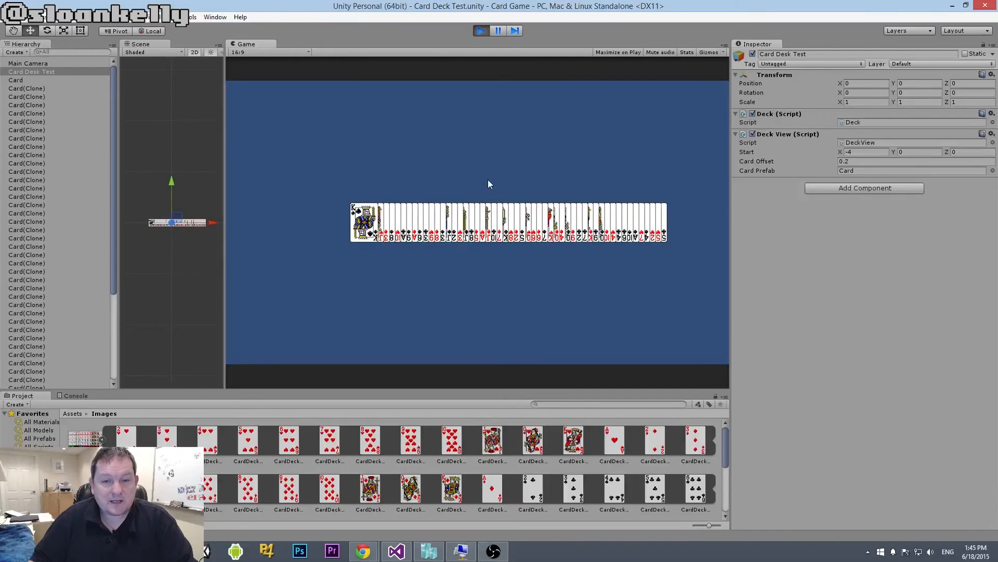
mouse_move(368, 243)
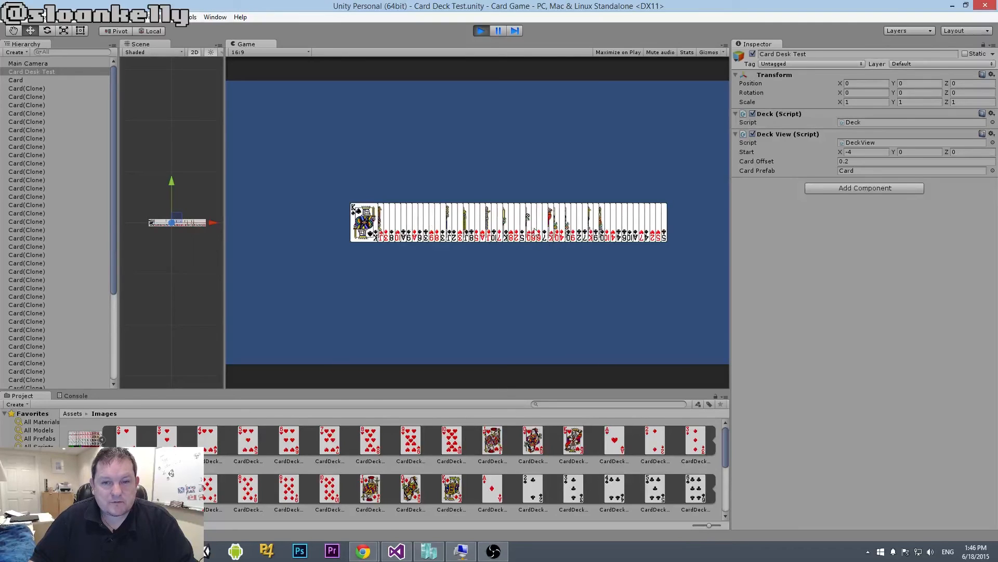
mouse_move(331, 223)
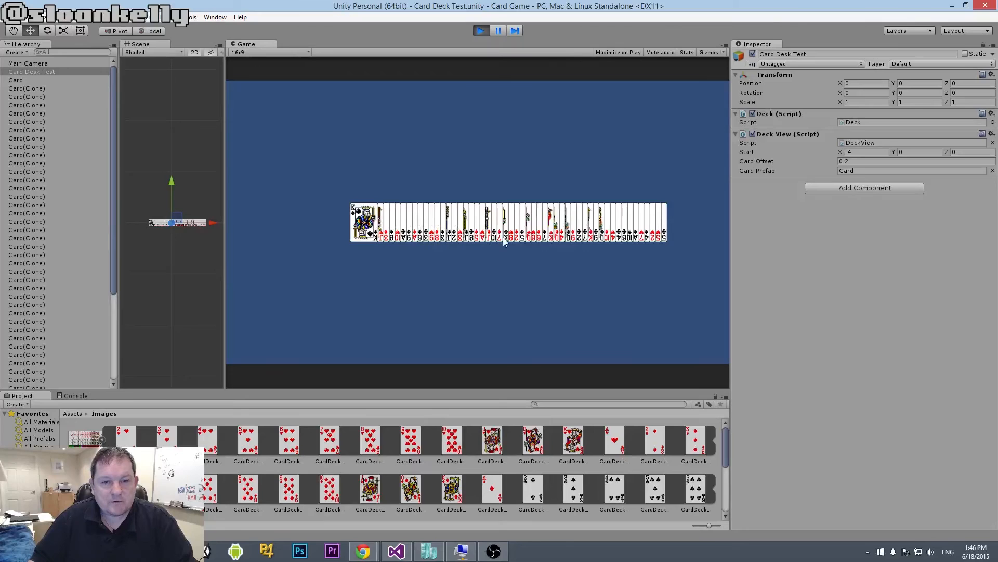
mouse_move(549, 244)
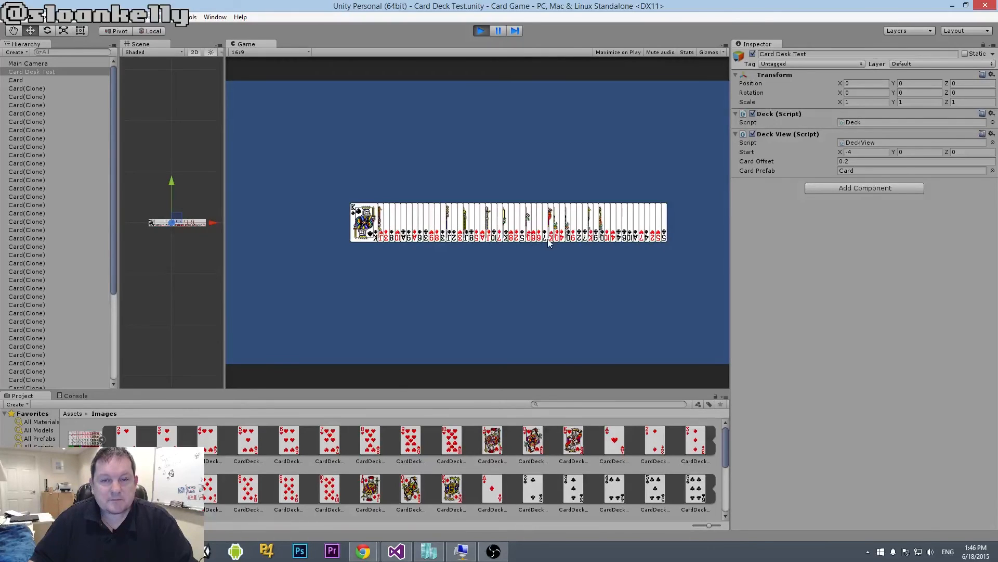